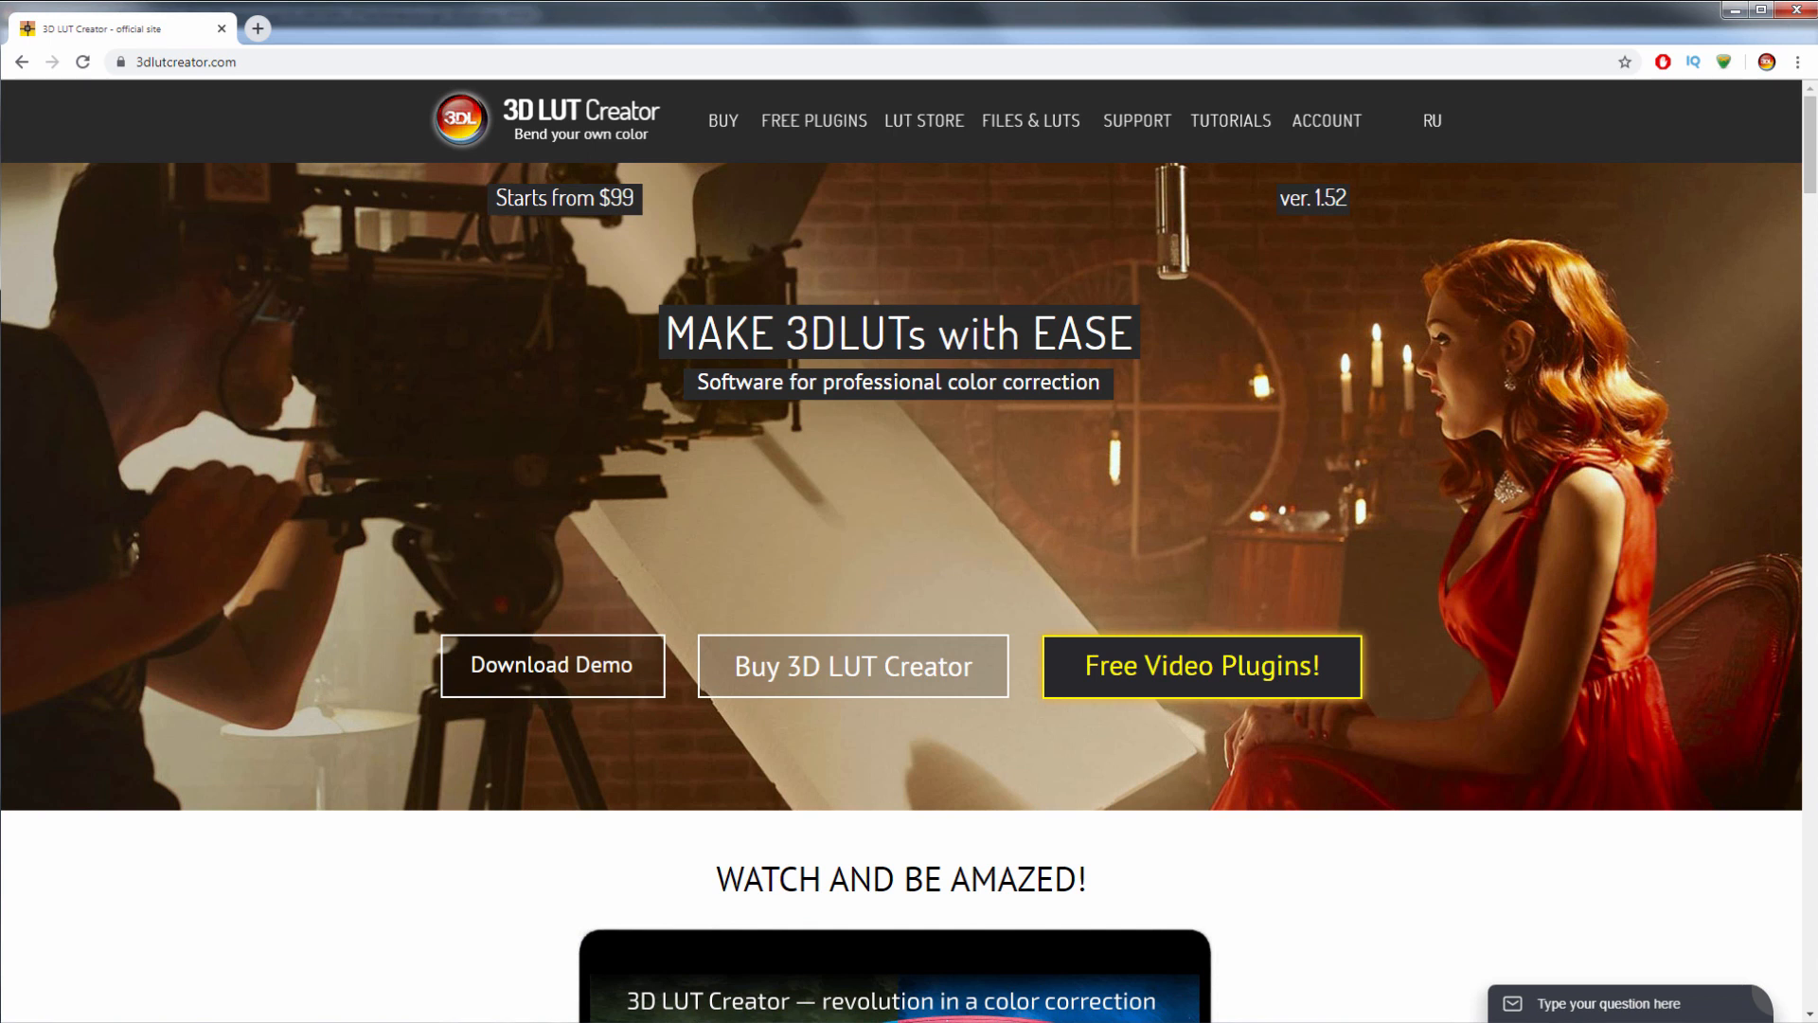
{"action": "mouse_move", "coordinate": [924, 121]}
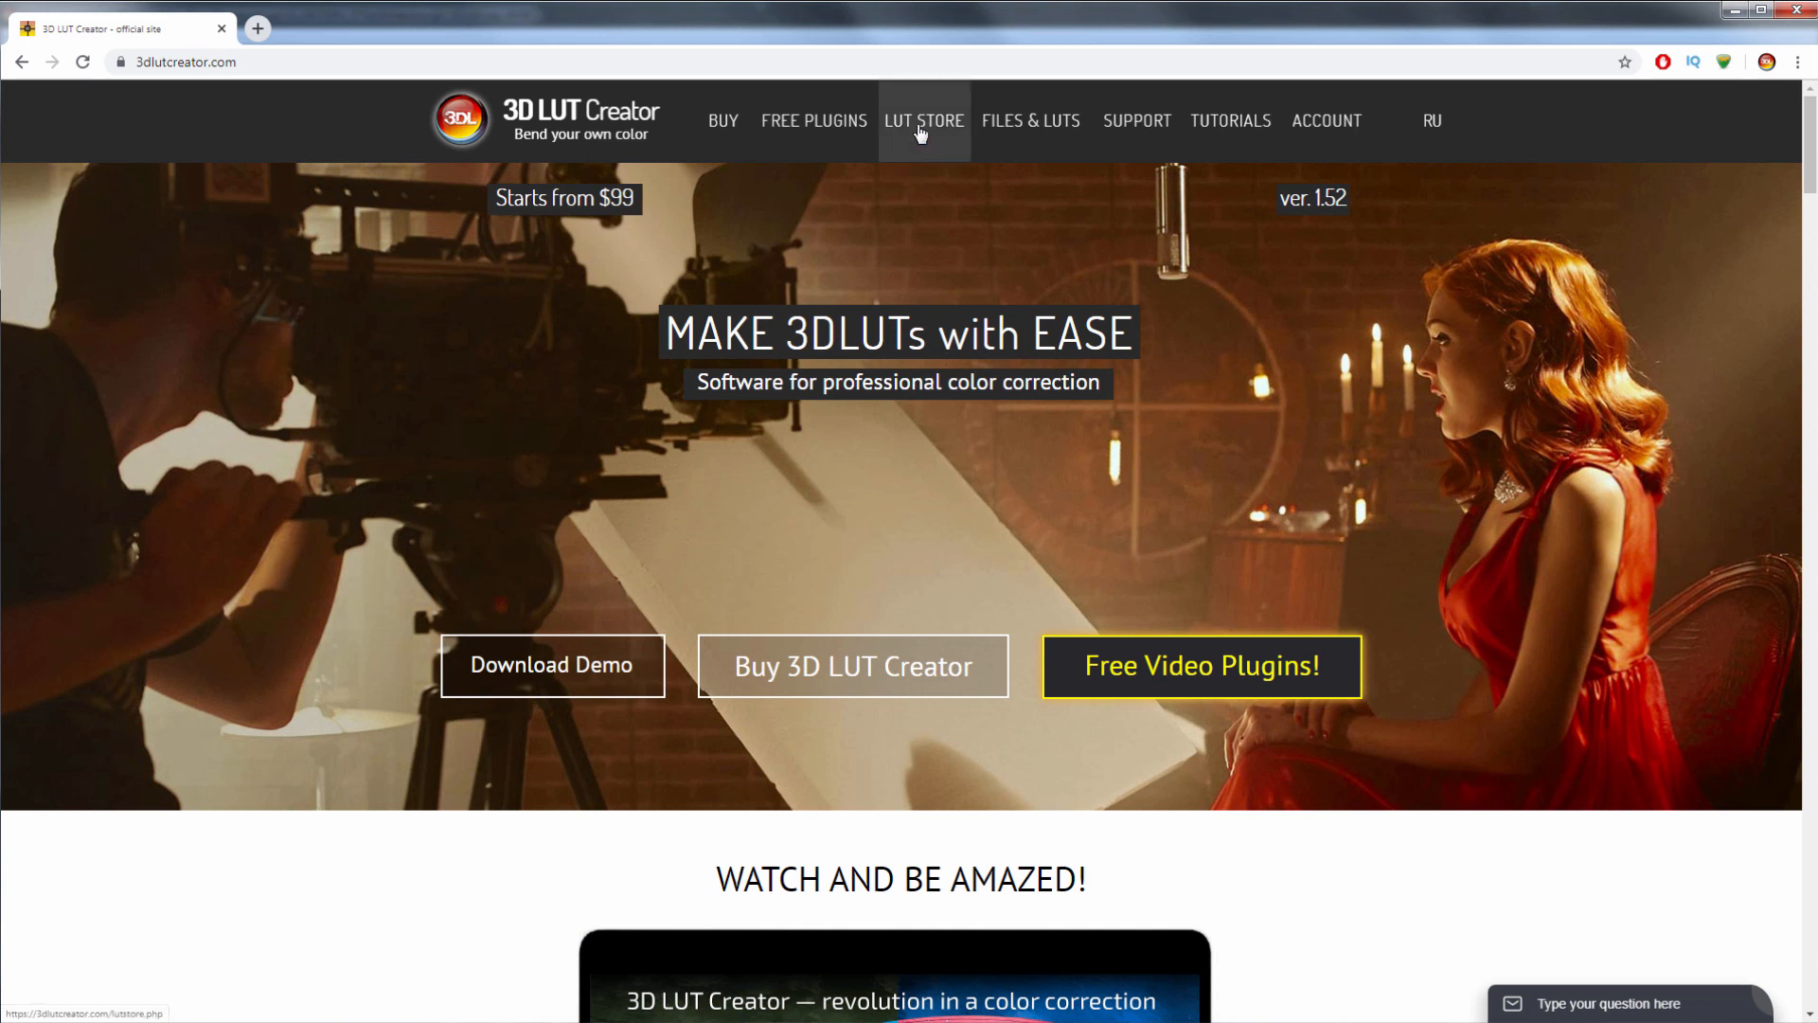
Open the LUT Store collection from the plugin's LUT Manager.
{"action": "left_click", "coordinate": [924, 121]}
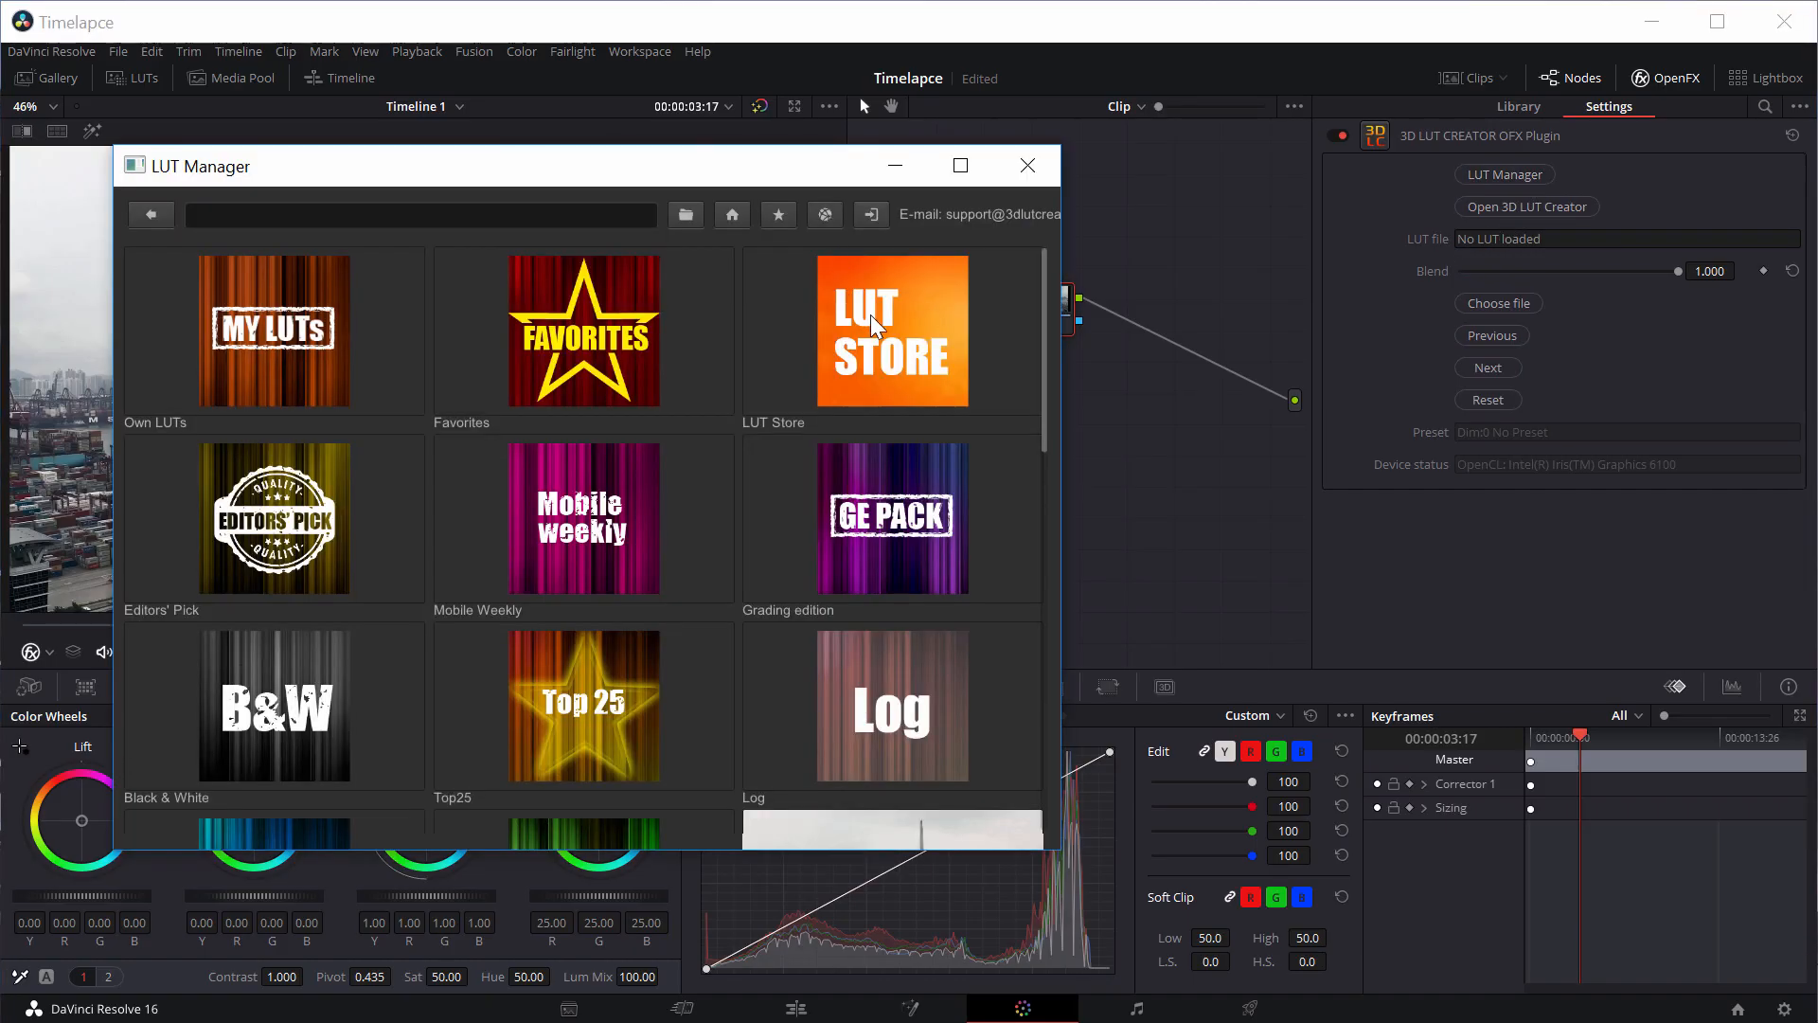
{"action": "left_click", "coordinate": [892, 329]}
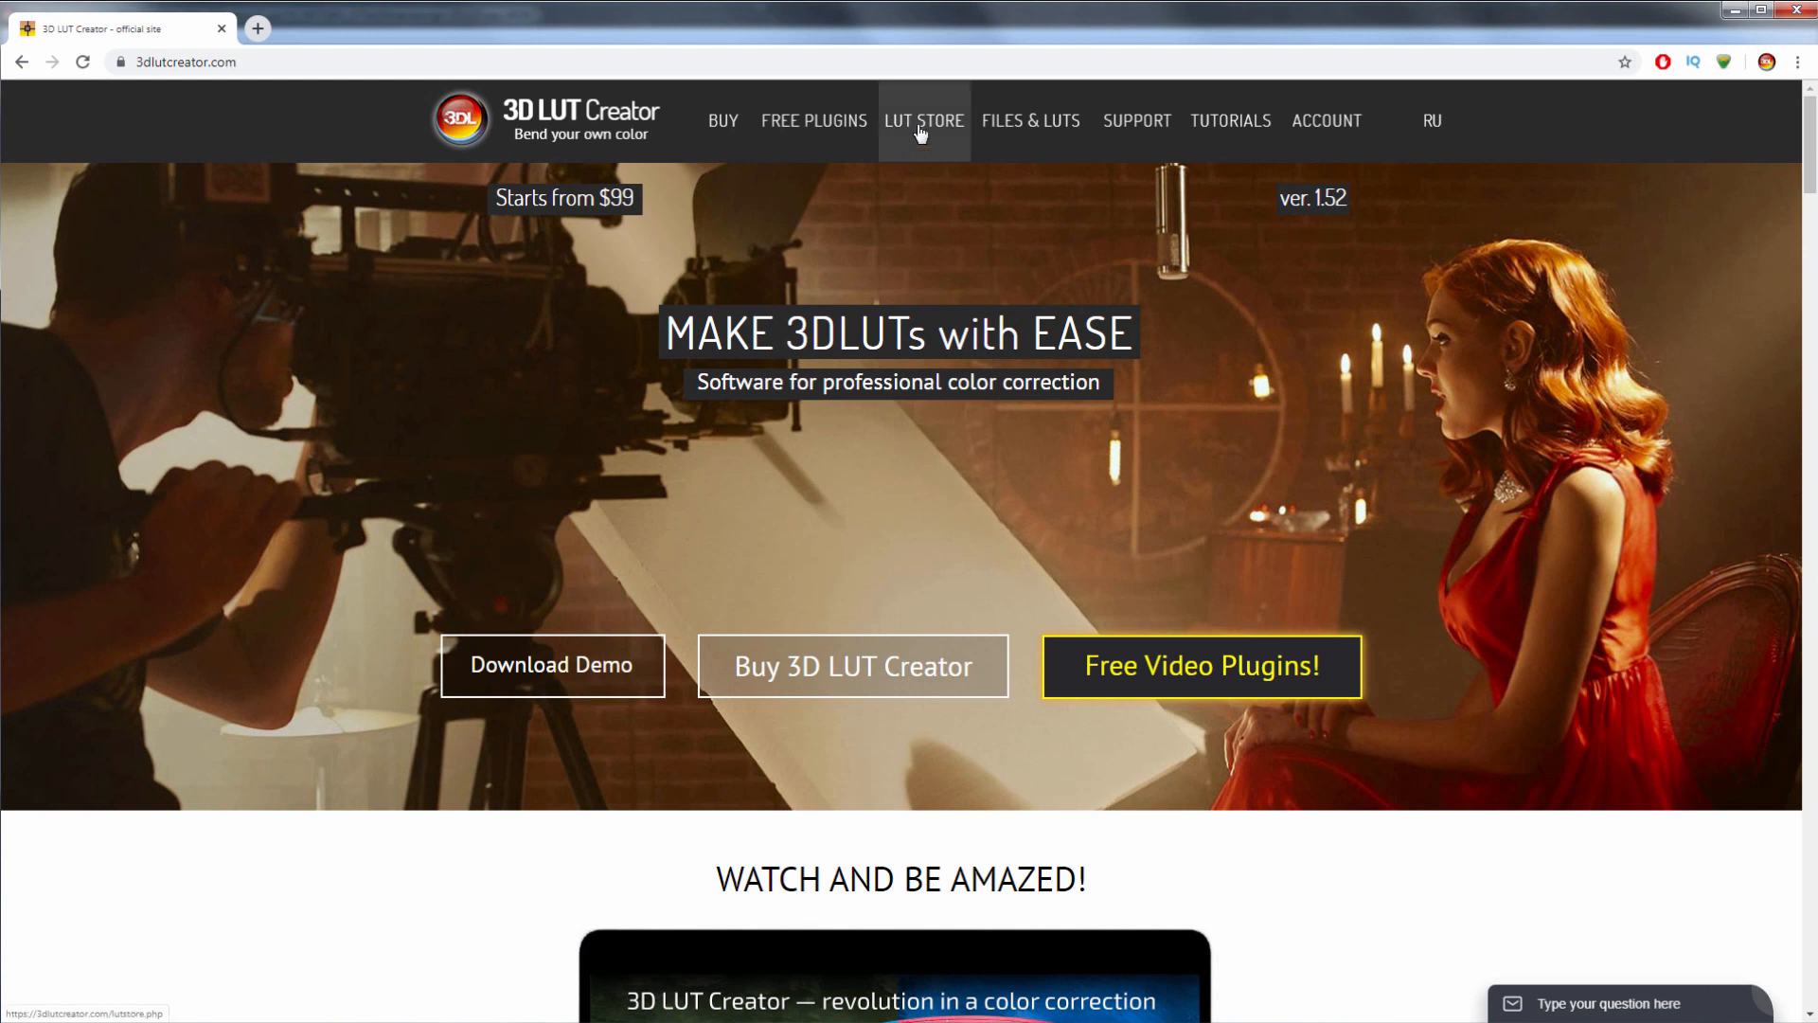
{"action": "left_click", "coordinate": [924, 121]}
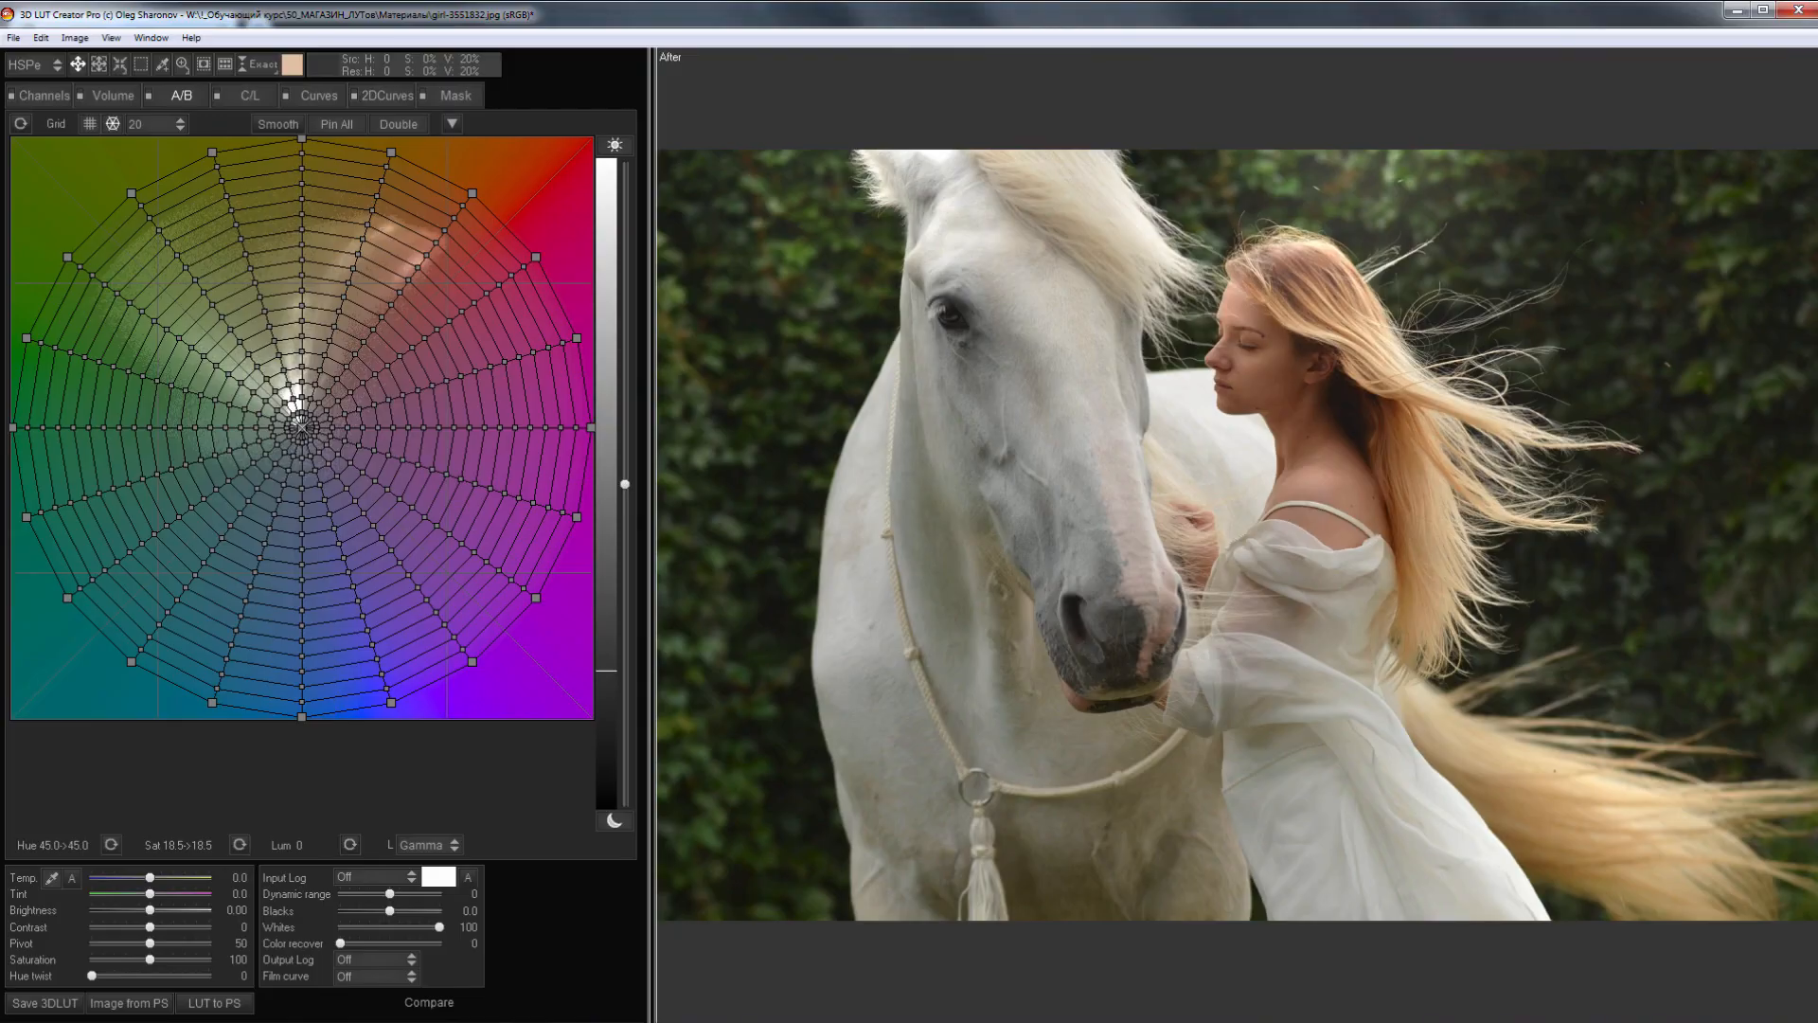
Open the Look Manager from the Window menu and enter its LUT Store collection.
{"action": "left_click", "coordinate": [149, 37]}
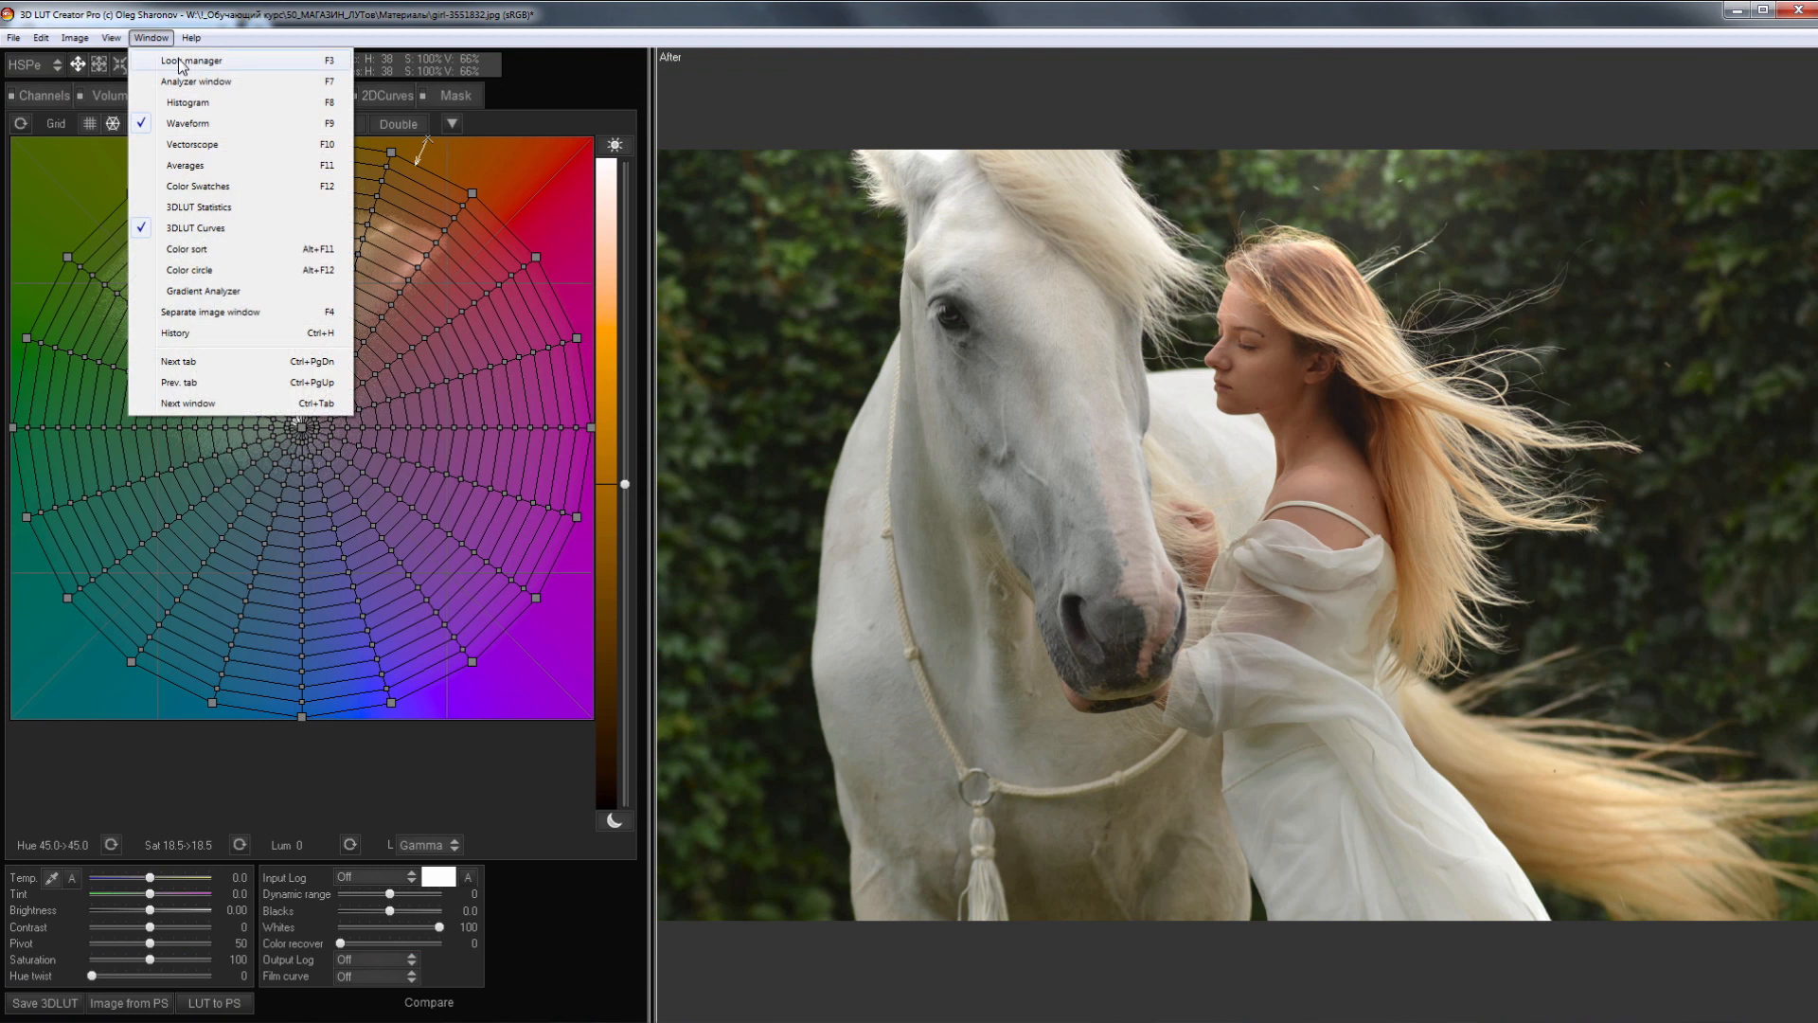
{"action": "left_click", "coordinate": [191, 59]}
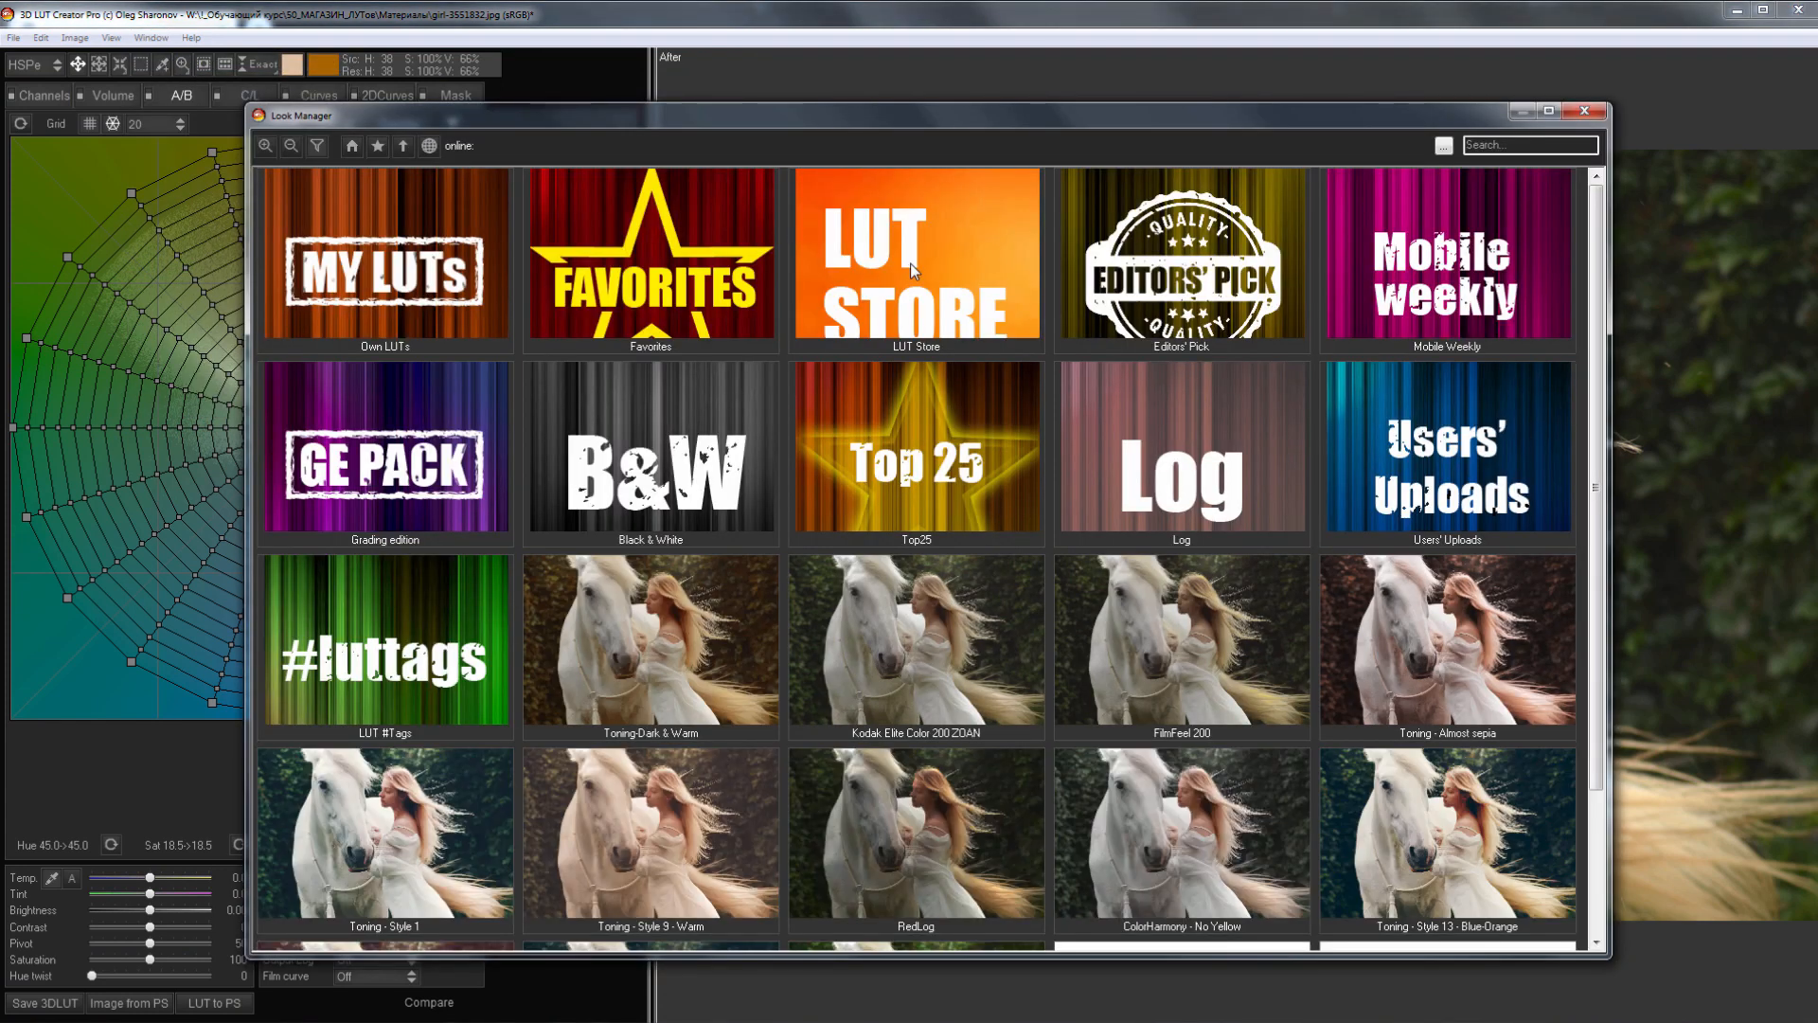
{"action": "left_click", "coordinate": [917, 257]}
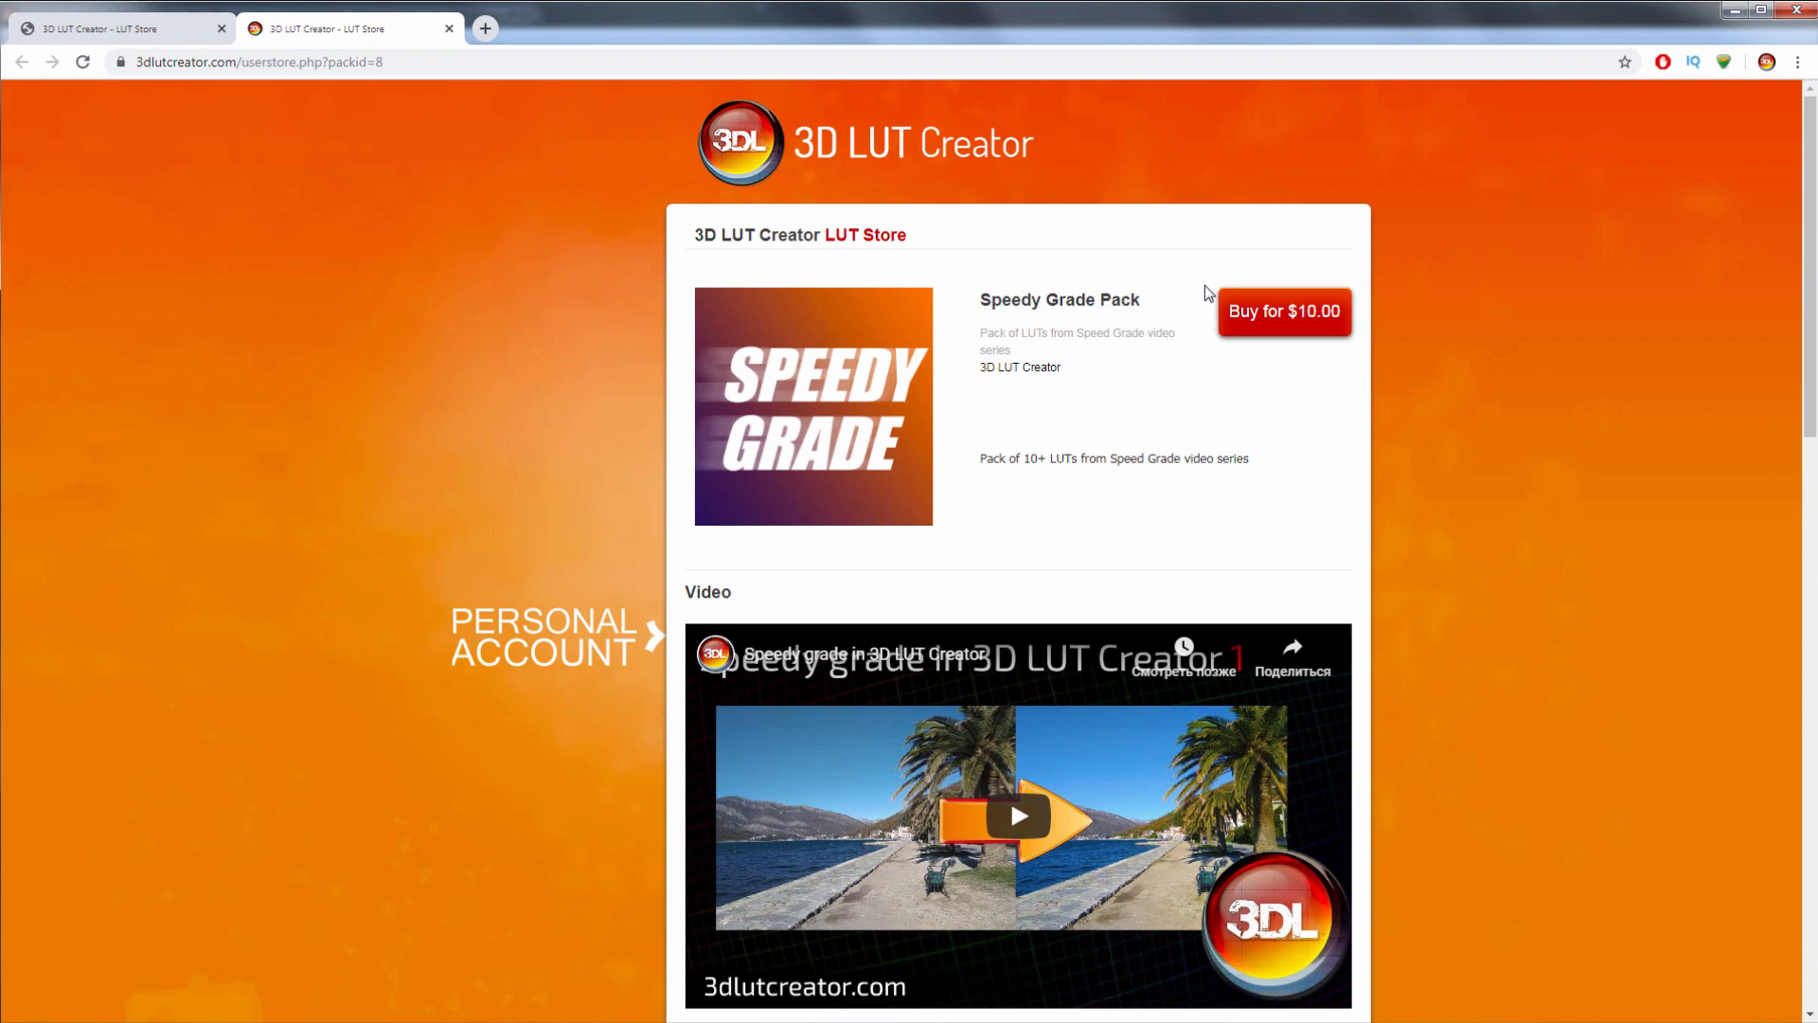
{"action": "left_click", "coordinate": [542, 634]}
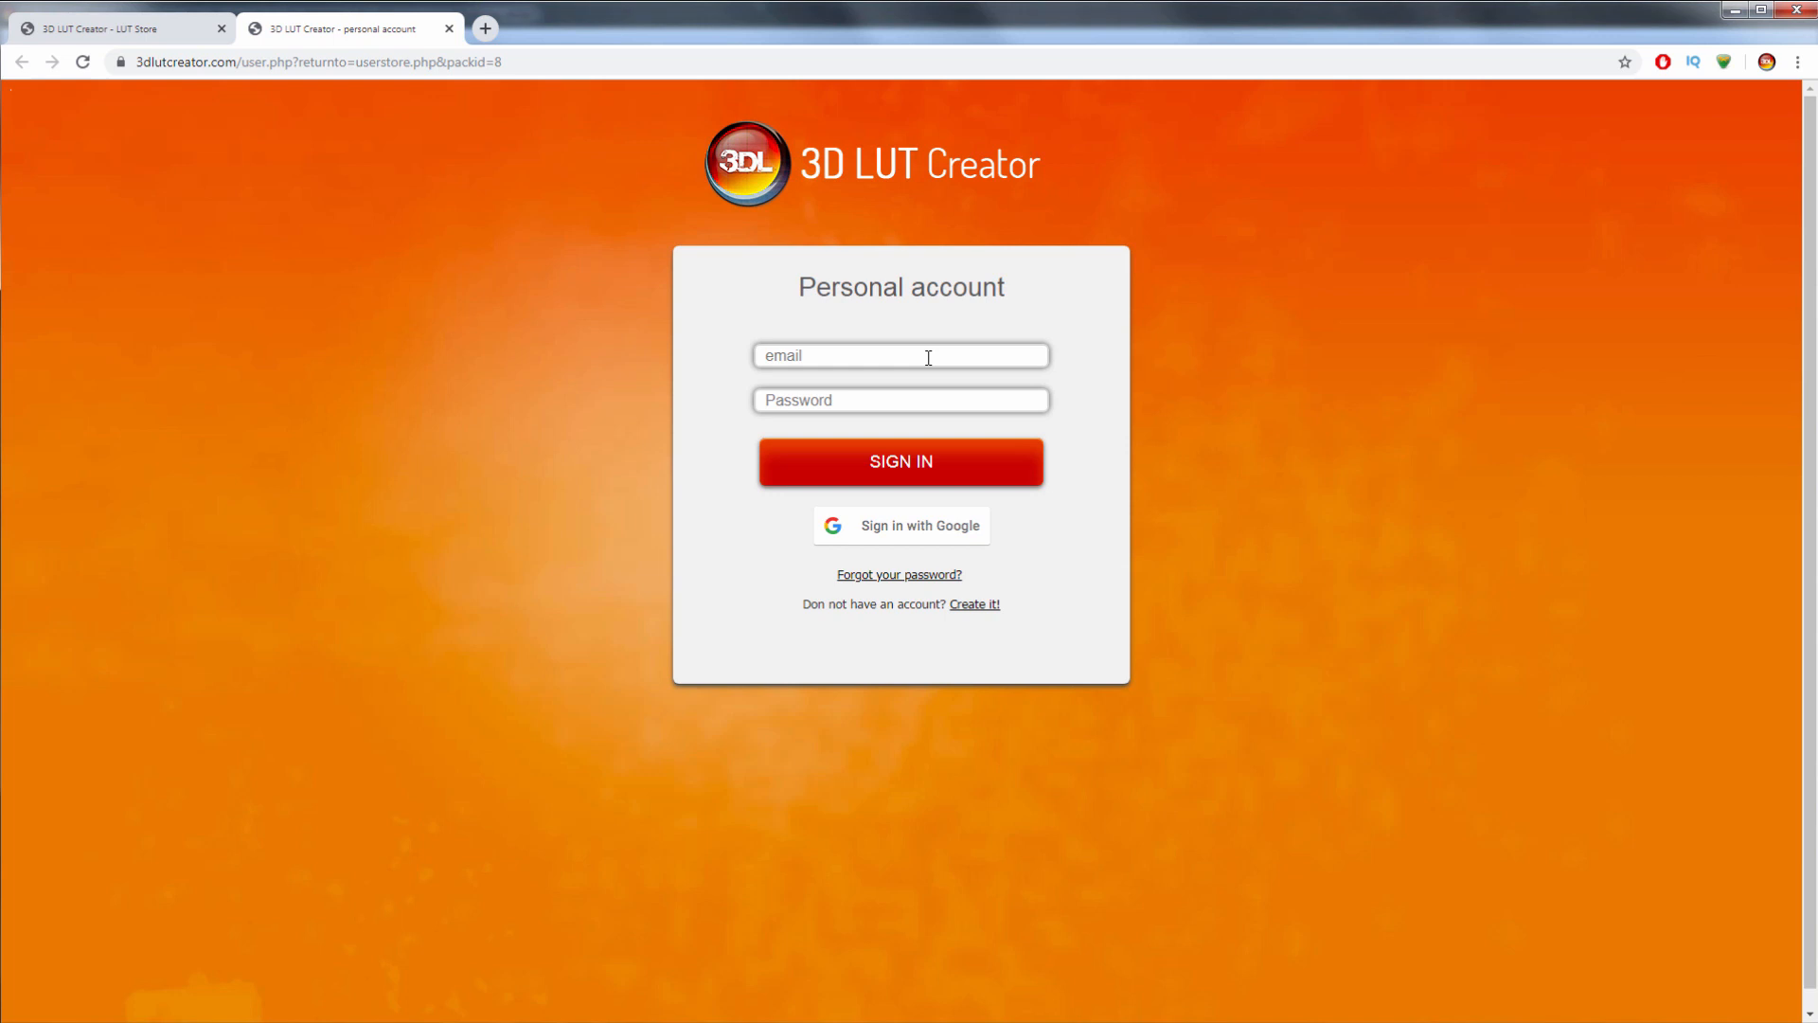
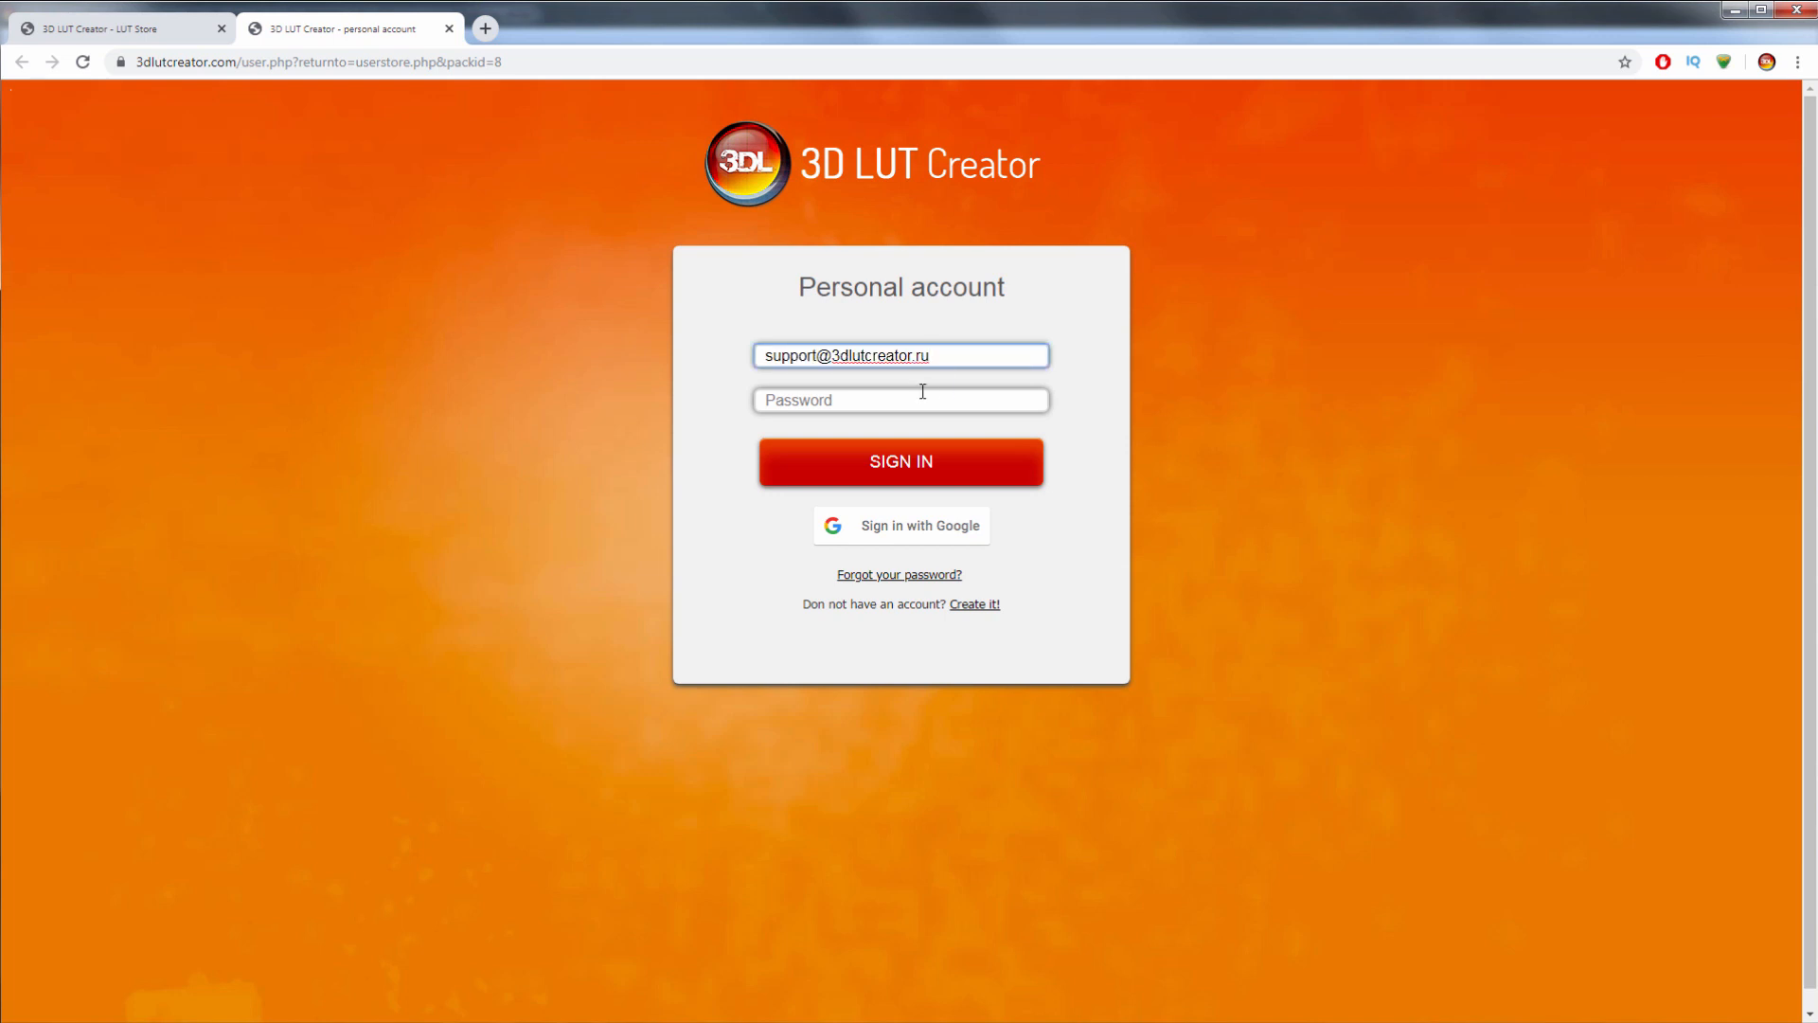
{"action": "type", "text": "••••••••"}
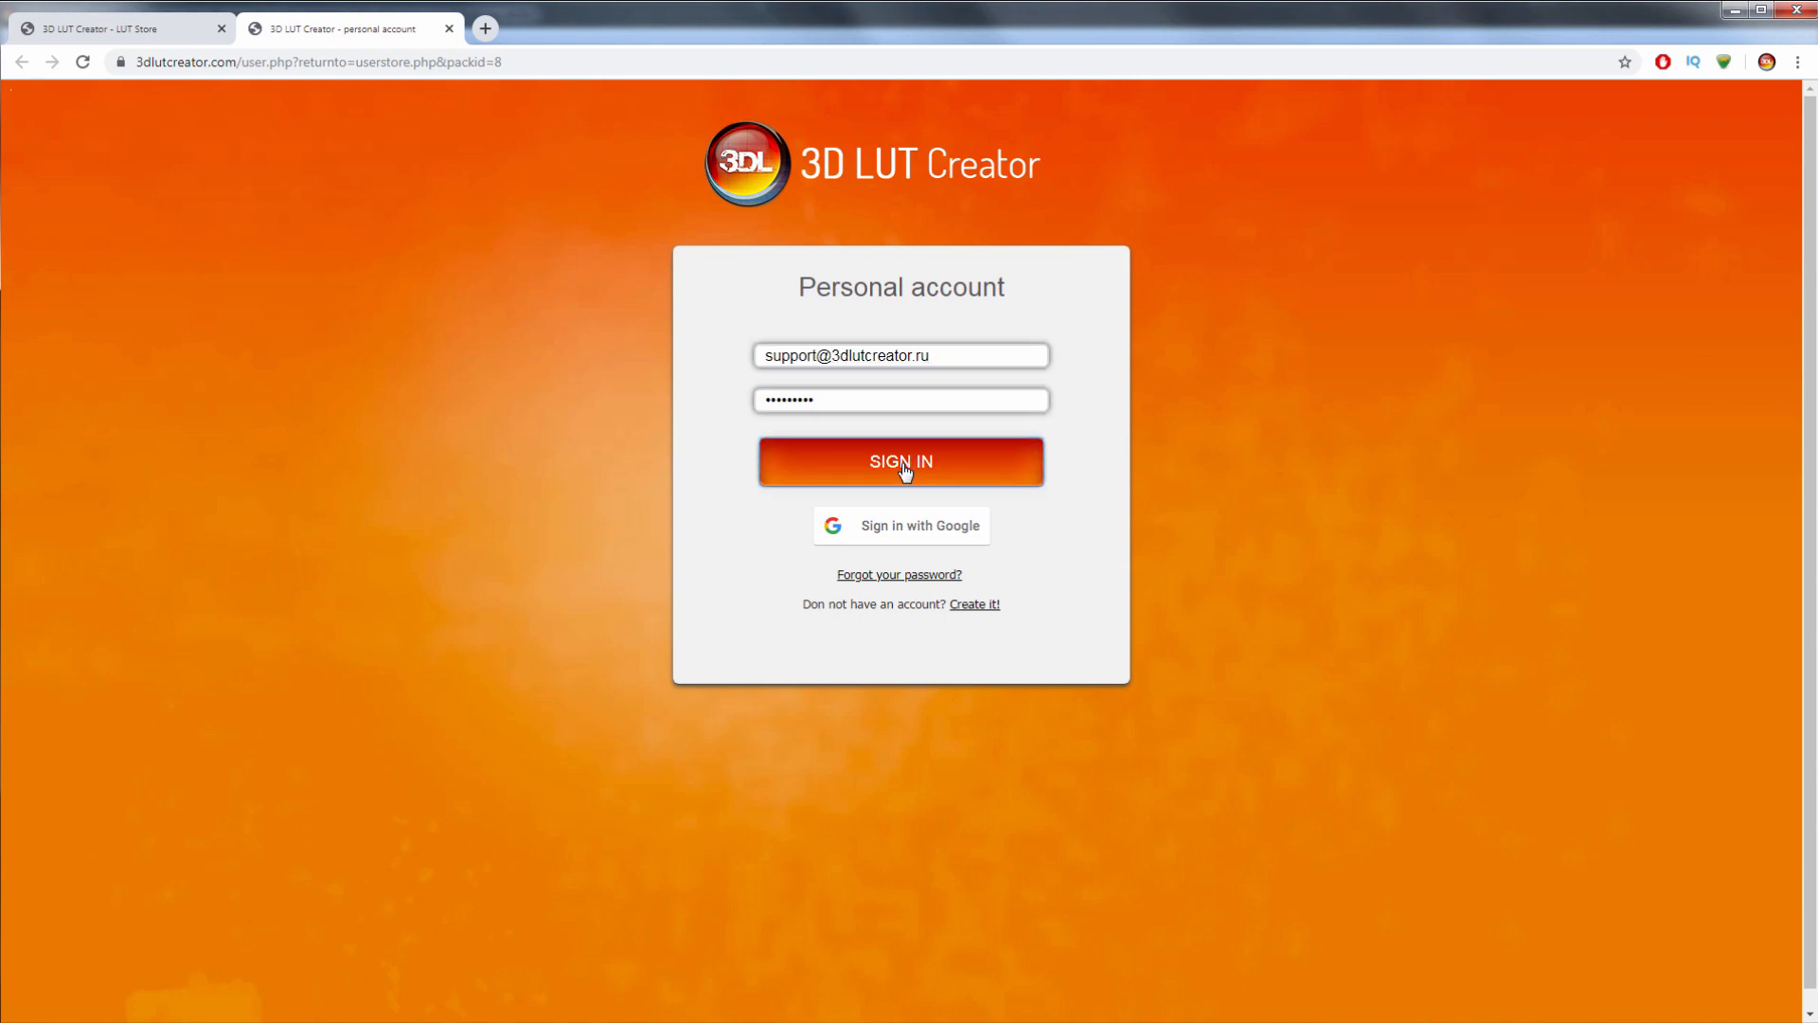
{"action": "left_click", "coordinate": [902, 460]}
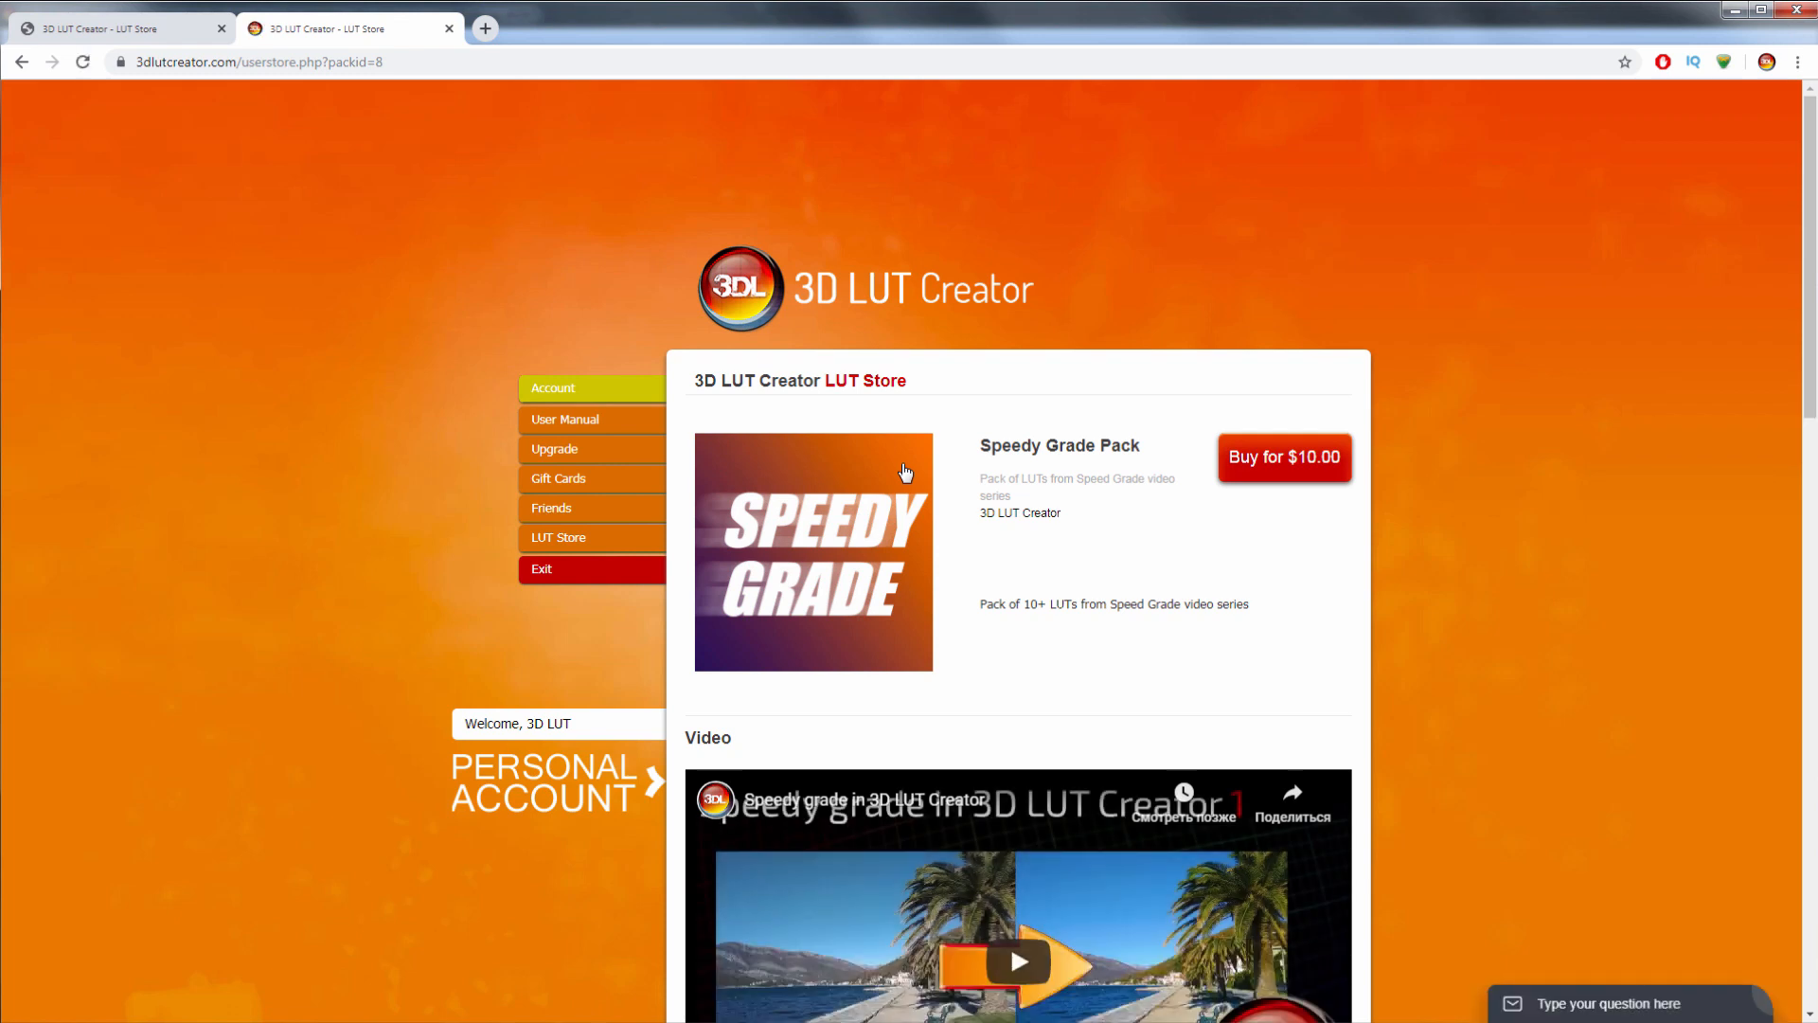
Buy the Speedy Grade Pack for $10.00 and complete the payment.
{"action": "left_click", "coordinate": [1284, 456]}
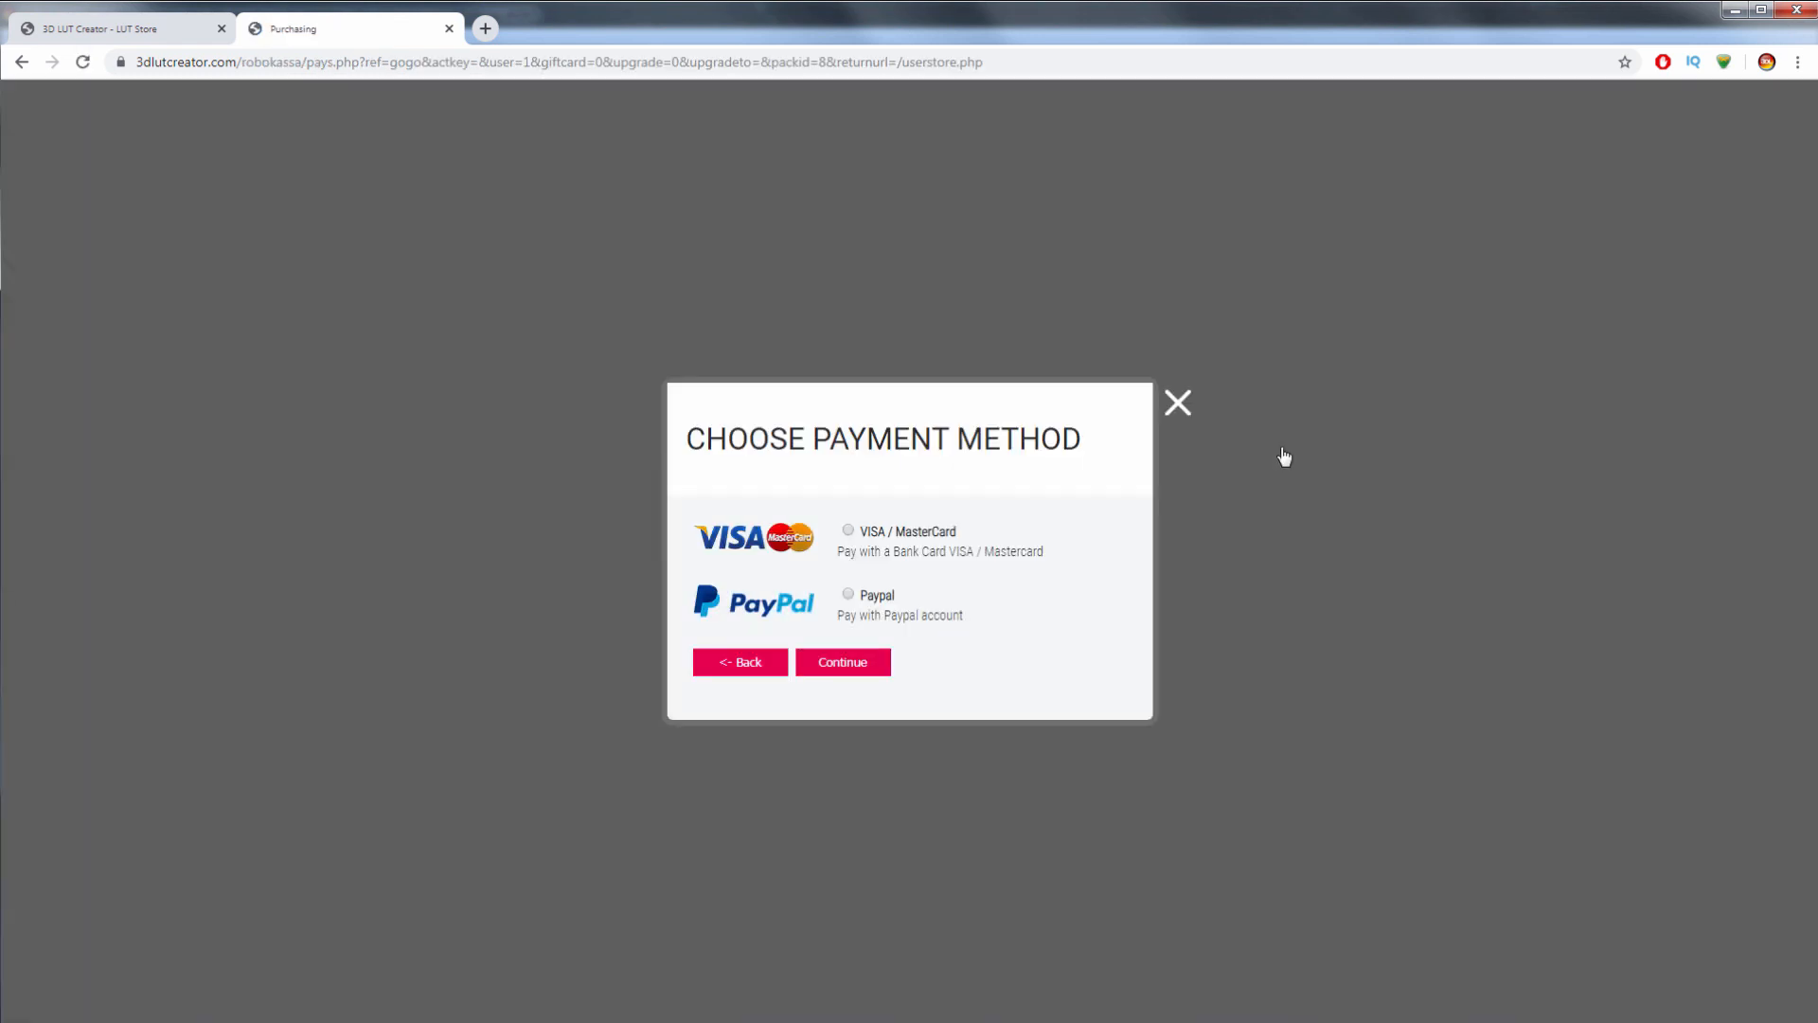
{"action": "left_click", "coordinate": [1176, 402]}
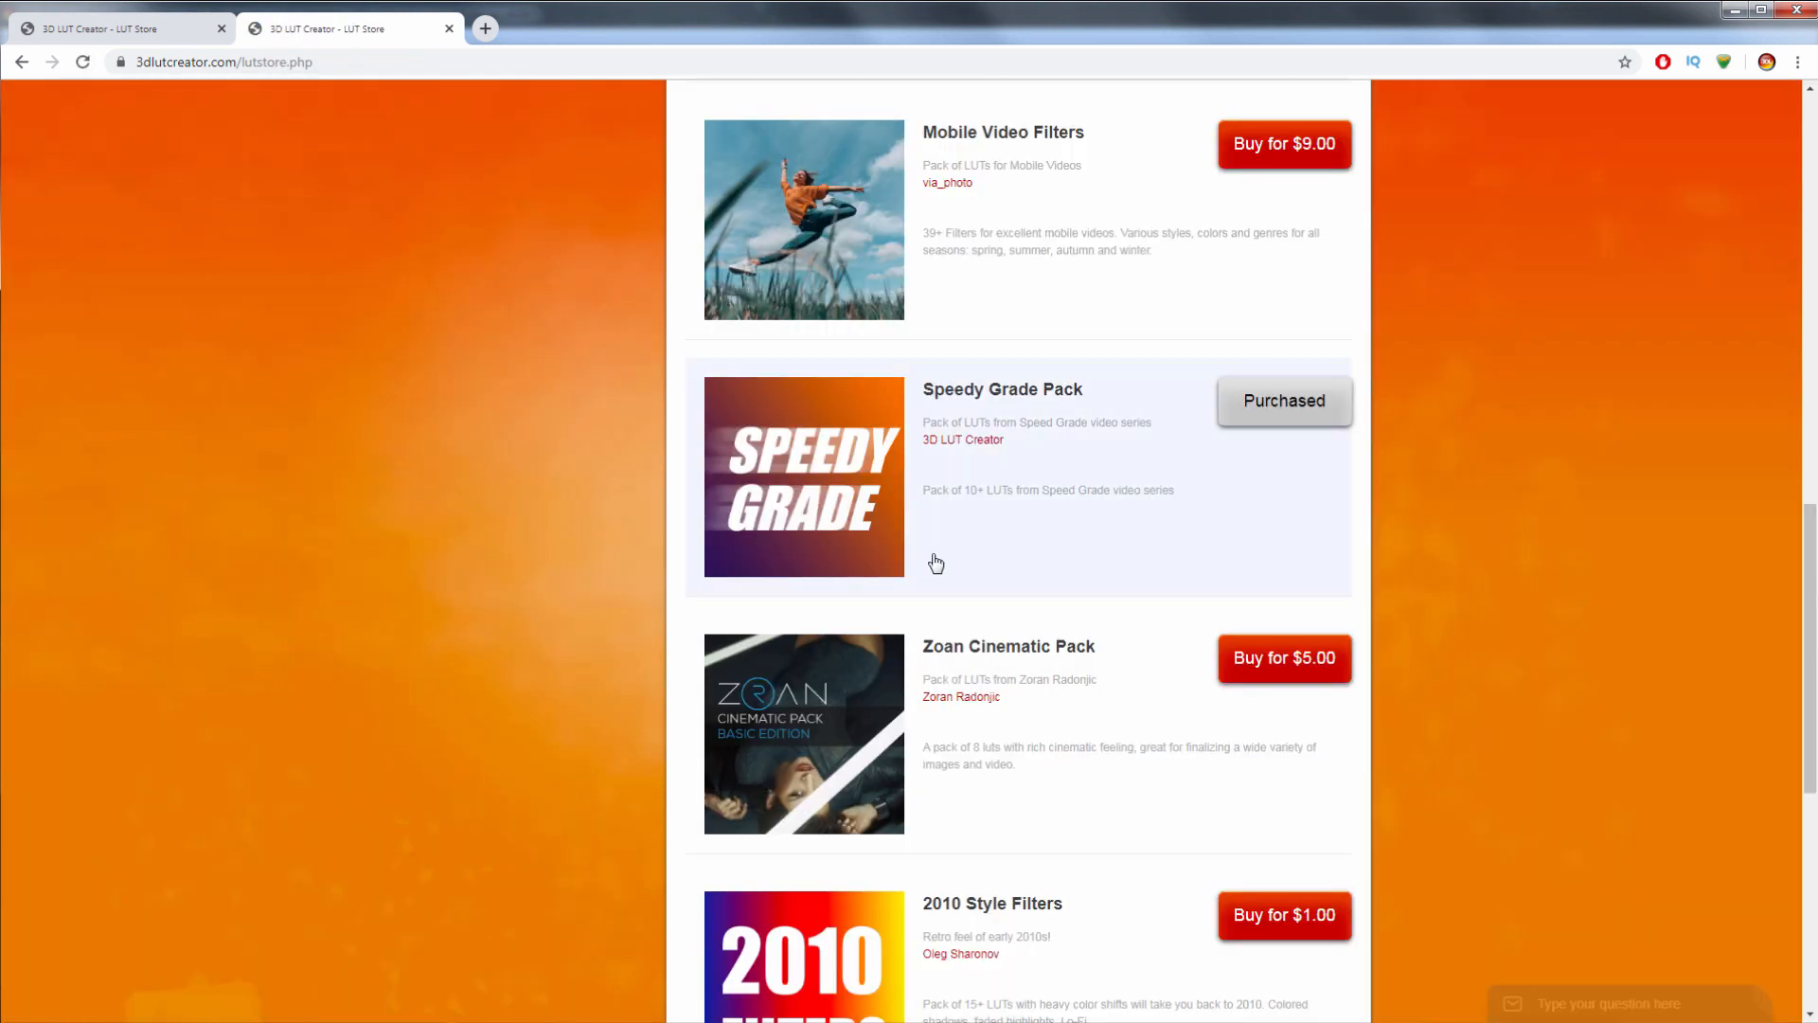
{"action": "mouse_move", "coordinate": [1423, 400]}
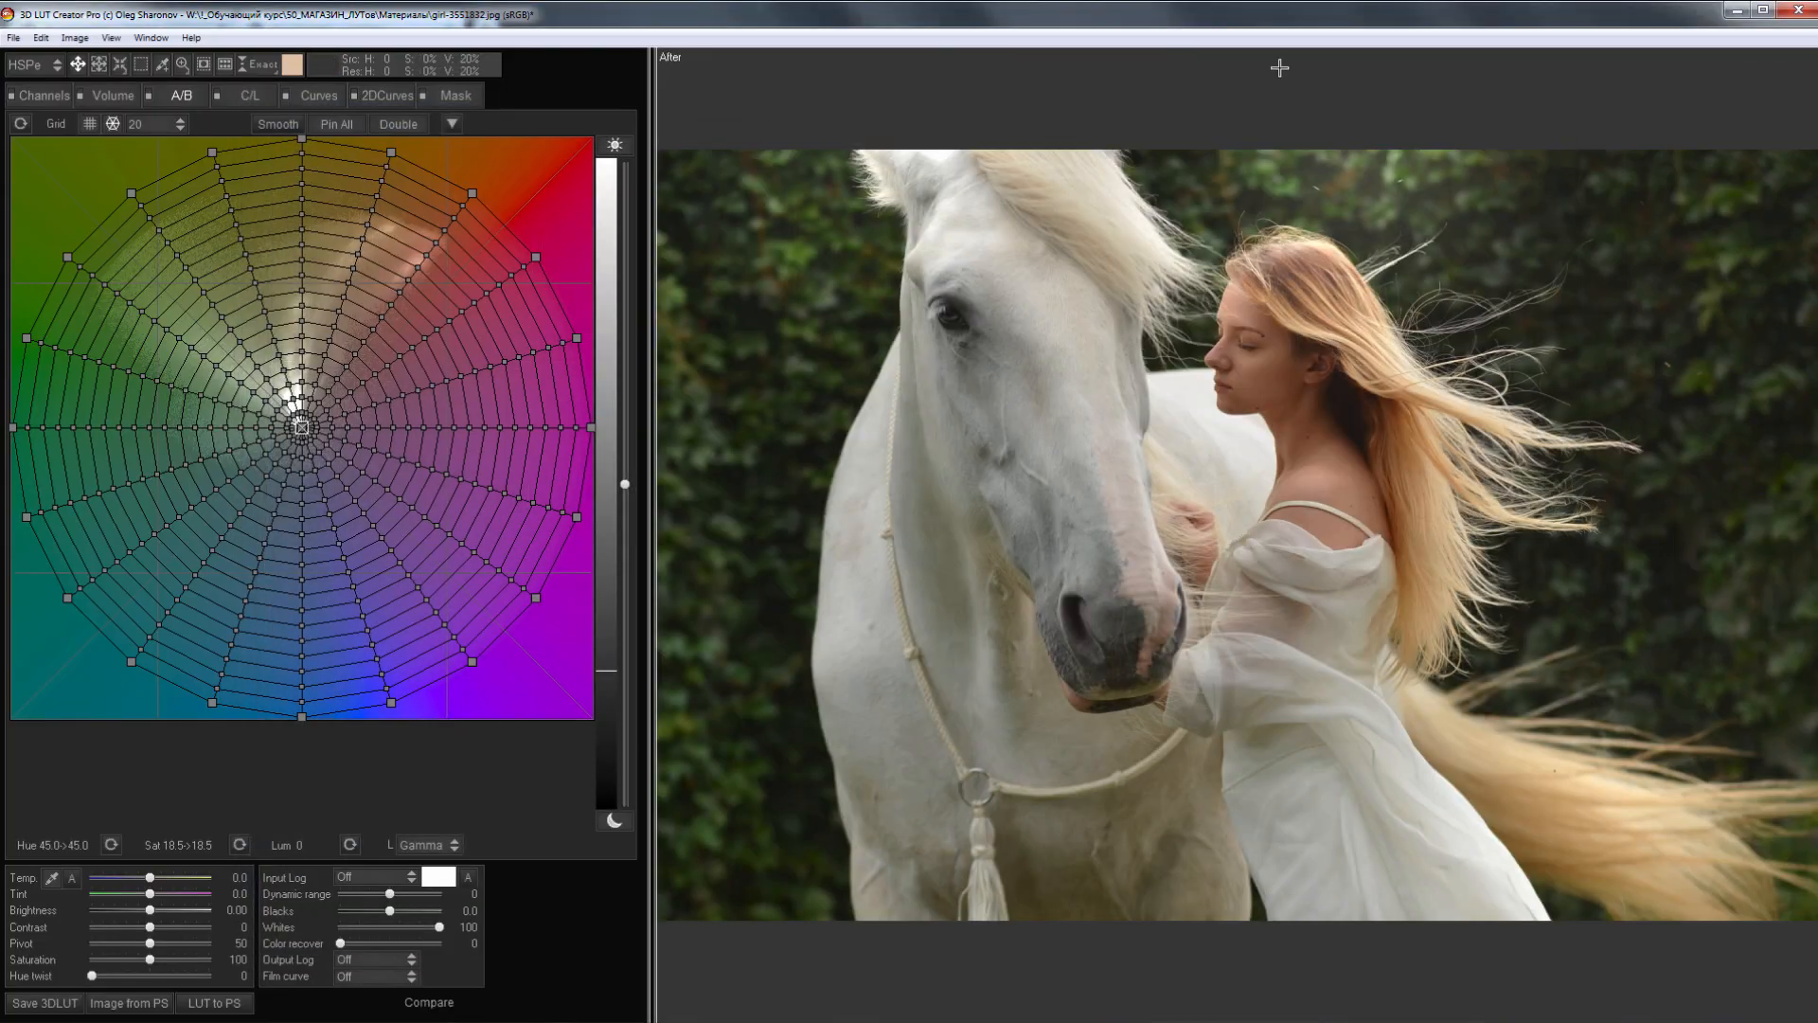
Enter the account password in Preferences > Integration and confirm with OK.
{"action": "left_click", "coordinate": [13, 38]}
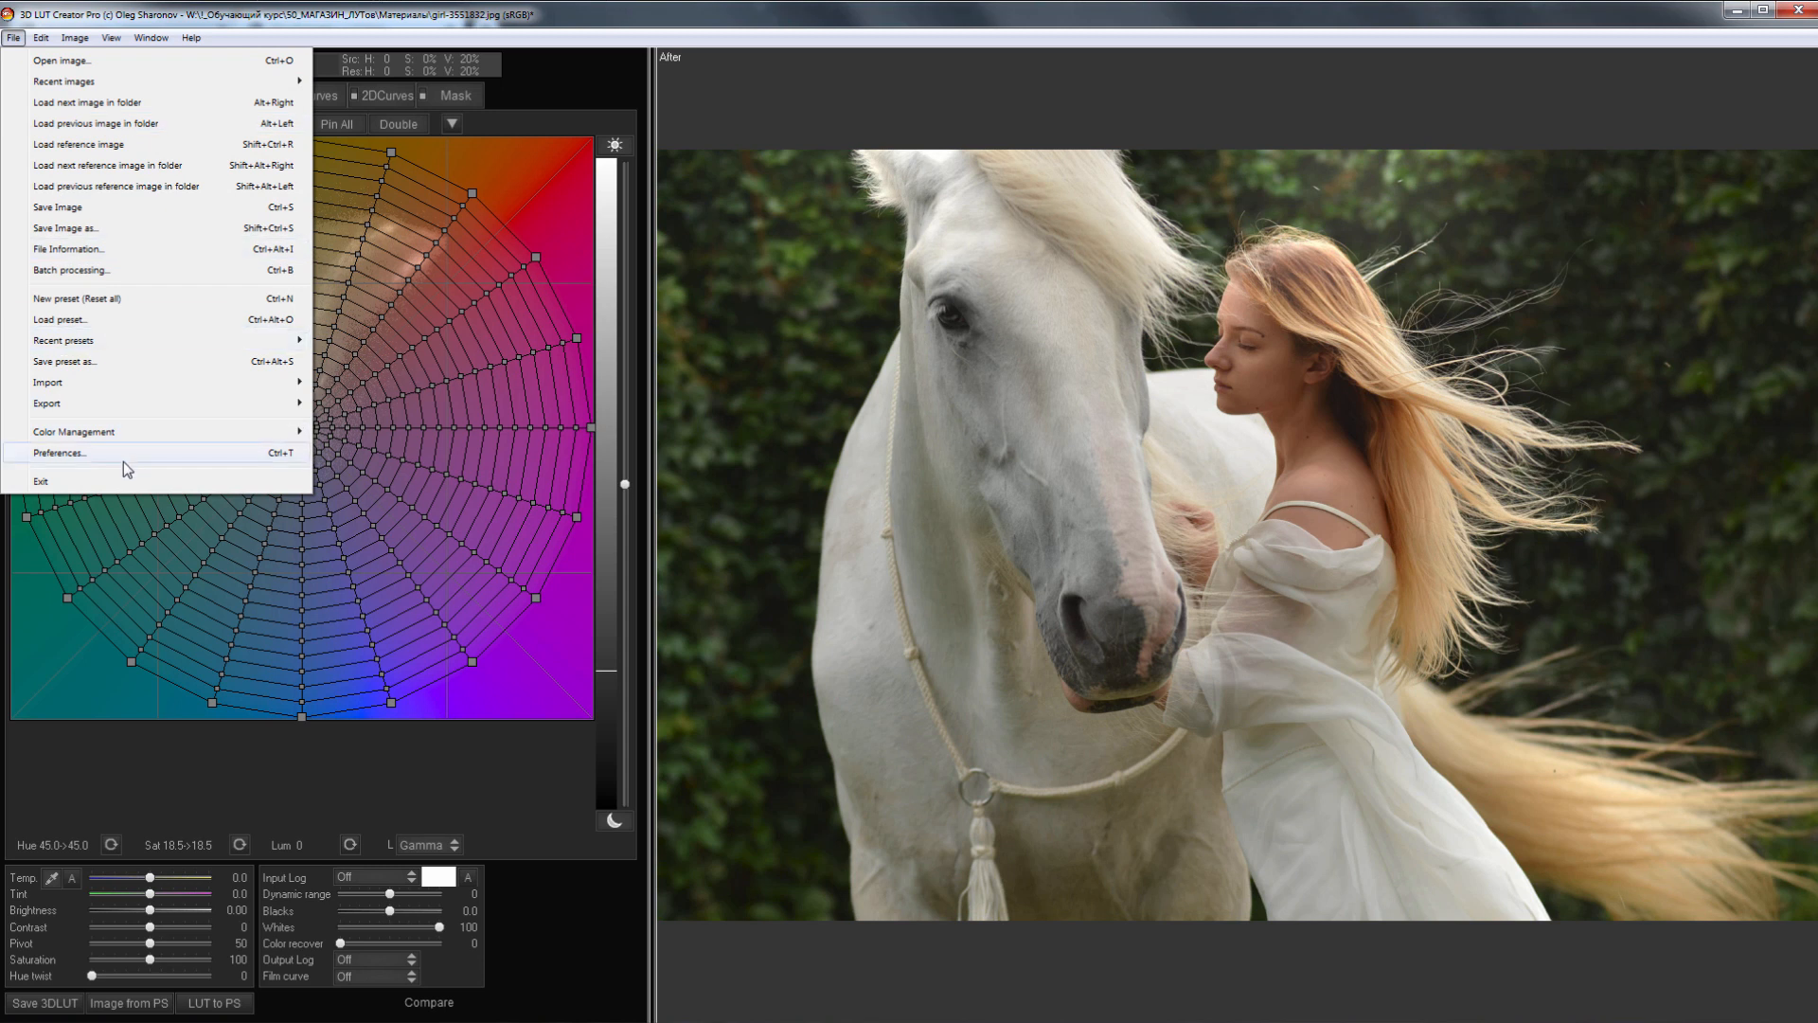
{"action": "left_click", "coordinate": [55, 452]}
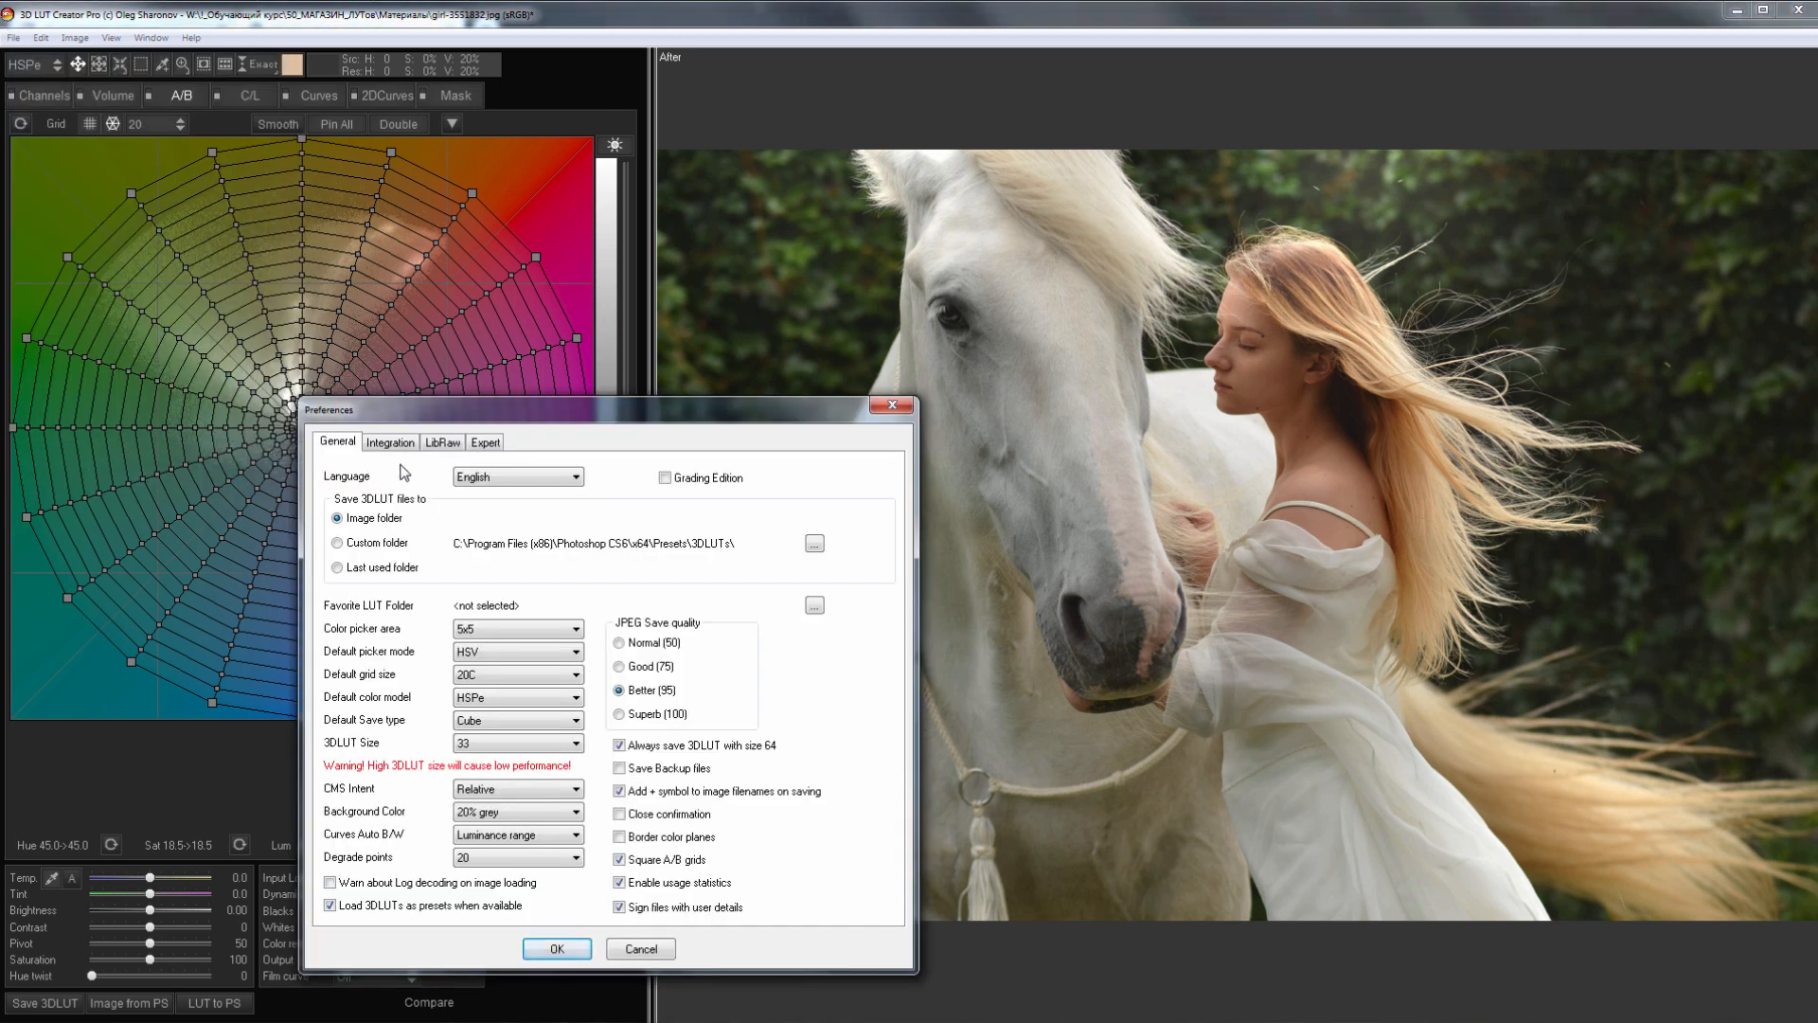
{"action": "left_click", "coordinate": [390, 441]}
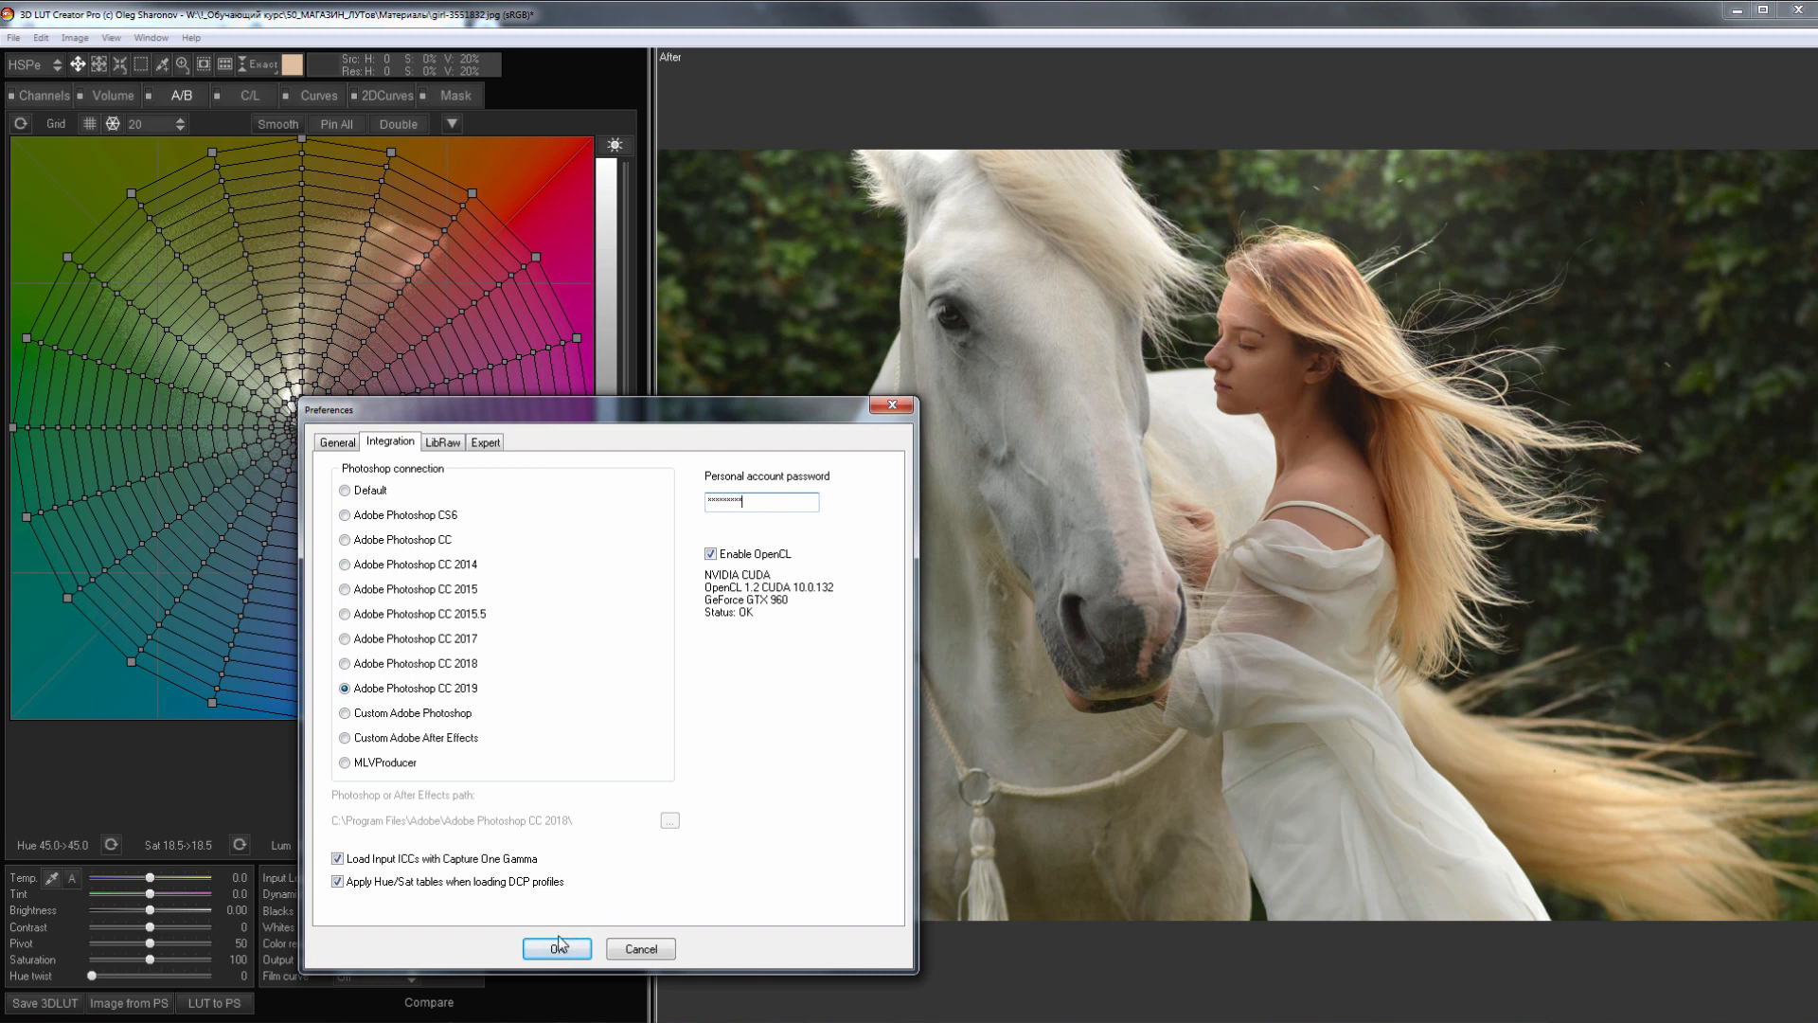
{"action": "left_click", "coordinate": [557, 949]}
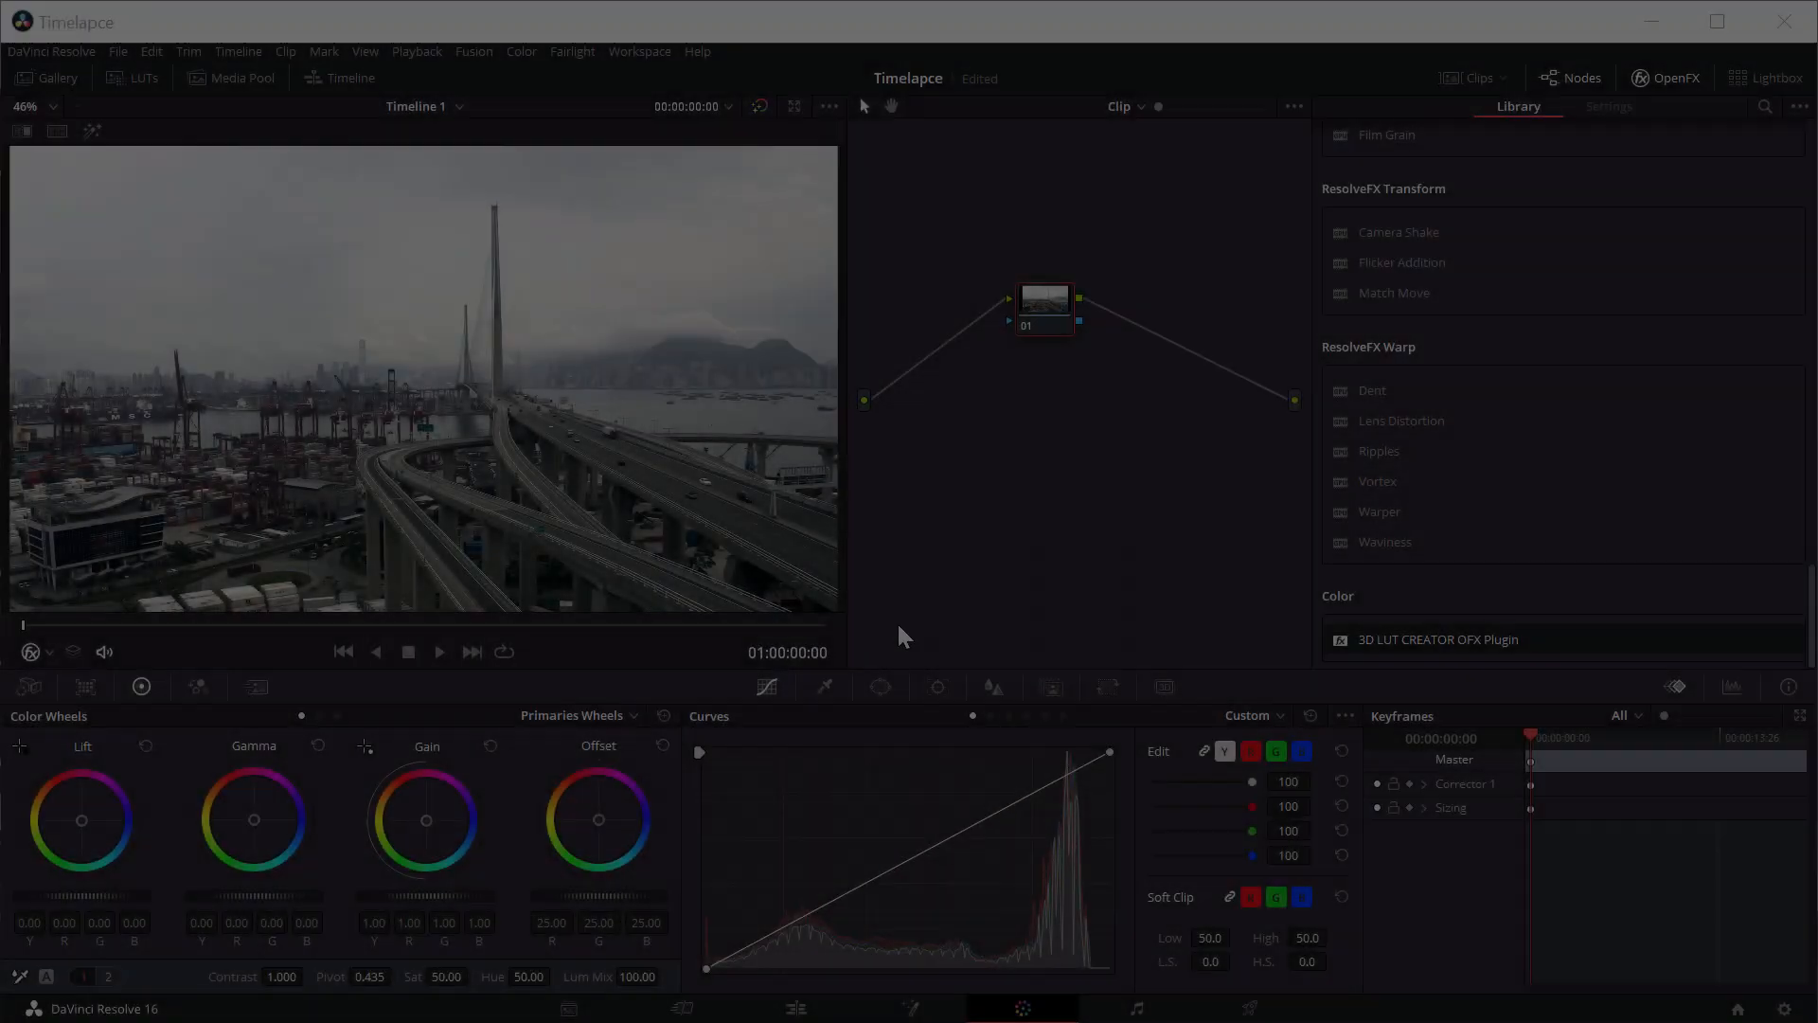
Play the timelapse clip briefly and stop it.
{"action": "left_click", "coordinate": [438, 650]}
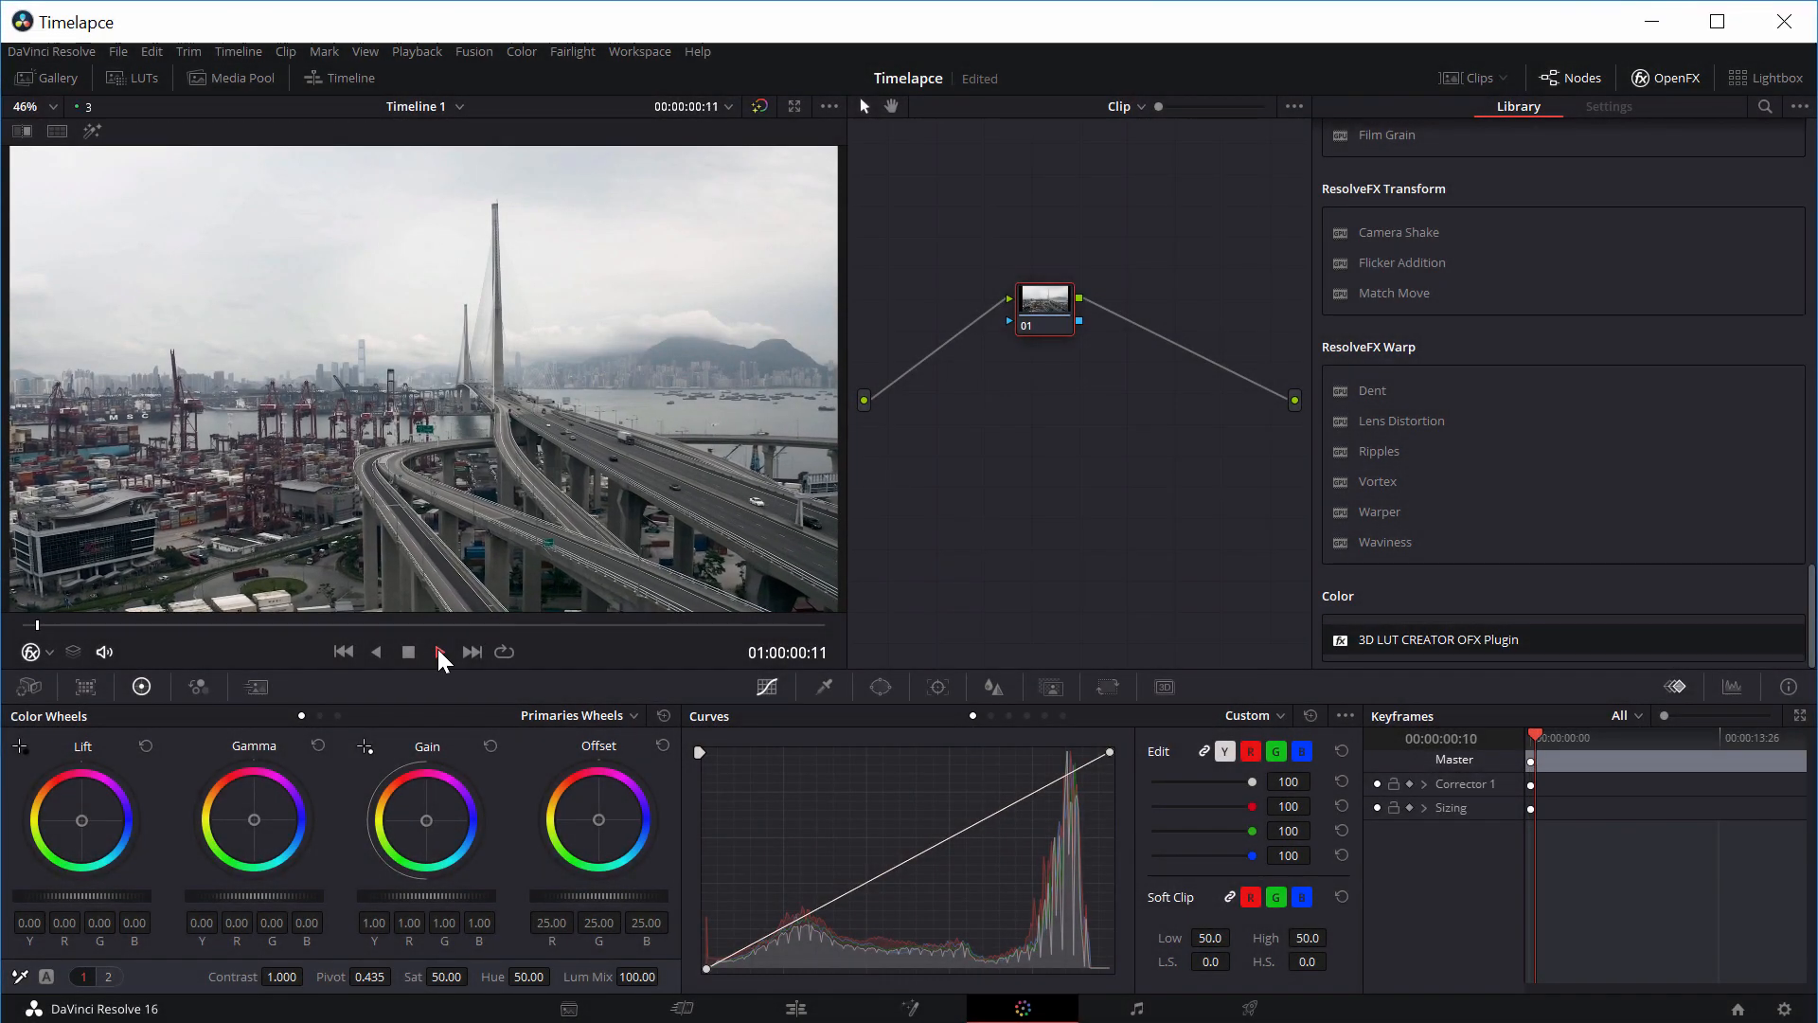
{"action": "left_click", "coordinate": [437, 649]}
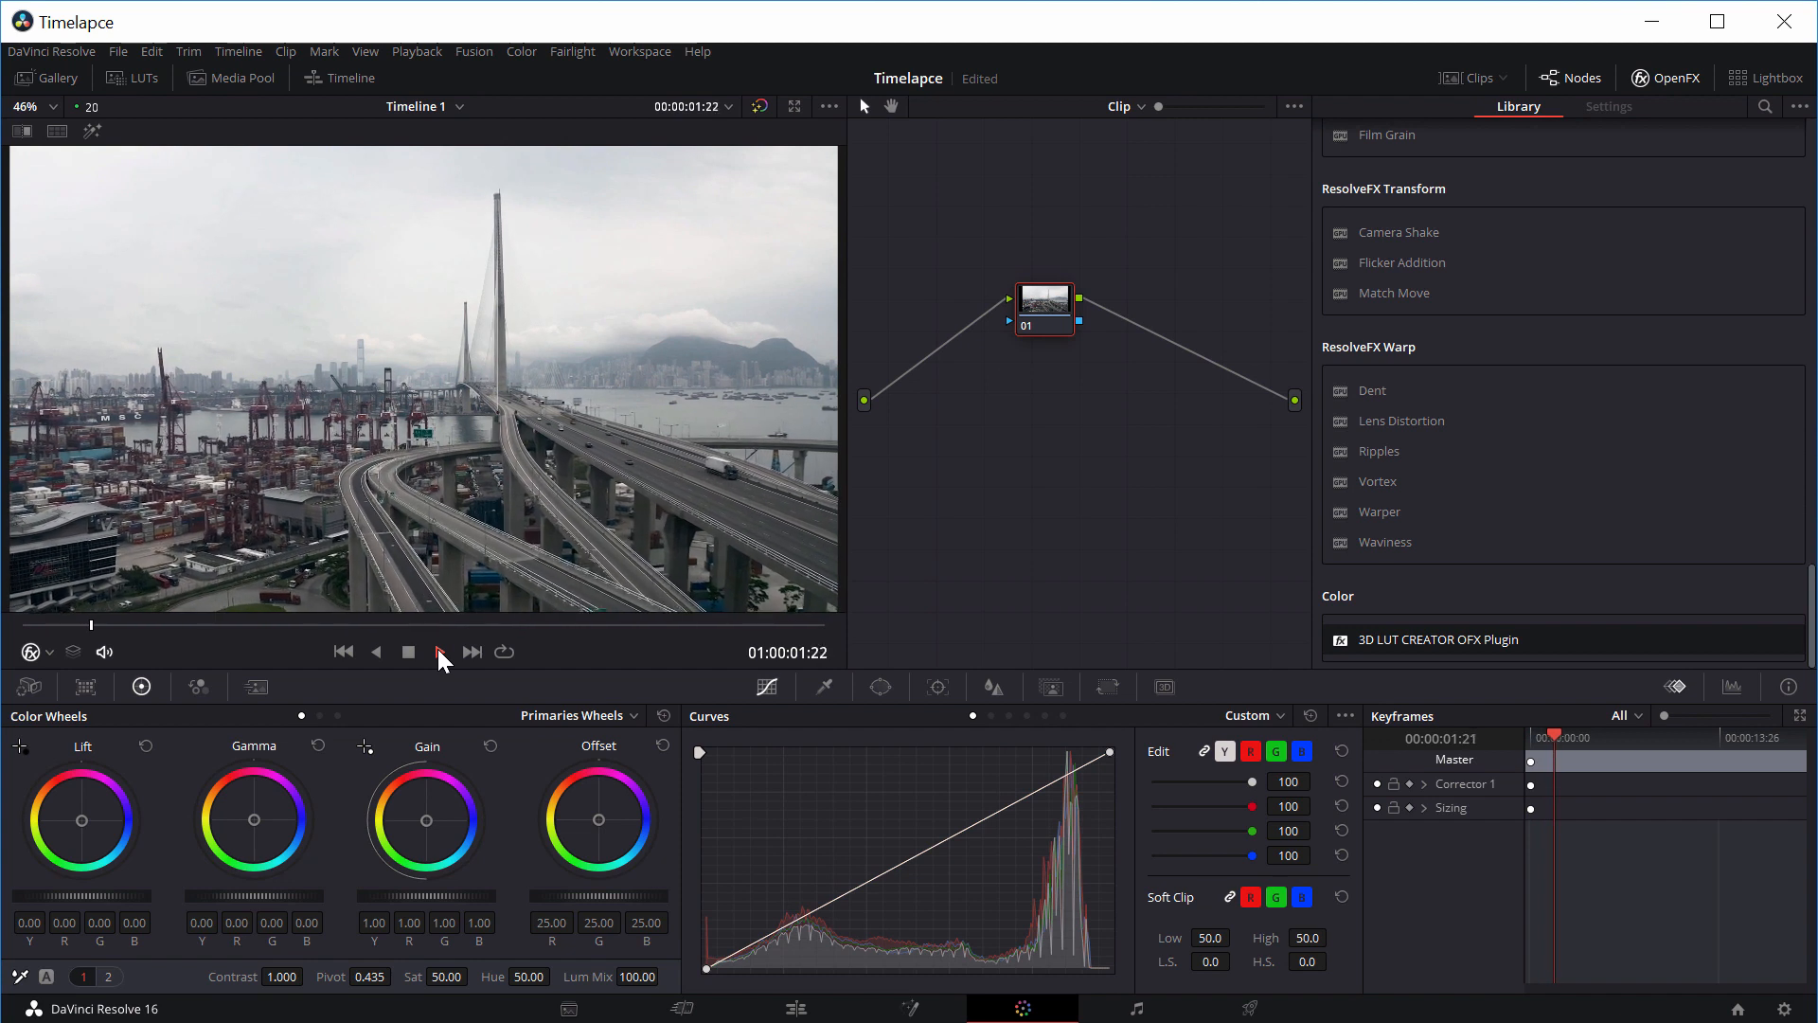
{"action": "left_click", "coordinate": [439, 649]}
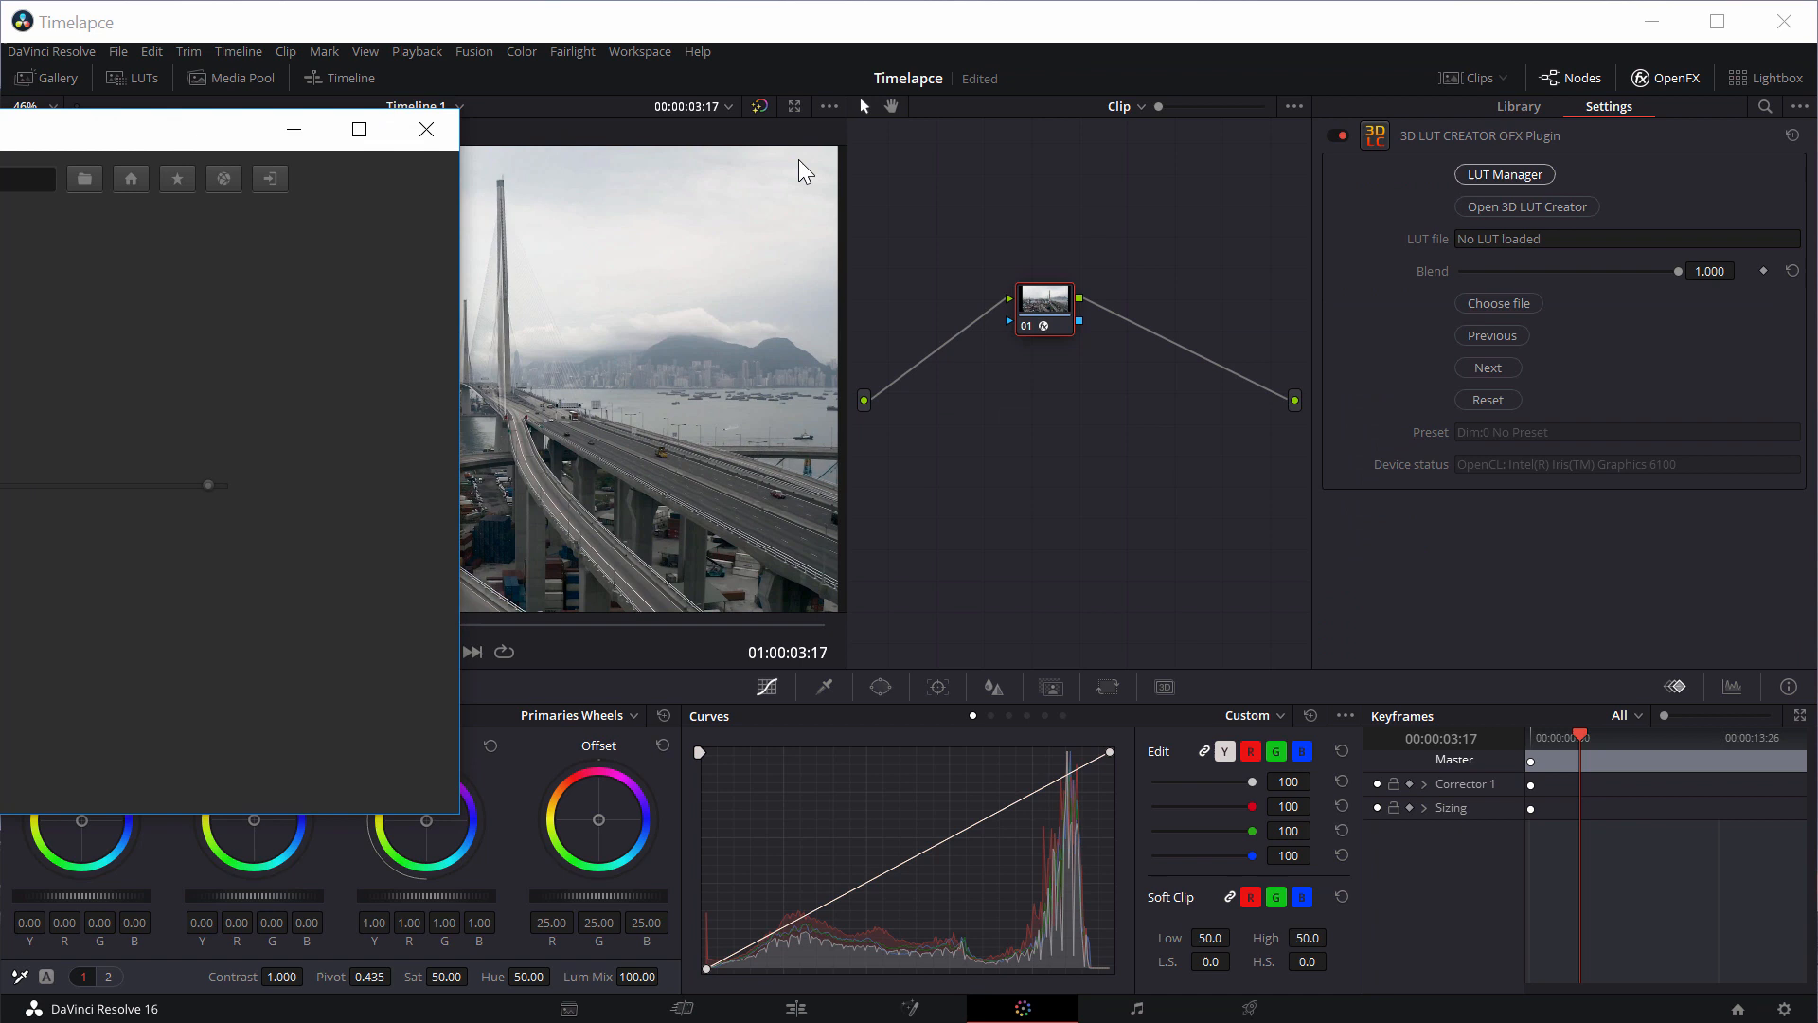
Open the purchased Speedy Grade Pack in LUT Manager and bring up the account sign-in form.
{"action": "left_click", "coordinate": [1502, 174]}
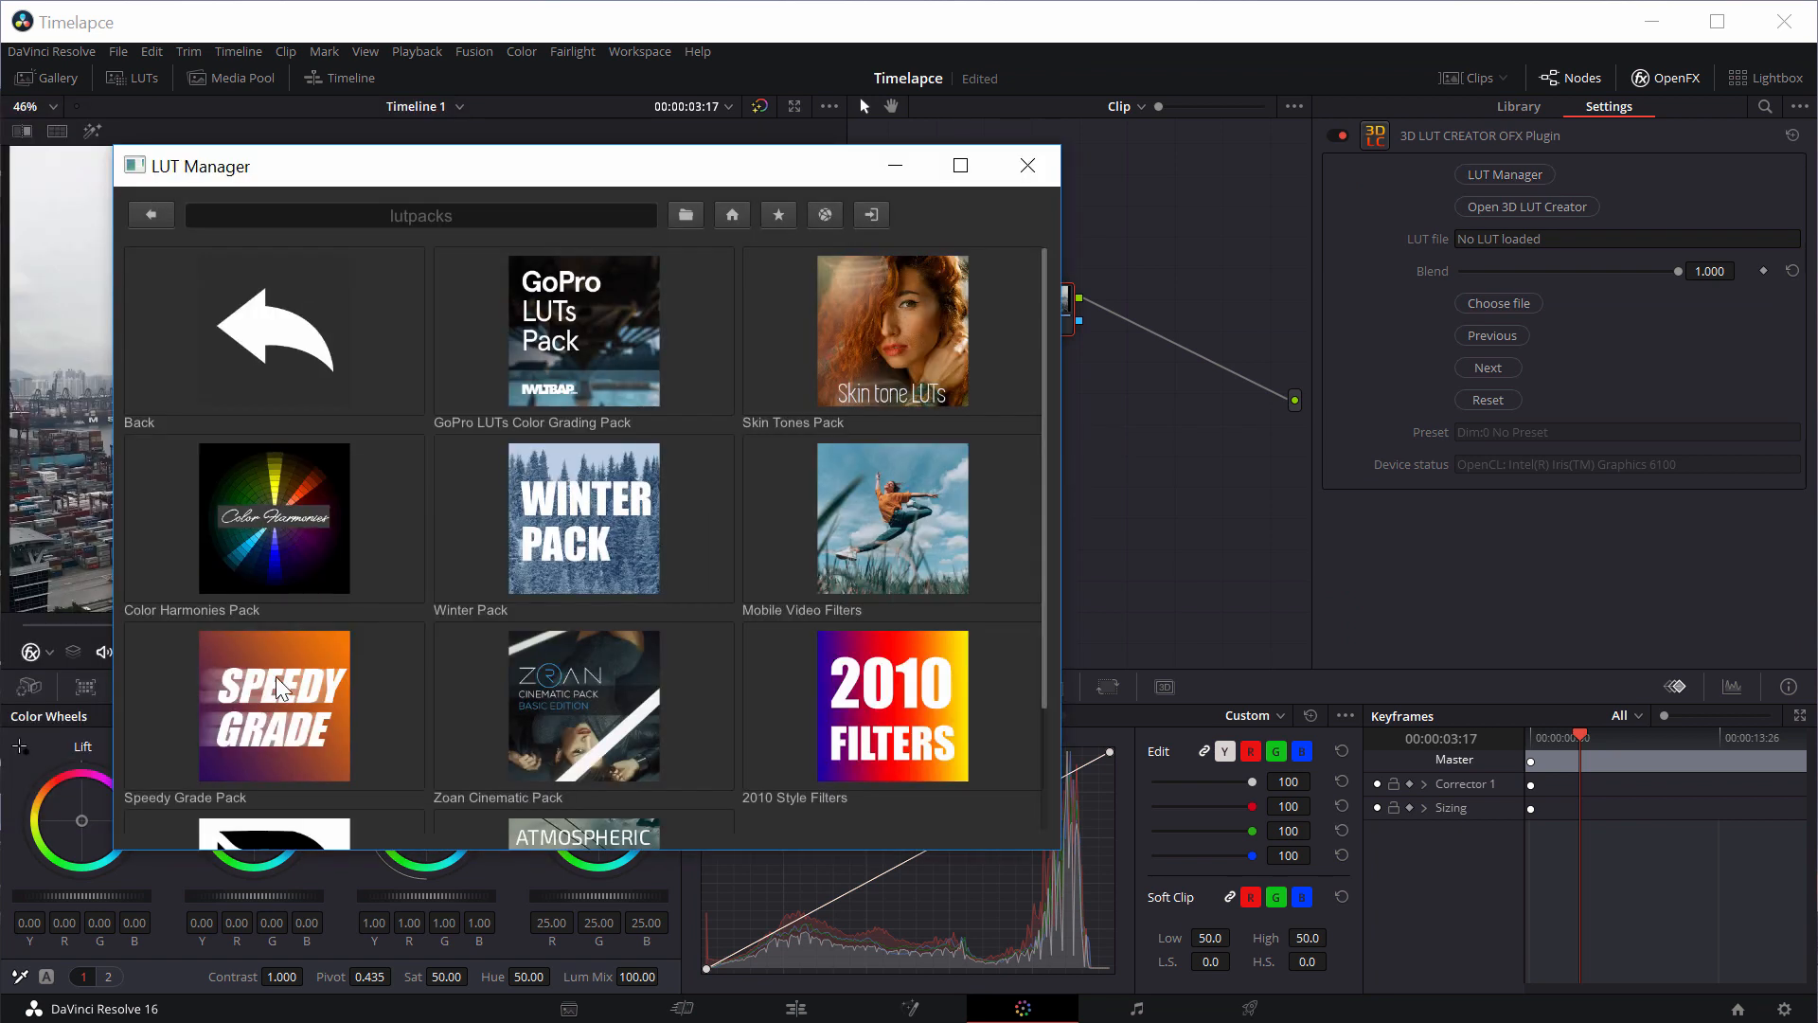
{"action": "double_click", "coordinate": [273, 704]}
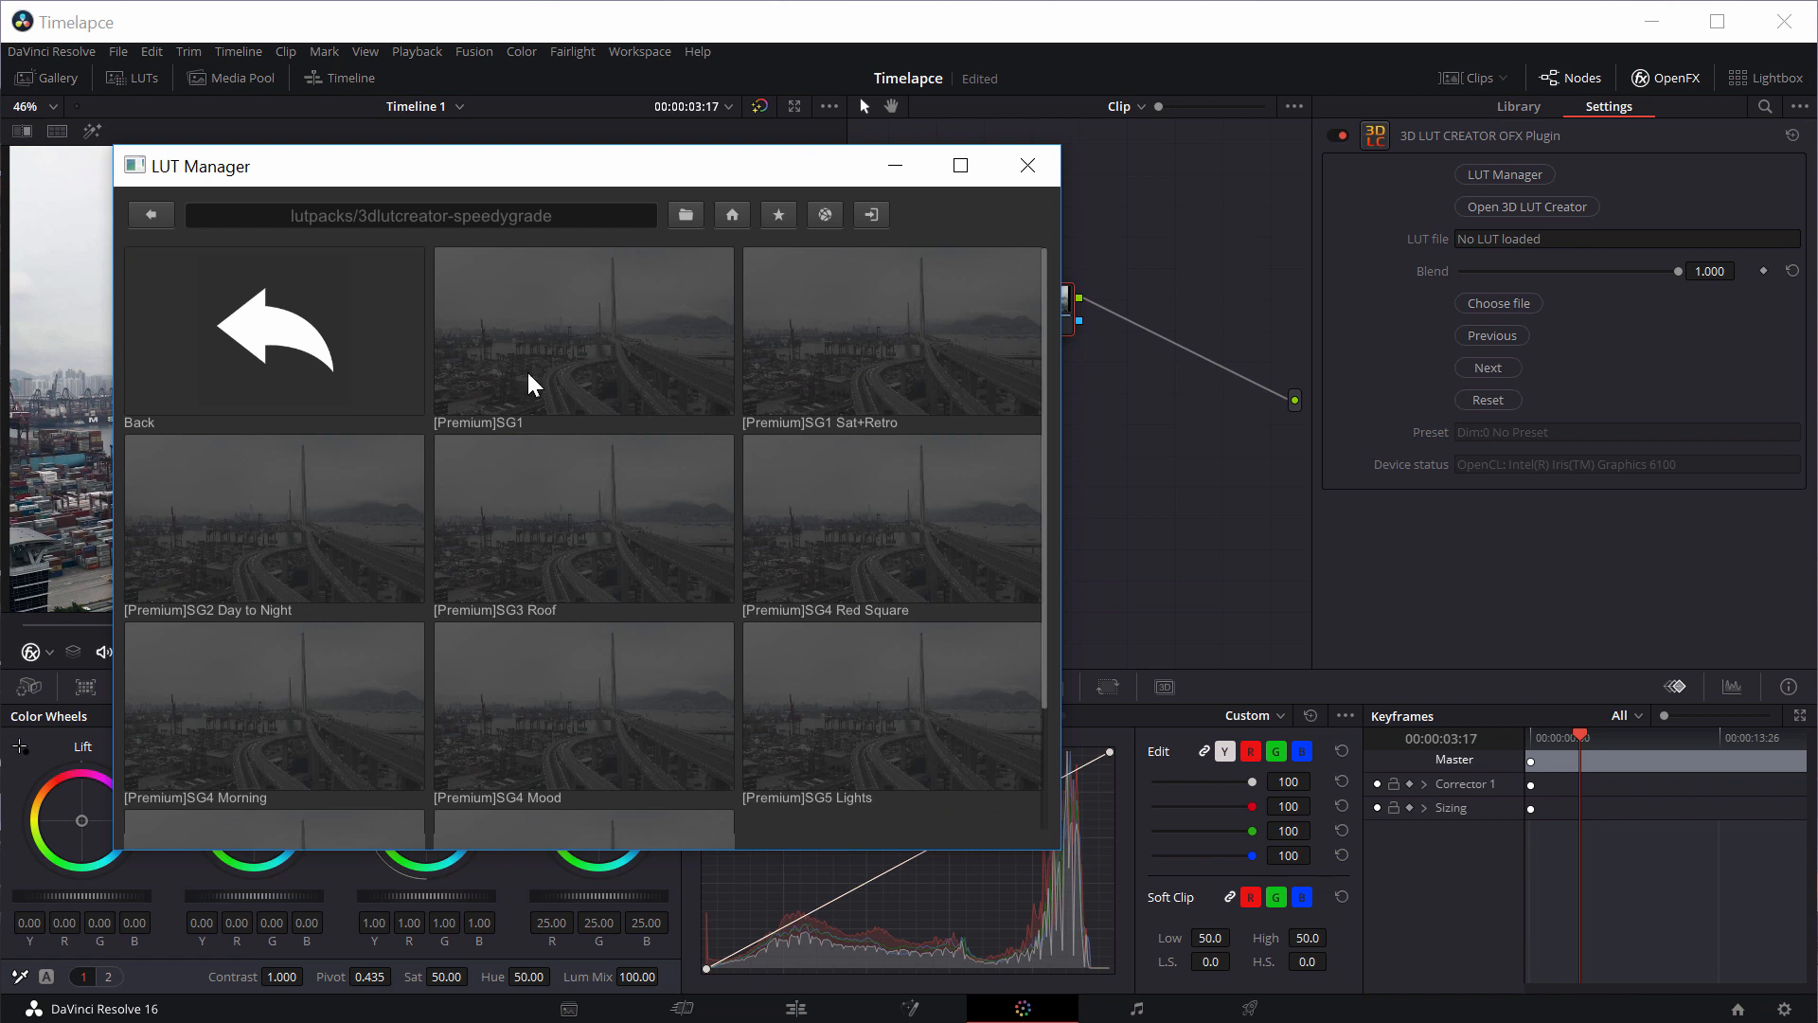
{"action": "mouse_move", "coordinate": [779, 666]}
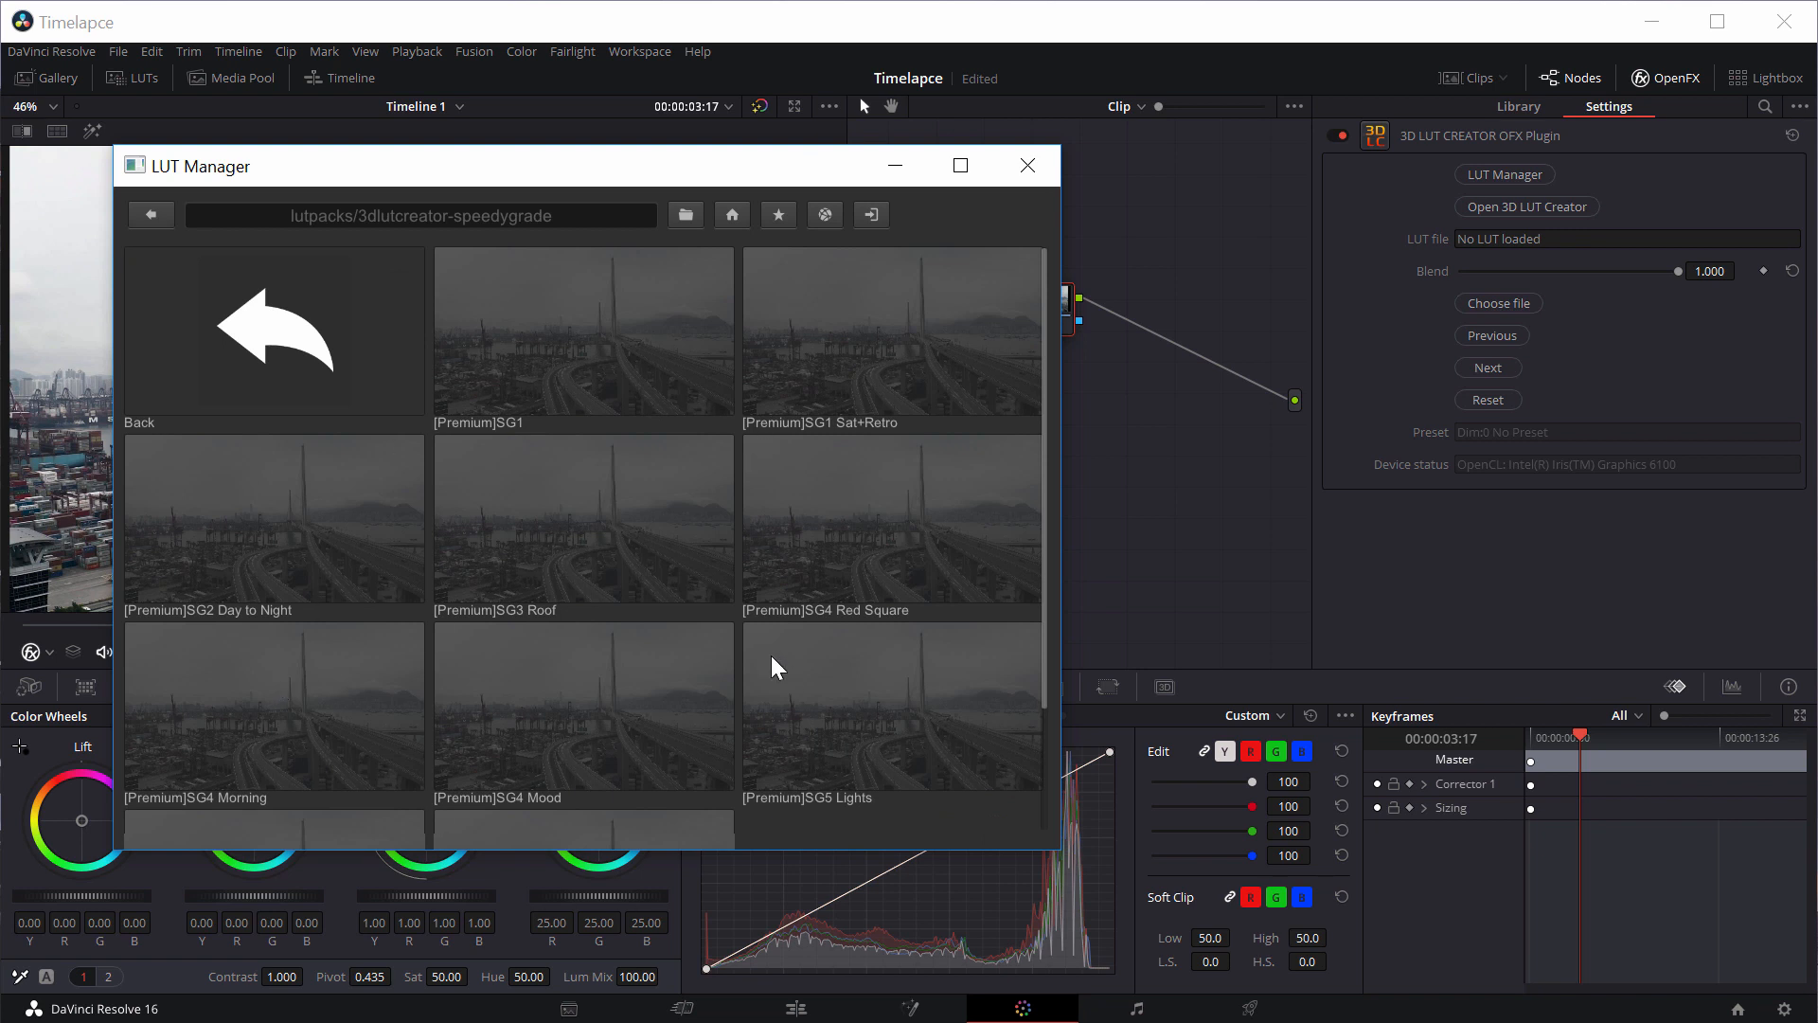
{"action": "left_click", "coordinate": [870, 214]}
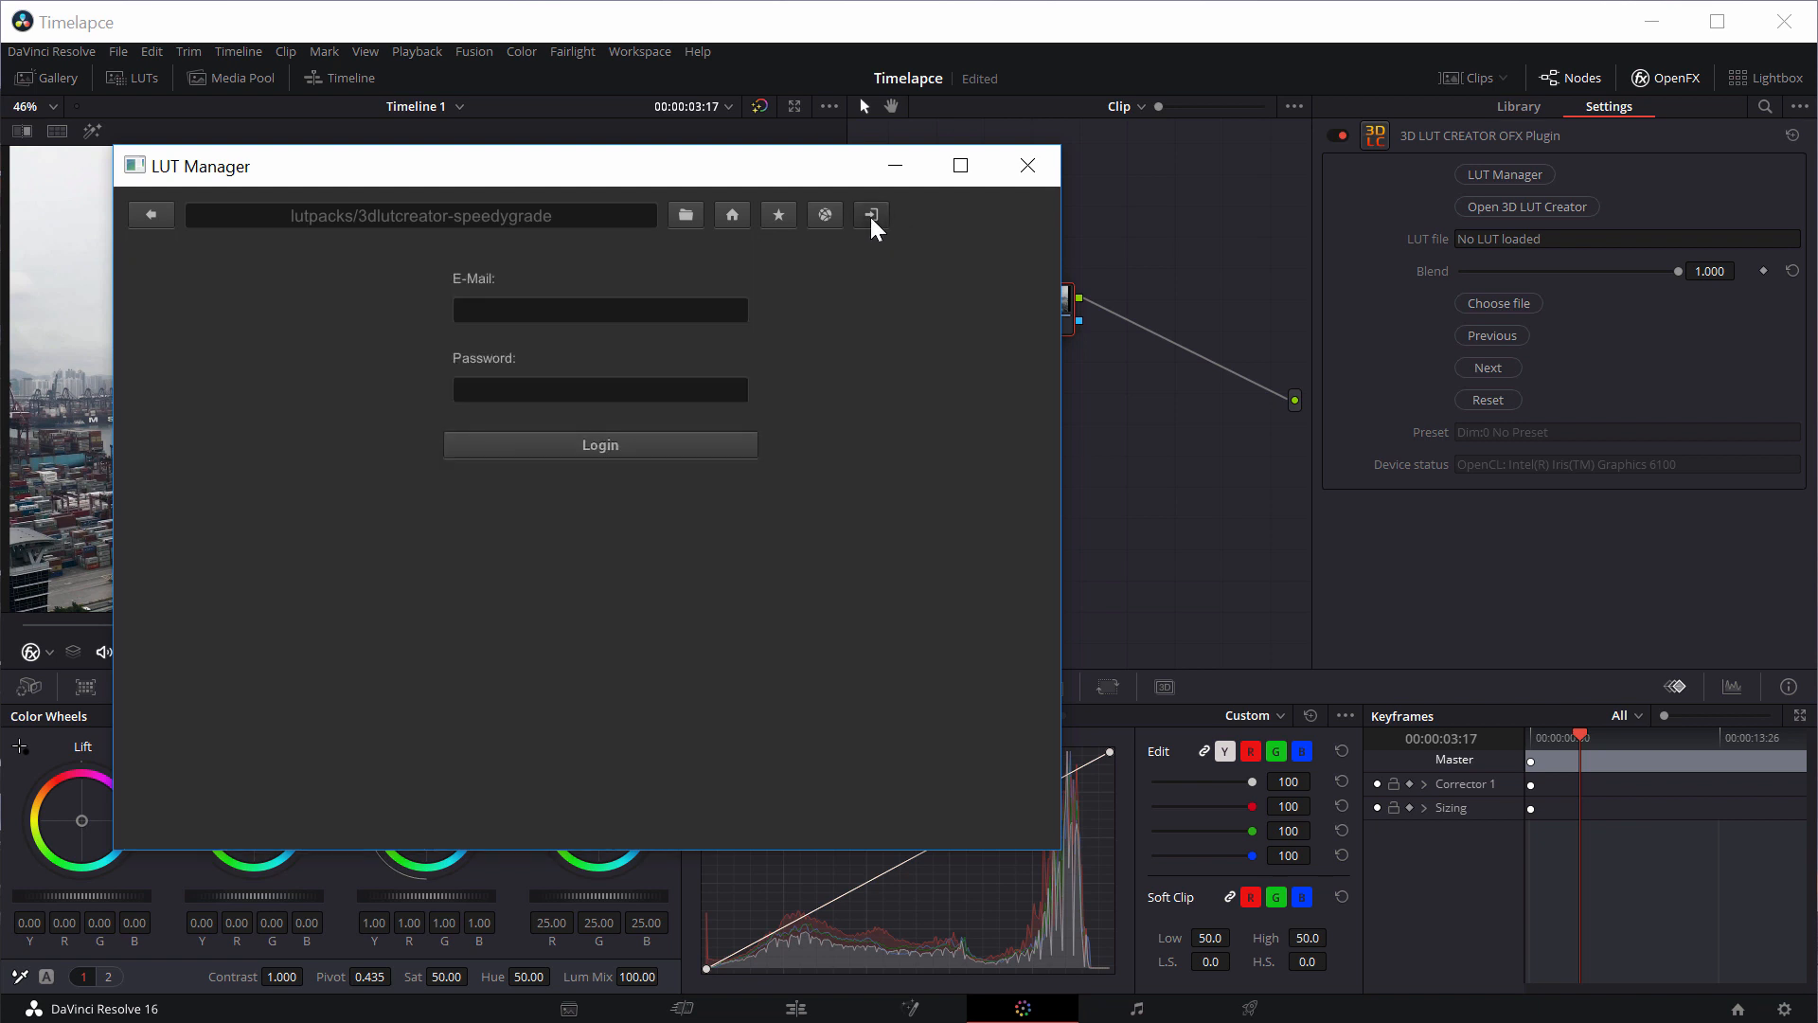
{"action": "left_click", "coordinate": [601, 309]}
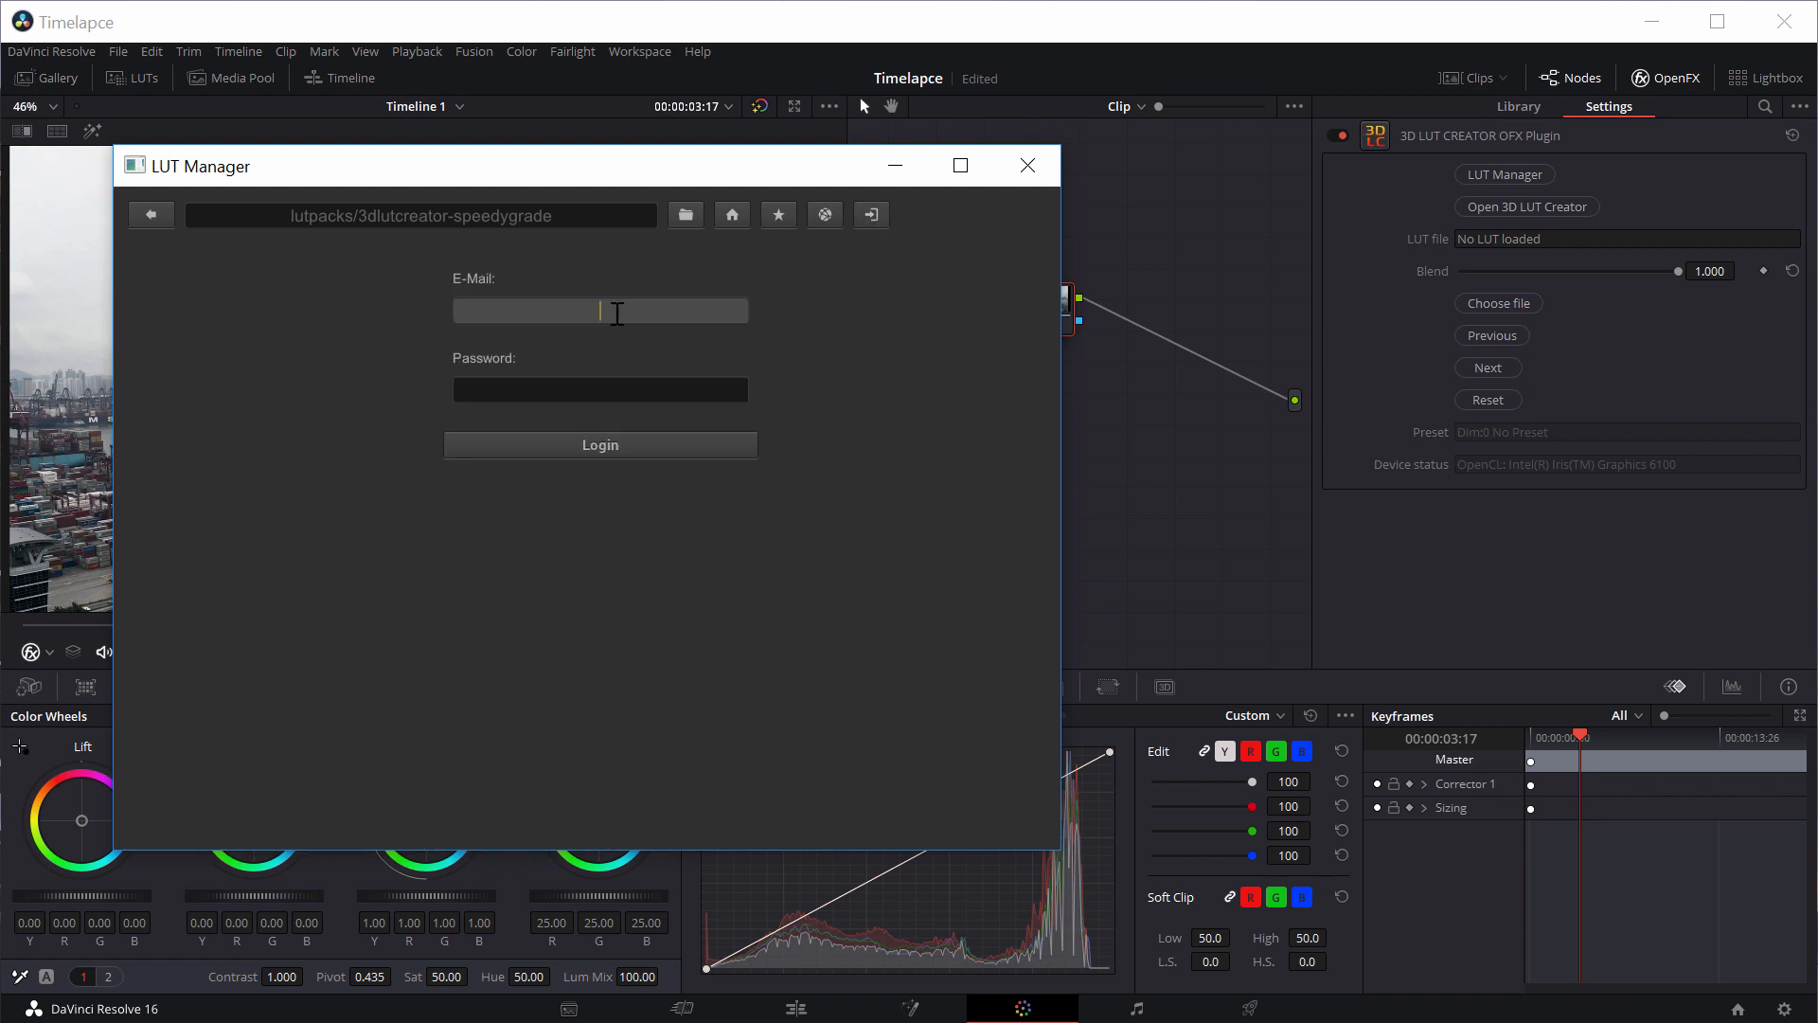
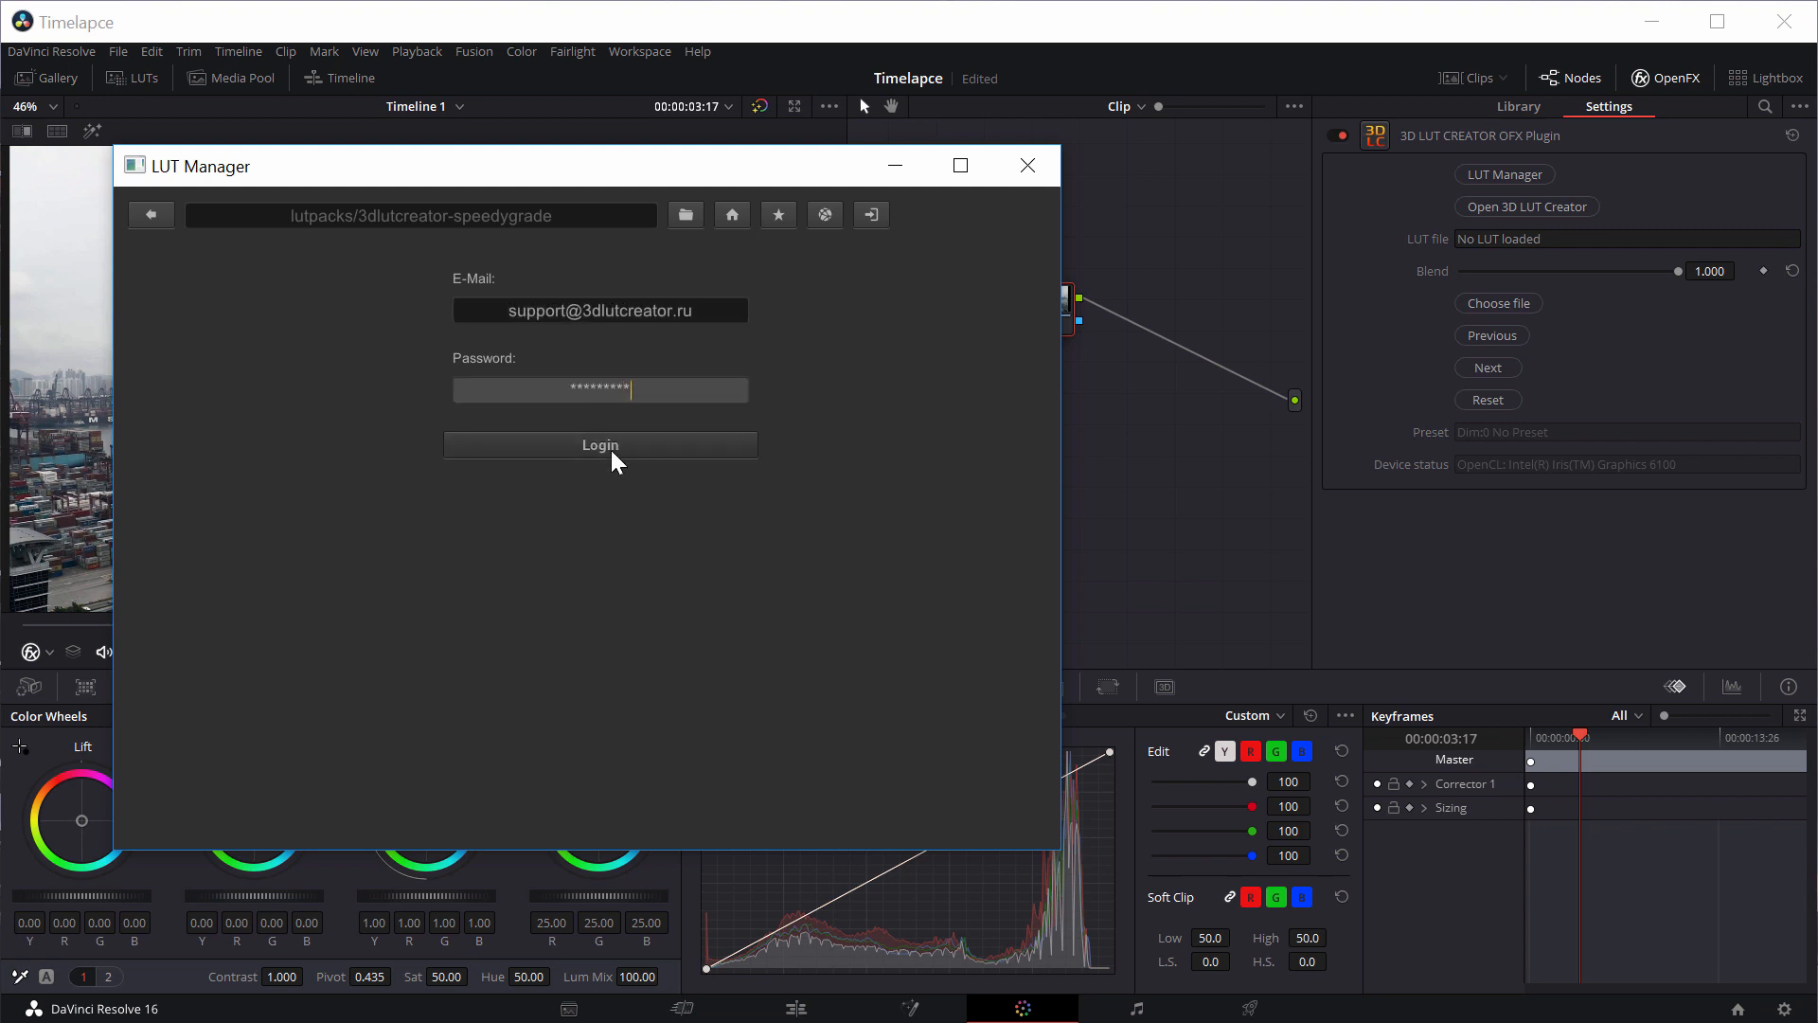
{"action": "left_click", "coordinate": [600, 443]}
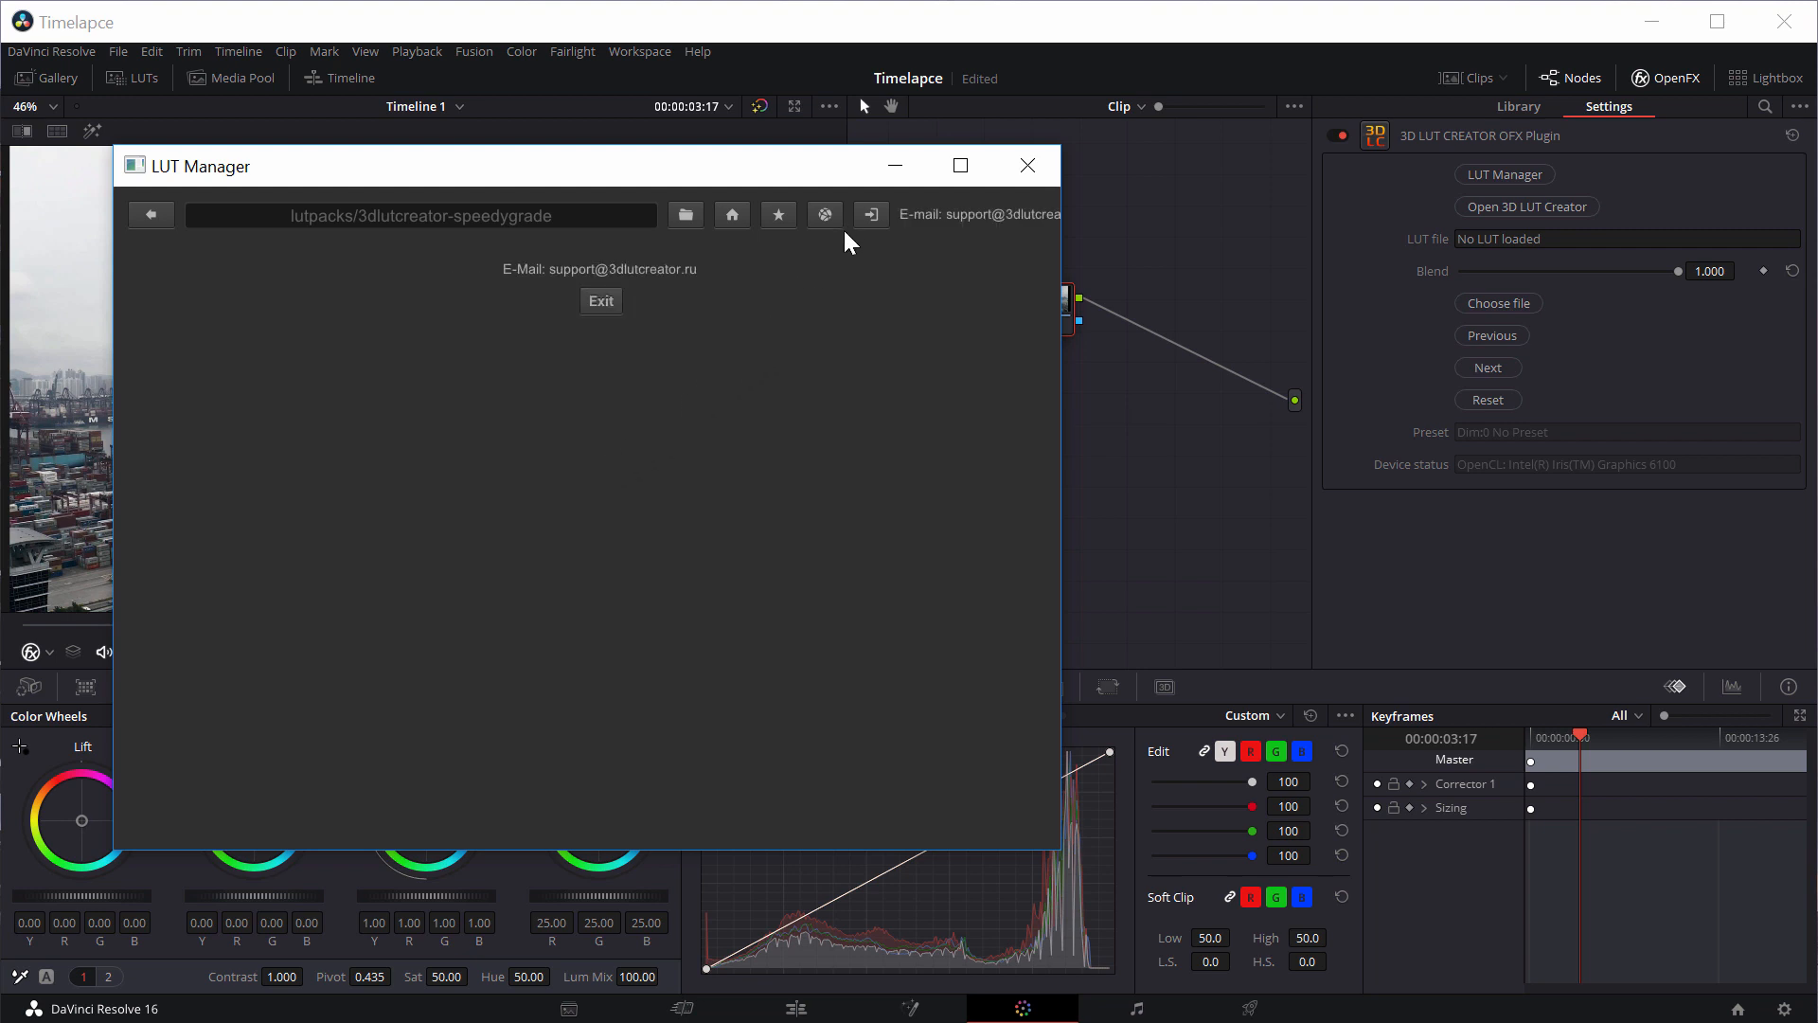
Sync the purchased LUTs, pick SG4 Red Square and play the graded clip.
{"action": "left_click", "coordinate": [824, 214]}
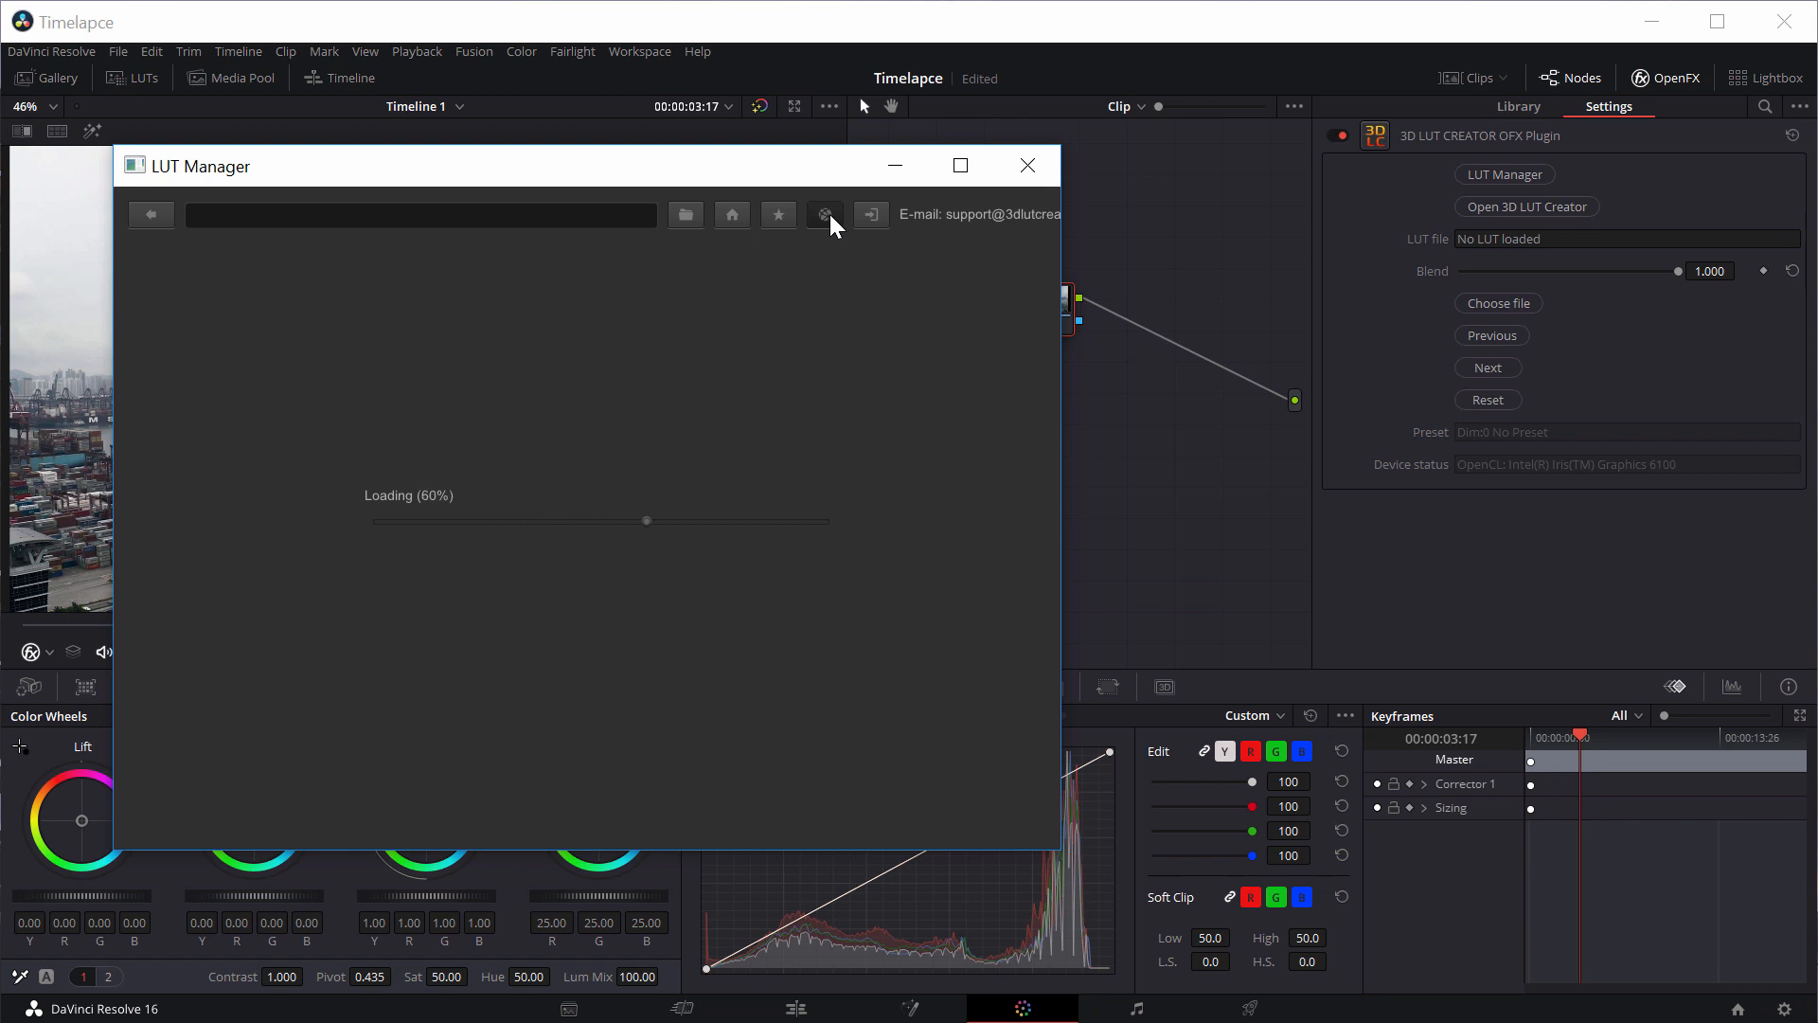
{"action": "left_click", "coordinate": [823, 214]}
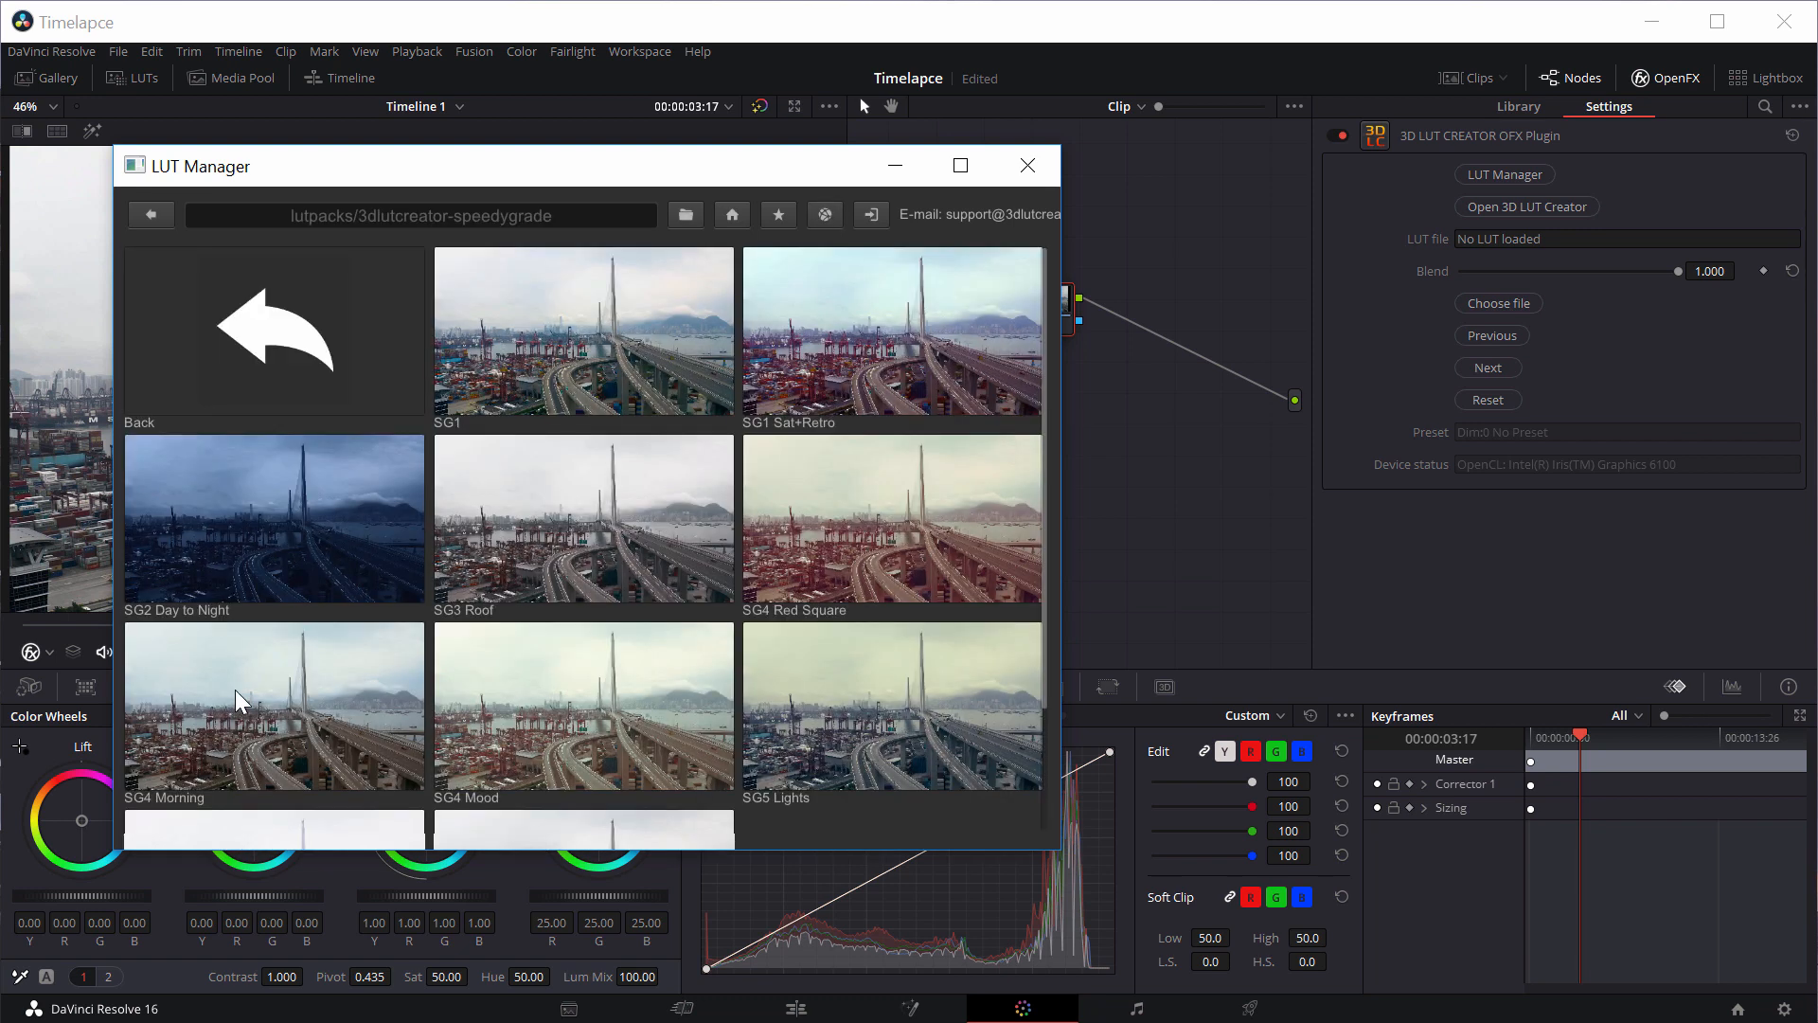
{"action": "scroll", "scroll_direction": "down", "scroll_amount": 3}
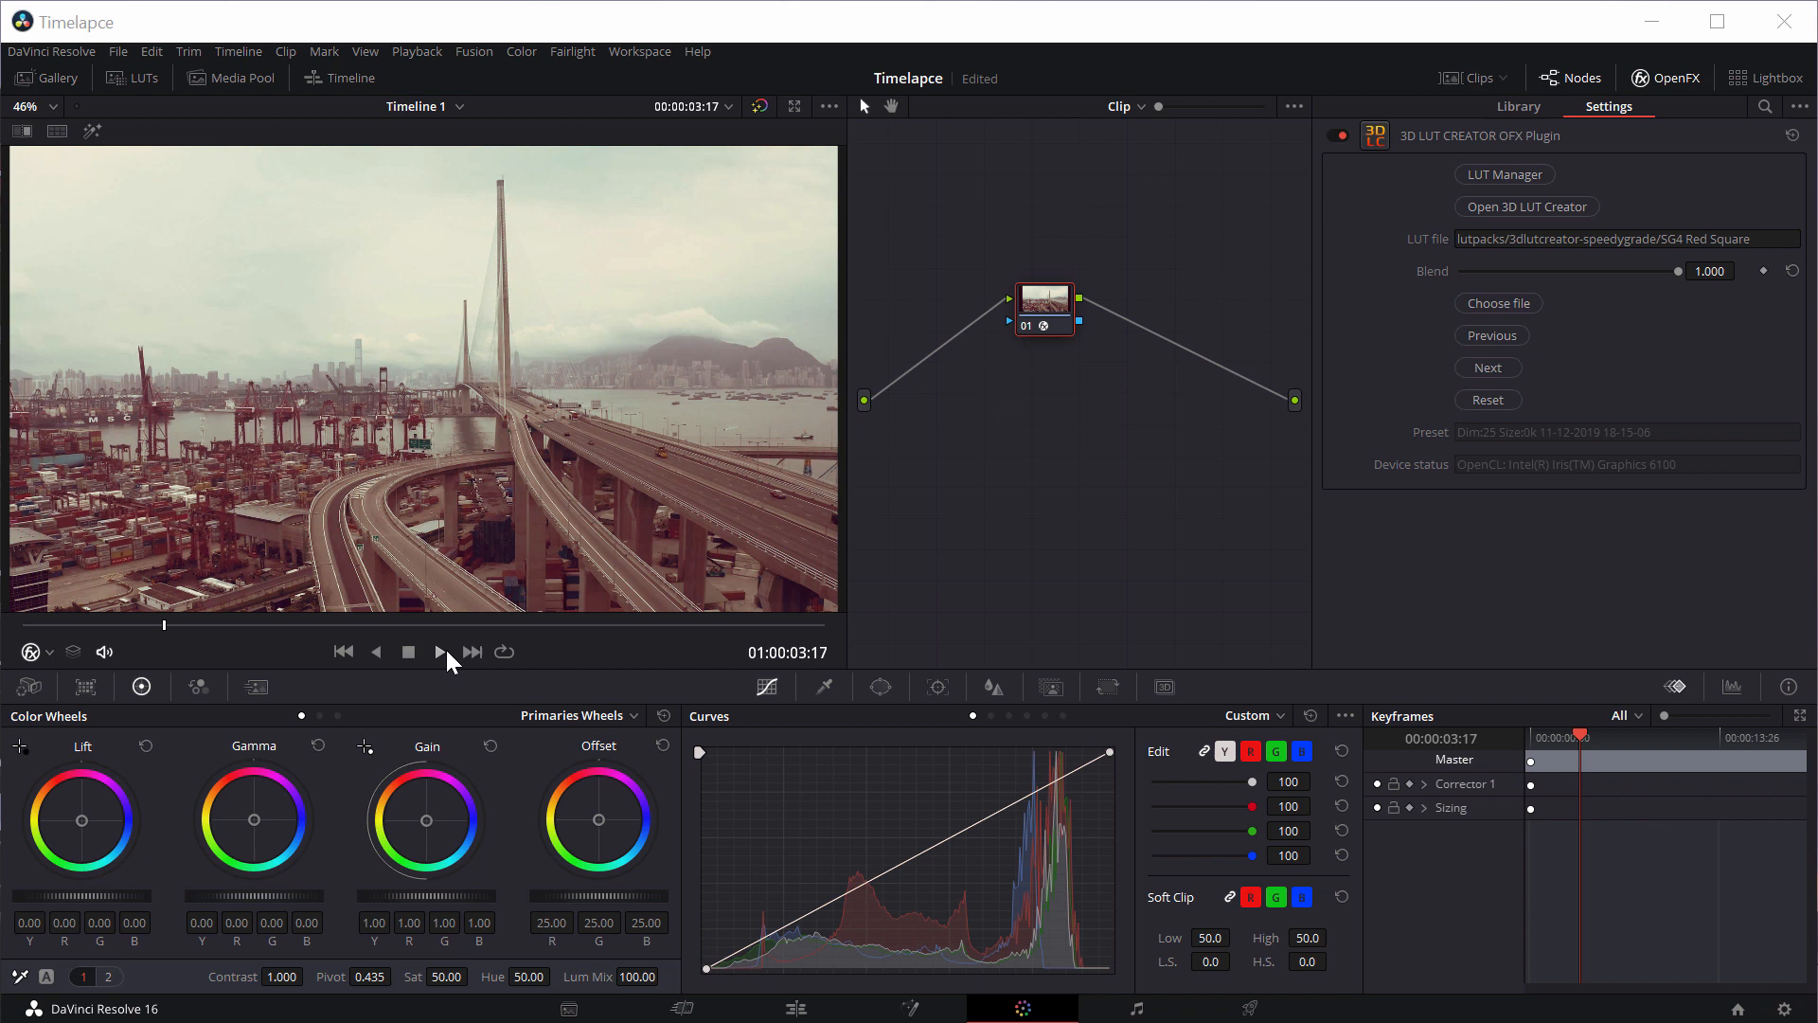
{"action": "left_click", "coordinate": [438, 649]}
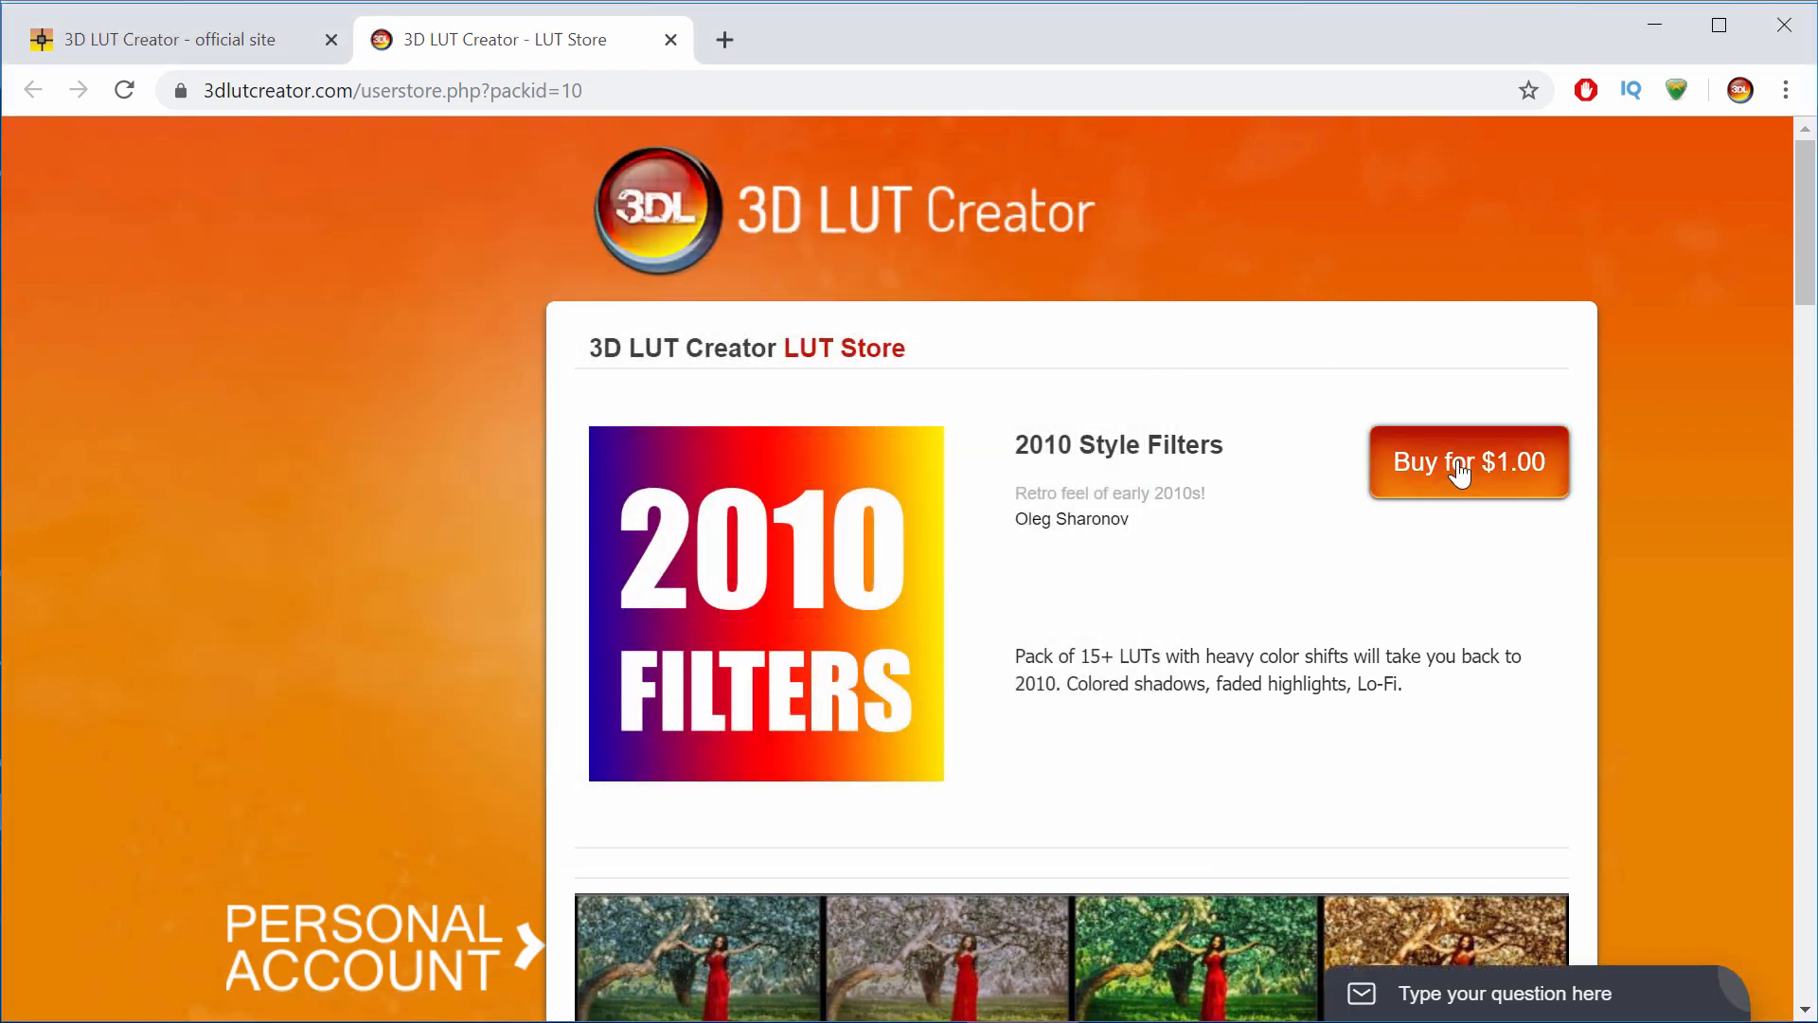
Buy the 2010 Style Filters pack for $1.00 after signing in to the personal account.
{"action": "left_click", "coordinate": [1468, 460]}
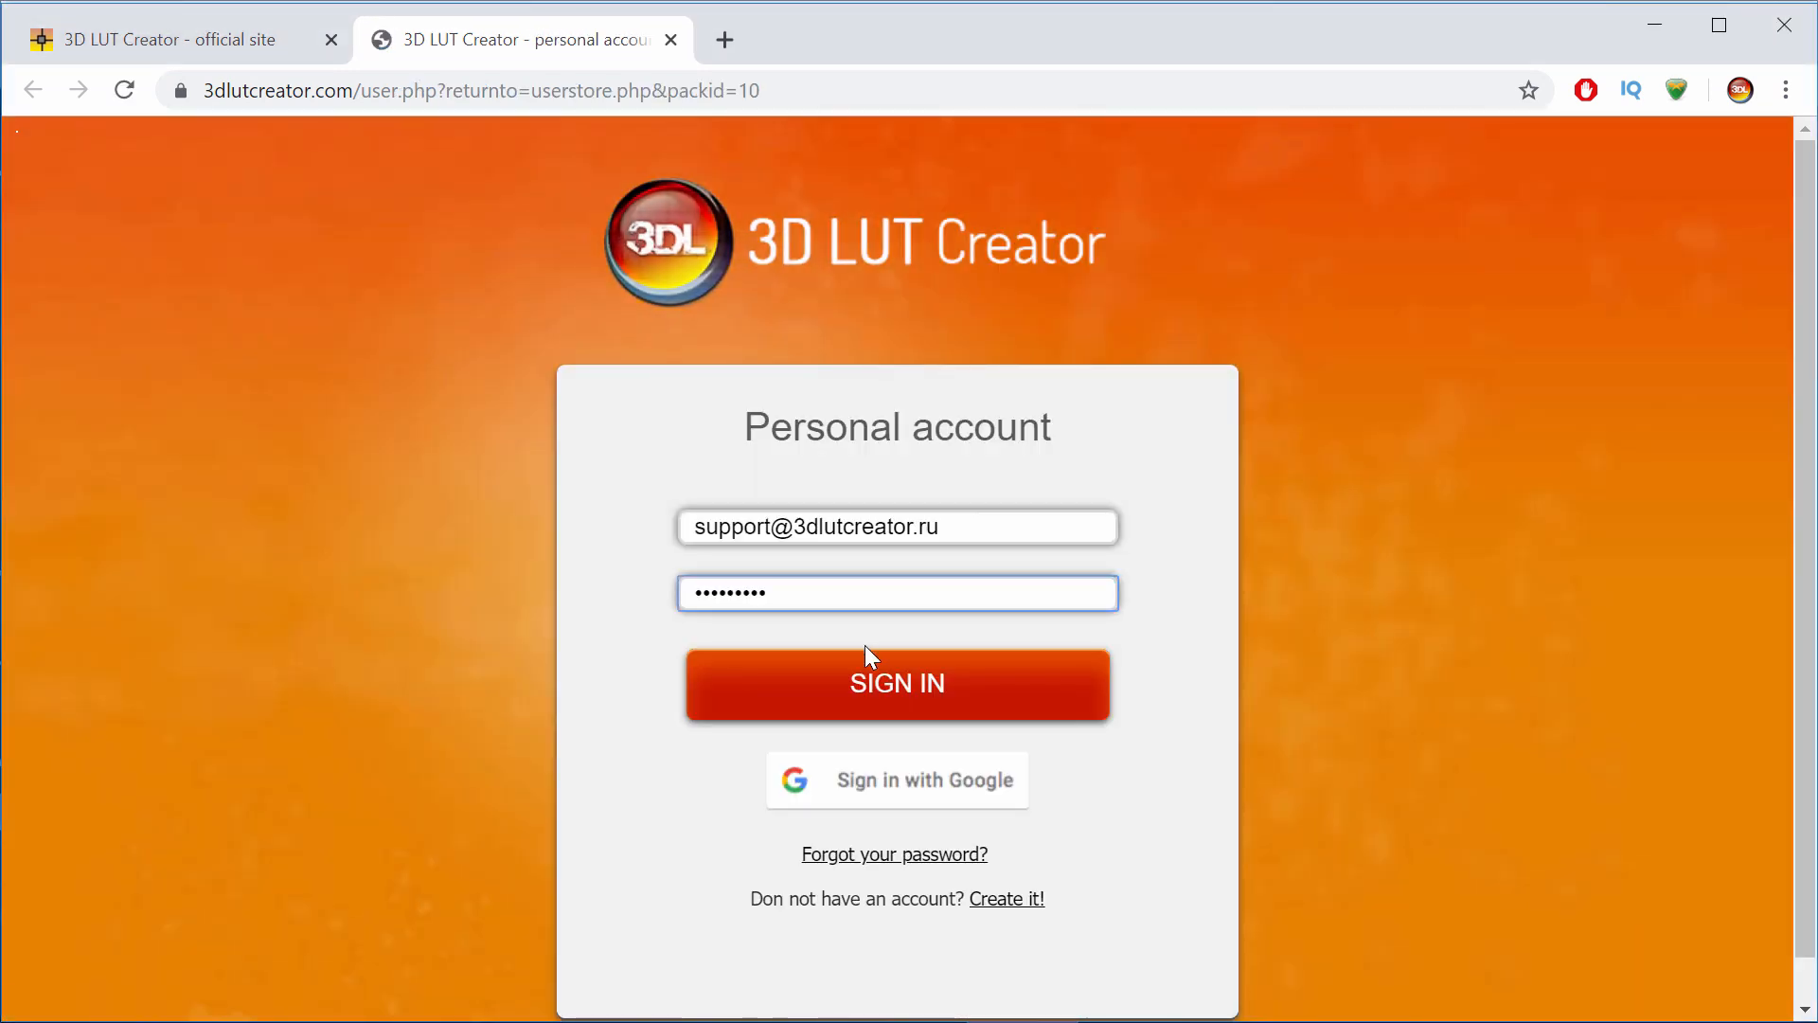
{"action": "left_click", "coordinate": [896, 683]}
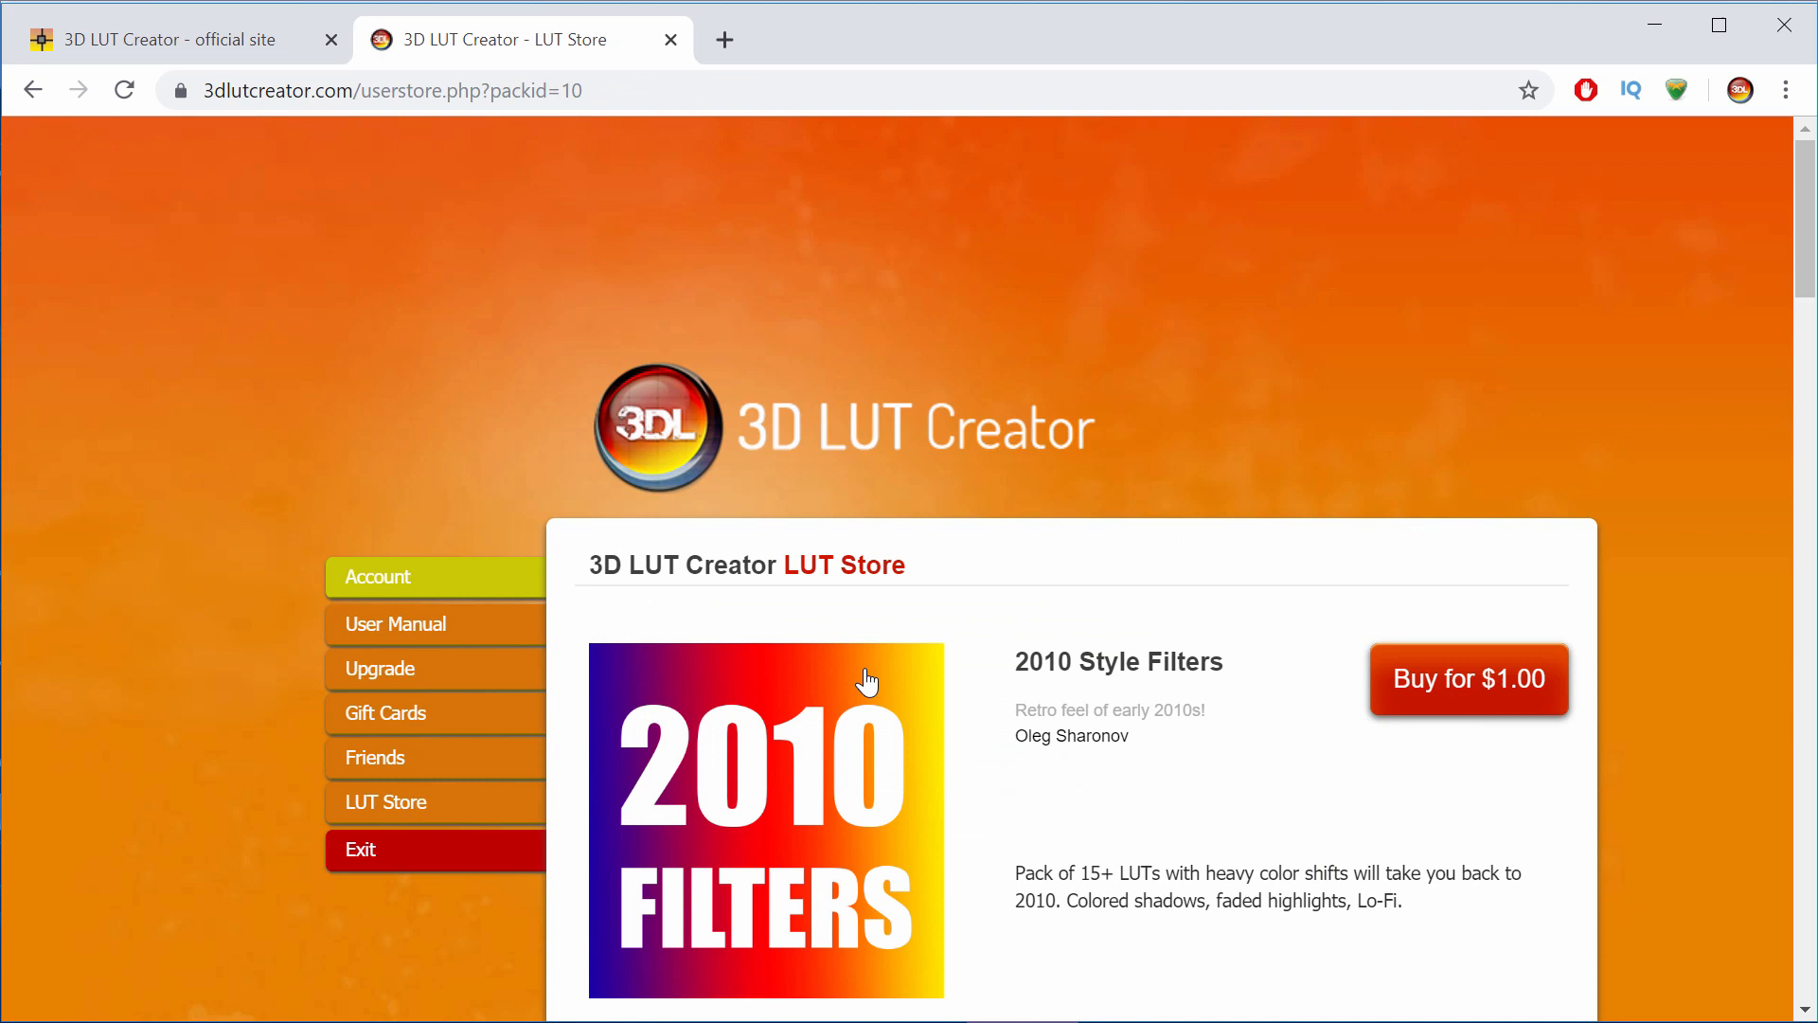
{"action": "left_click", "coordinate": [1466, 678]}
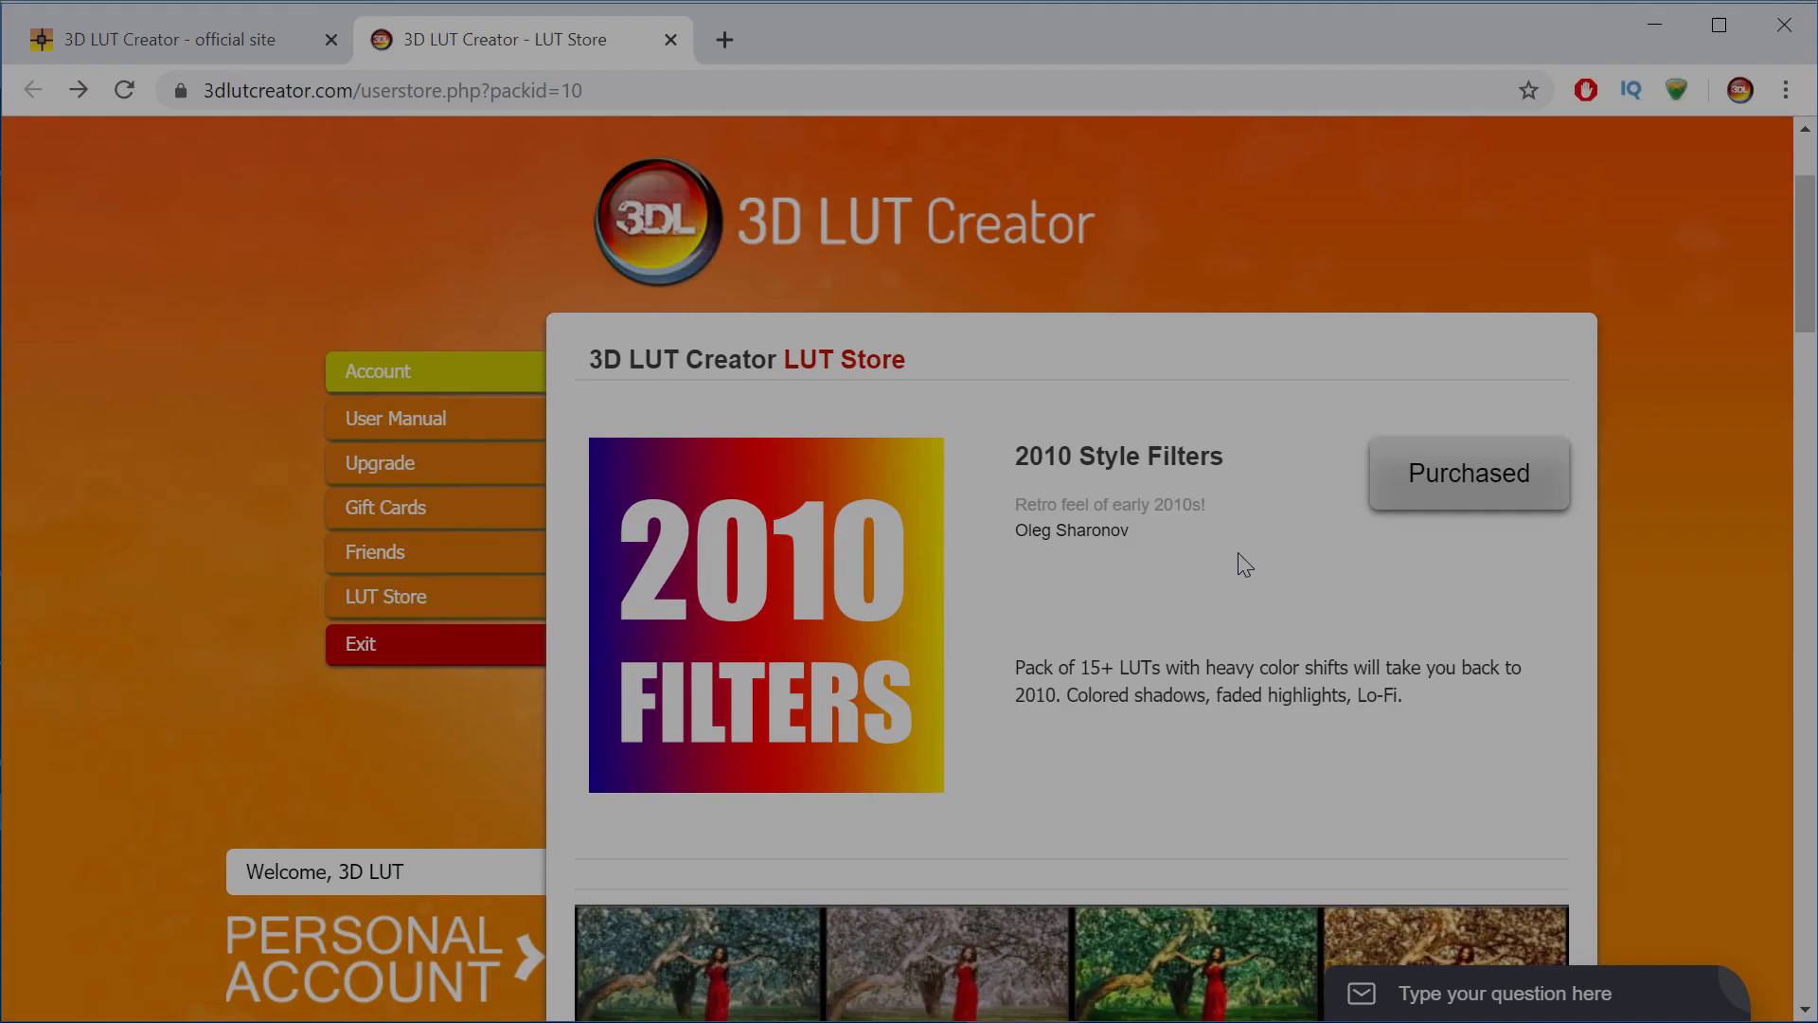
{"action": "scroll", "scroll_direction": "down", "scroll_amount": 3}
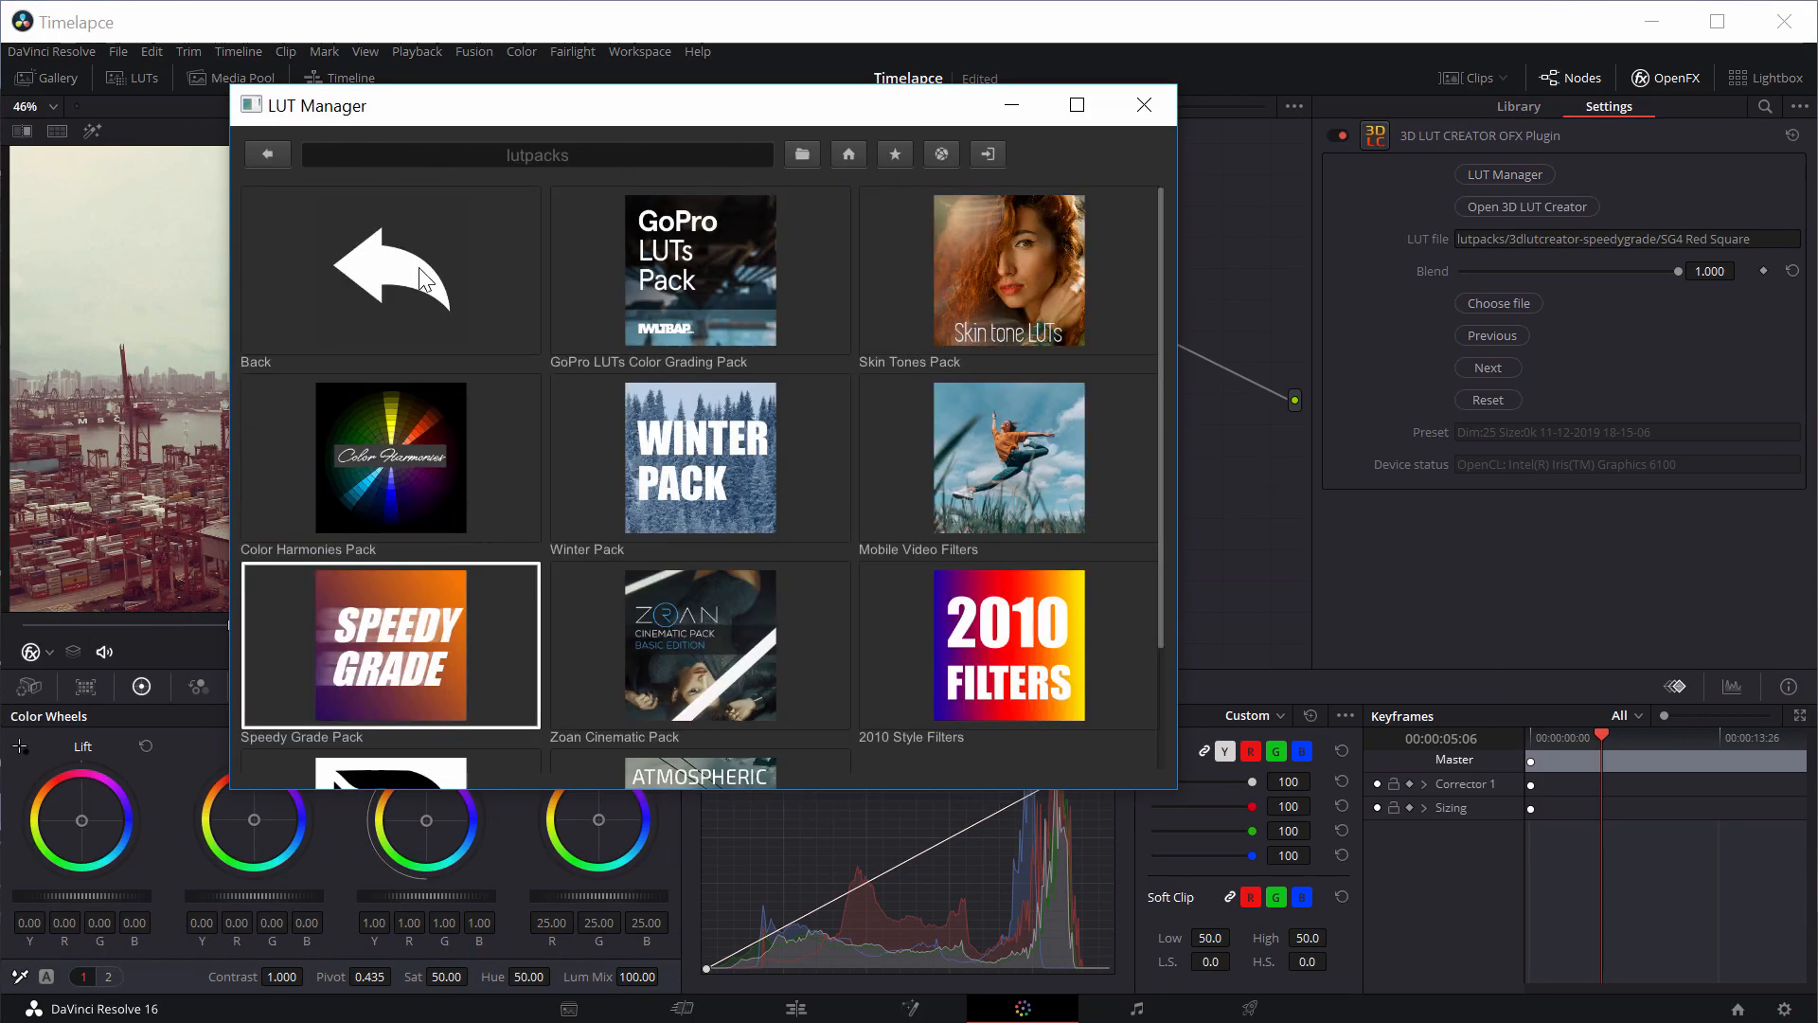
Load the Ossoross LUT from the 2010 Style Filters pack and close LUT Manager.
{"action": "double_click", "coordinate": [1005, 644]}
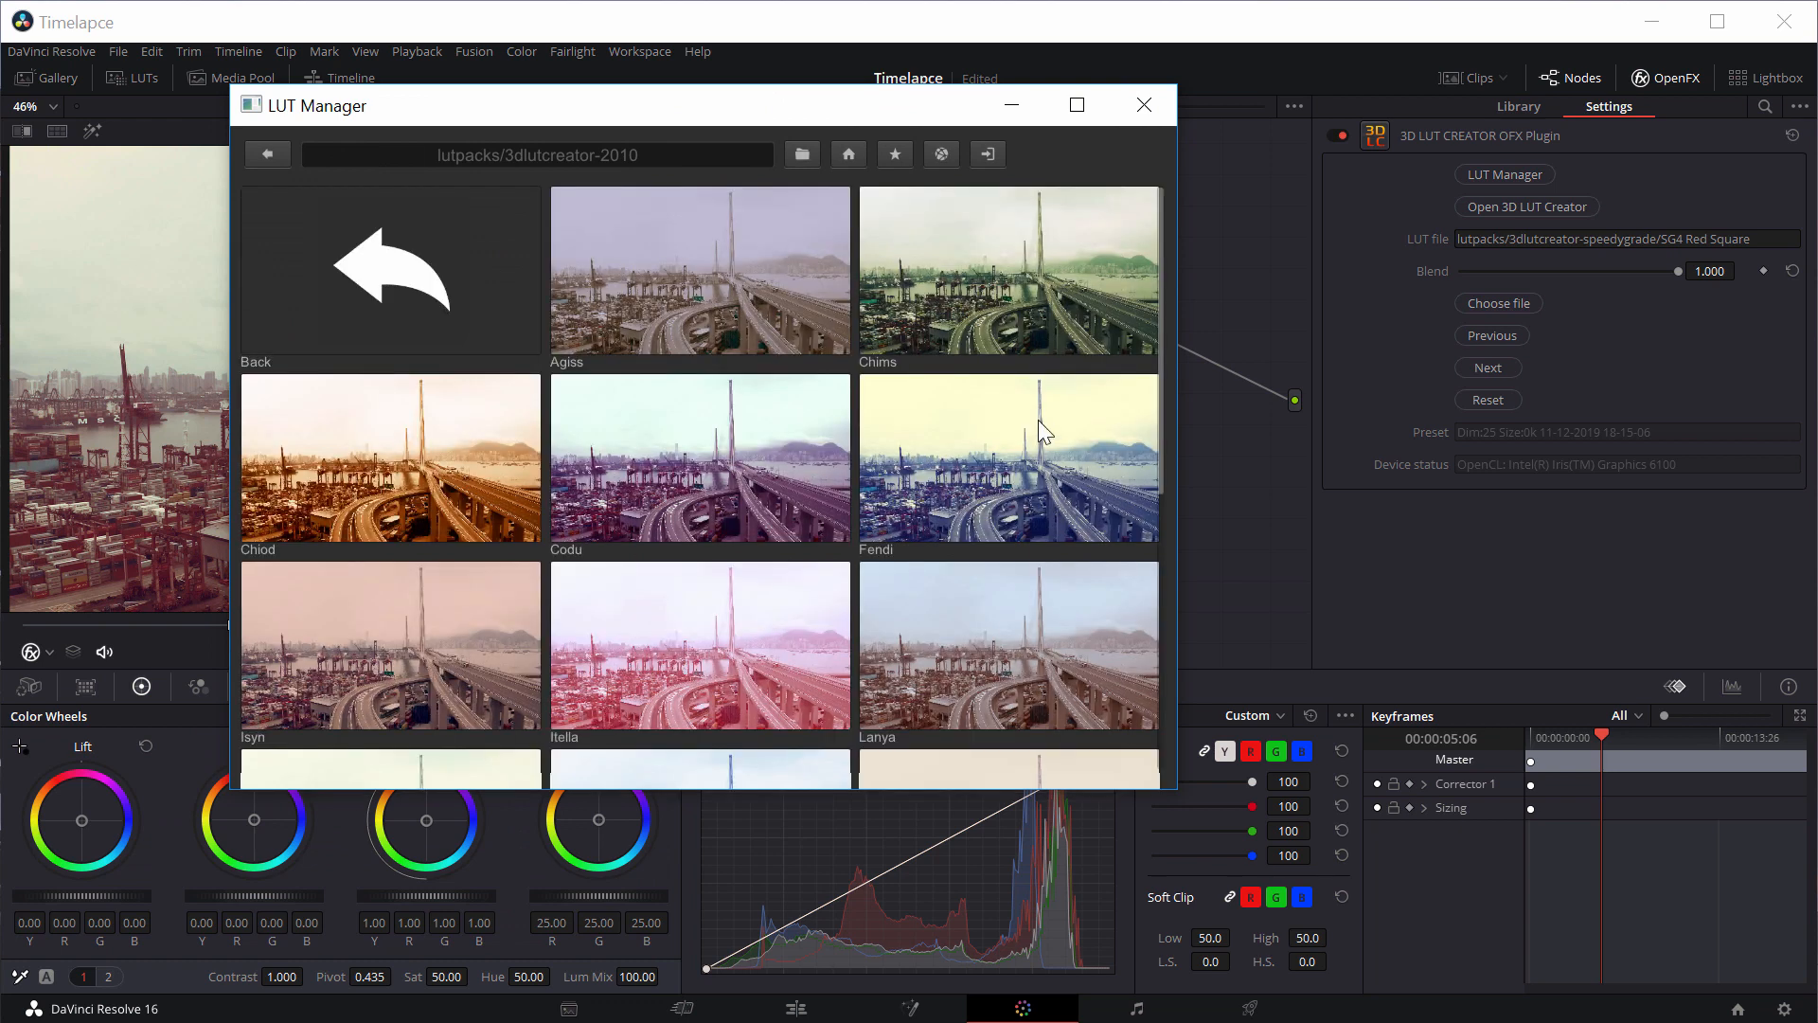
{"action": "scroll", "scroll_direction": "down", "scroll_amount": 3}
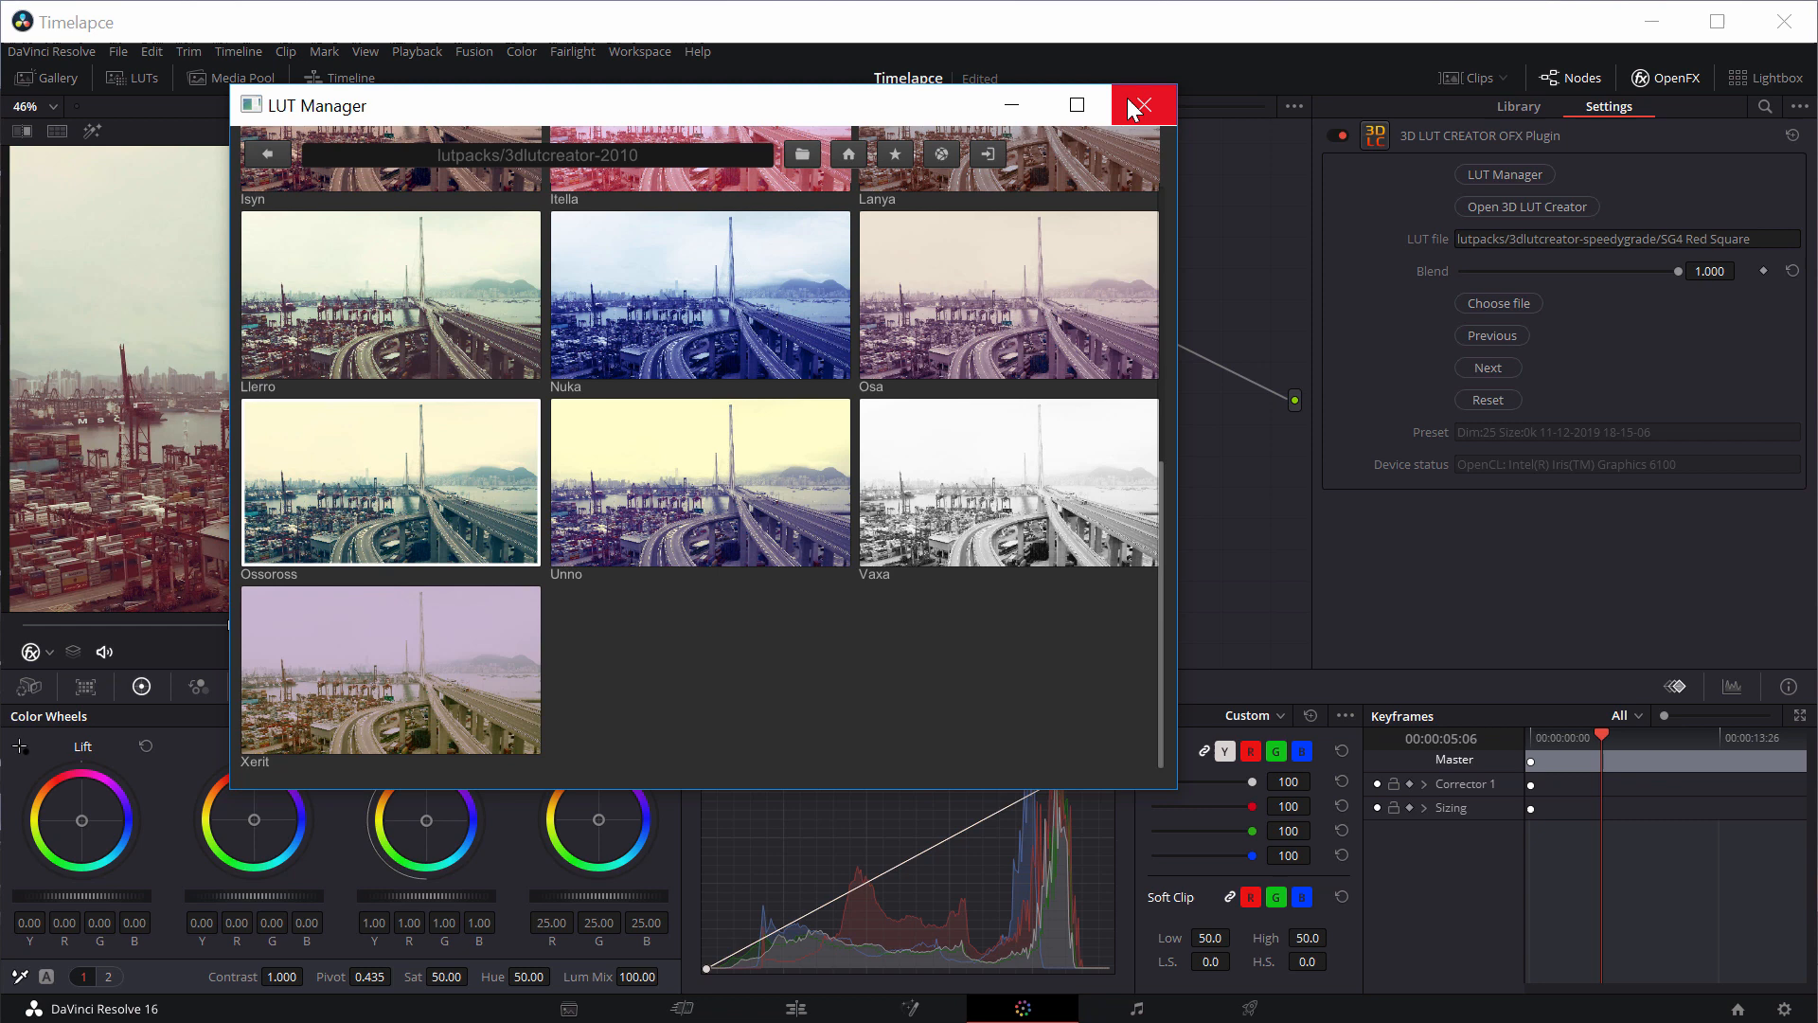
{"action": "left_click", "coordinate": [1140, 104]}
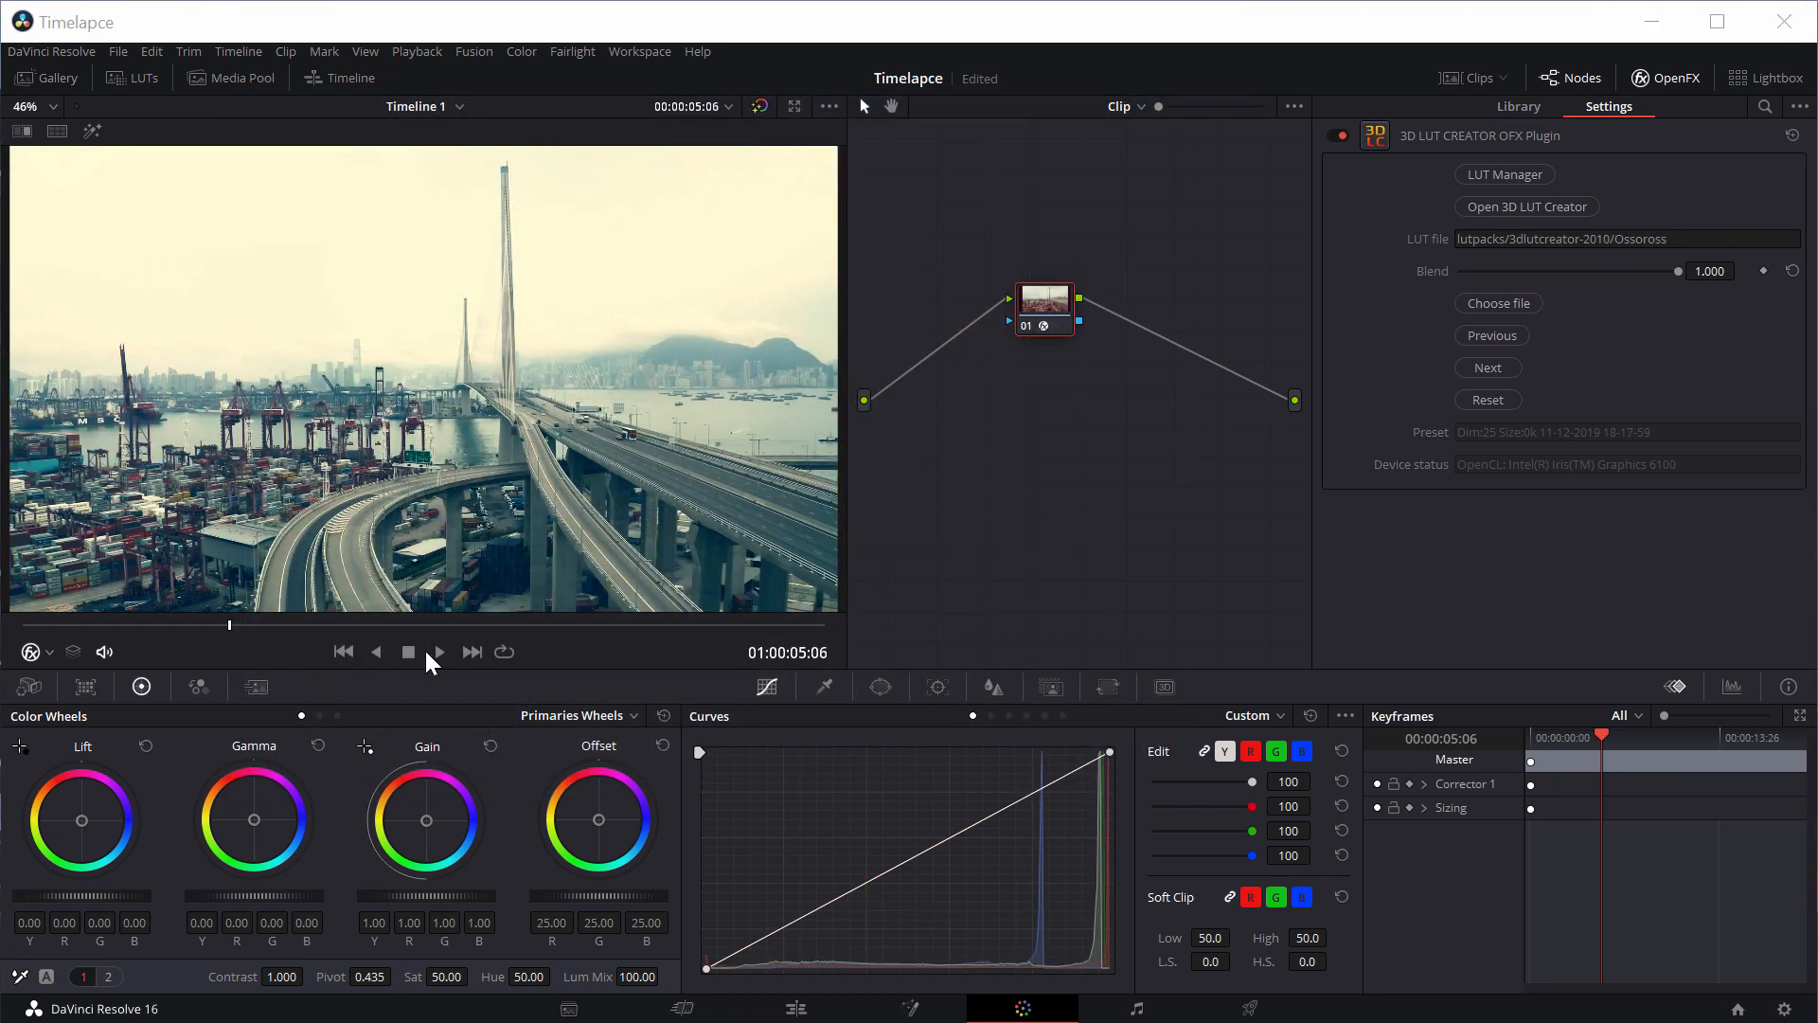
Play the clip with the Ossoross look, then switch the LUT effect off to compare.
{"action": "left_click", "coordinate": [438, 649]}
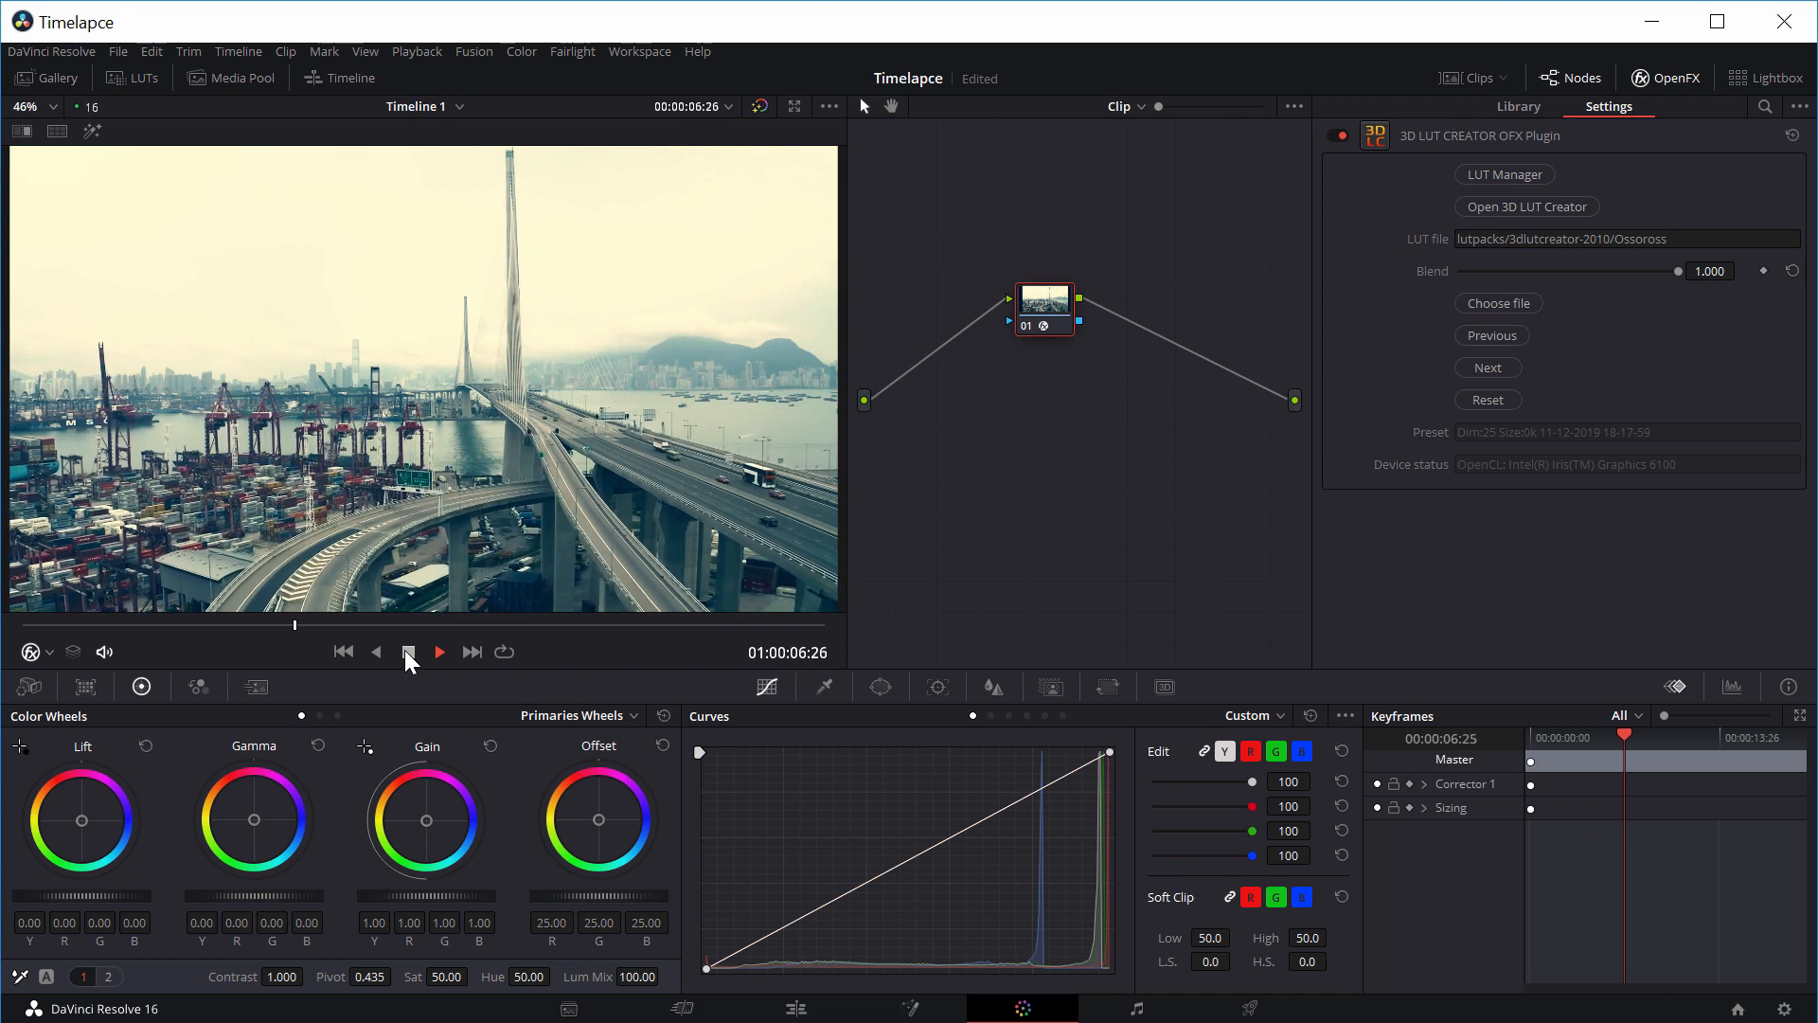
{"action": "left_click", "coordinate": [438, 650]}
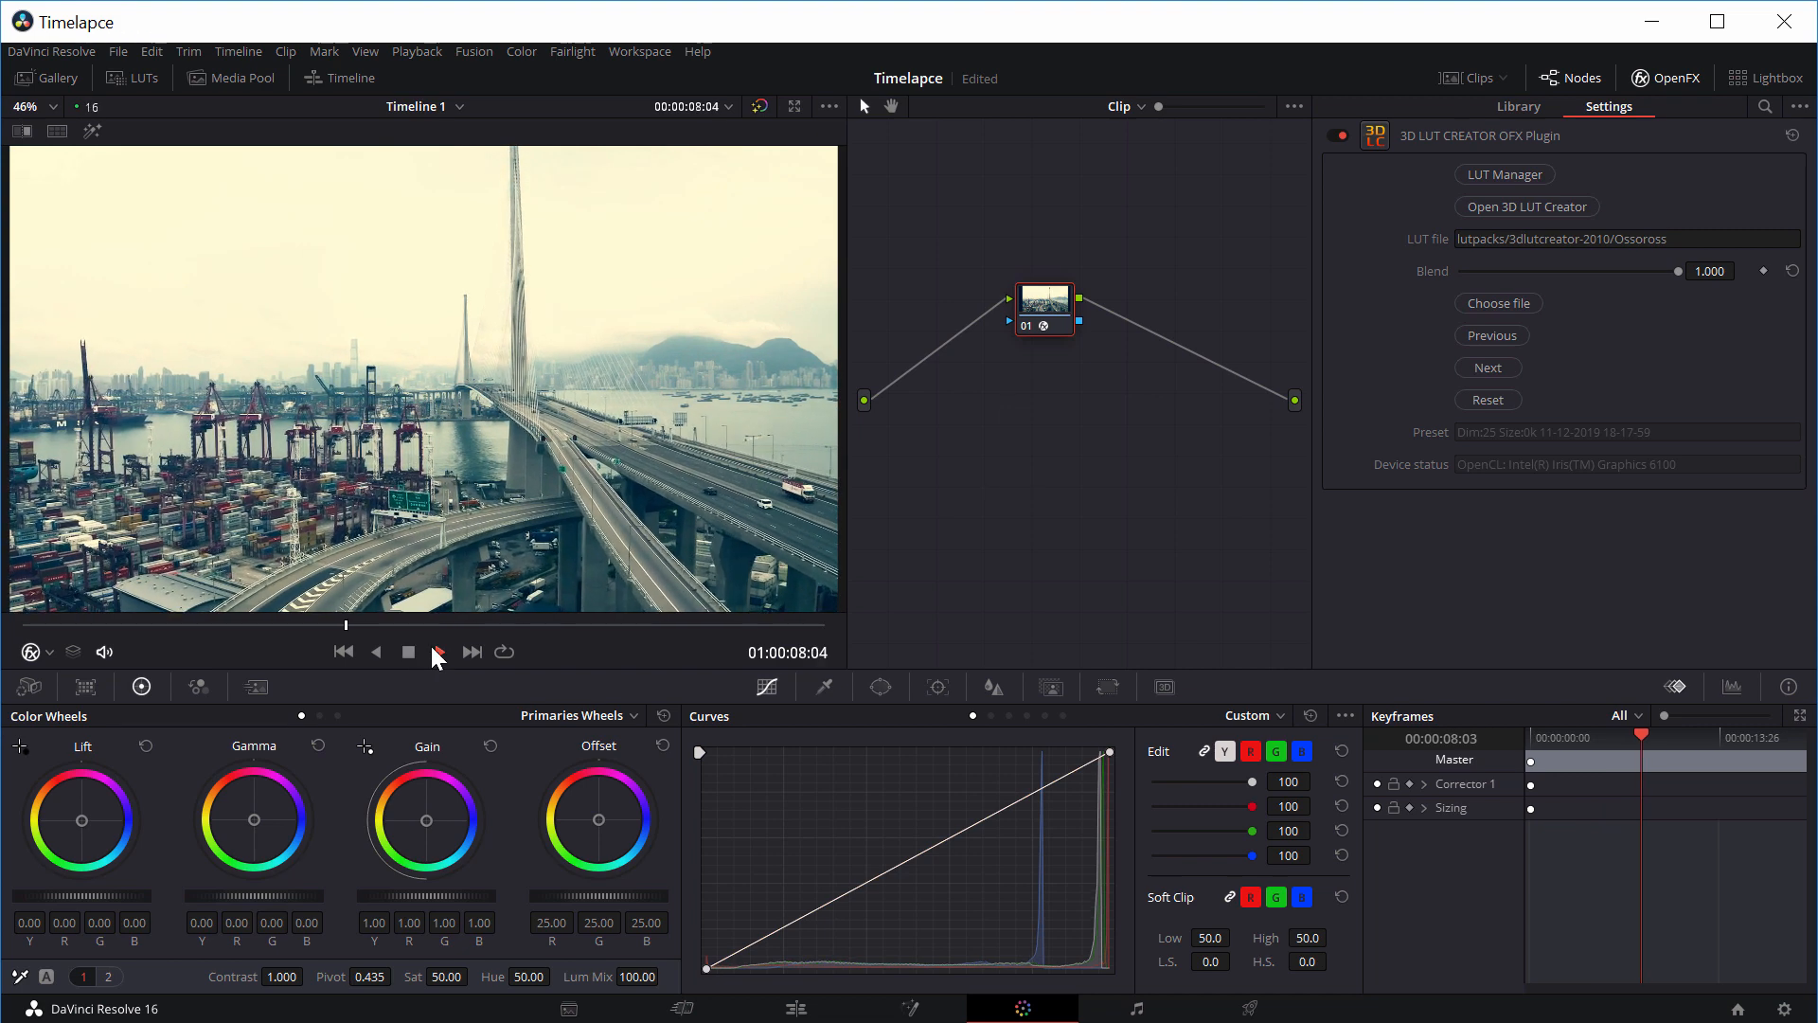
{"action": "left_click", "coordinate": [437, 650]}
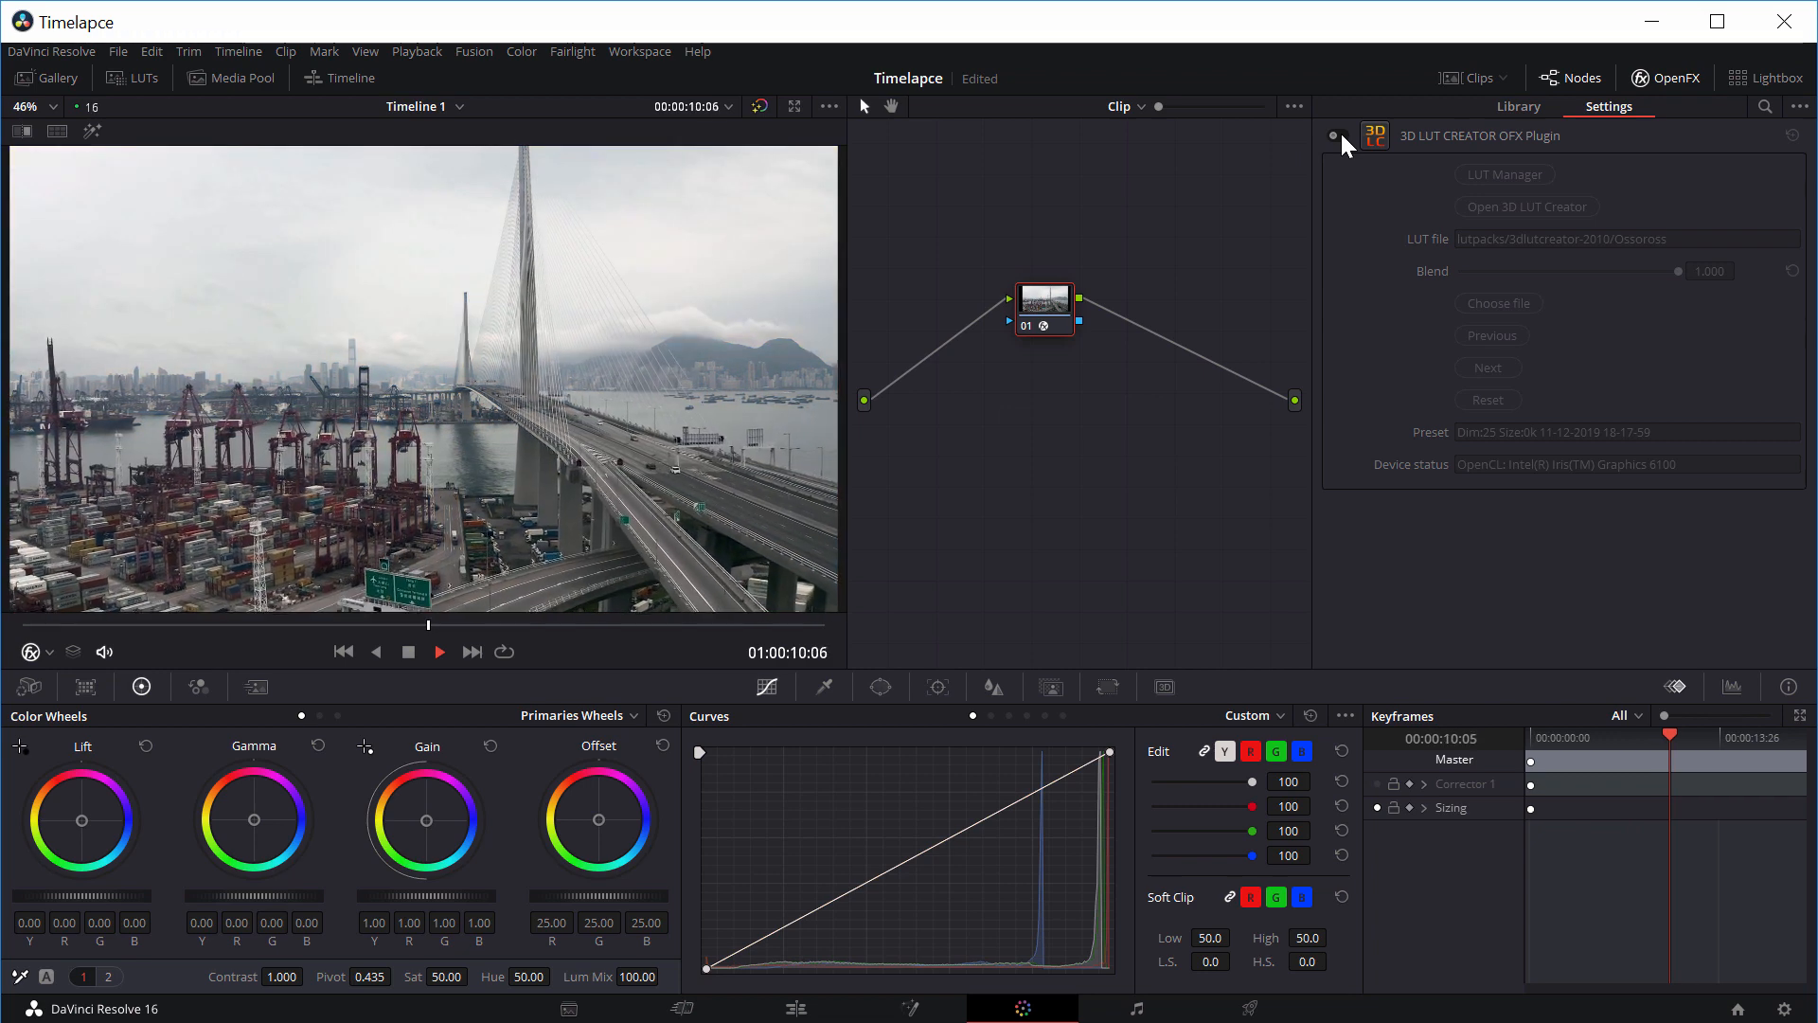
Re-enable the Ossoross LUT, set its Blend to about 0.576 and stop playback.
{"action": "left_click", "coordinate": [1334, 137]}
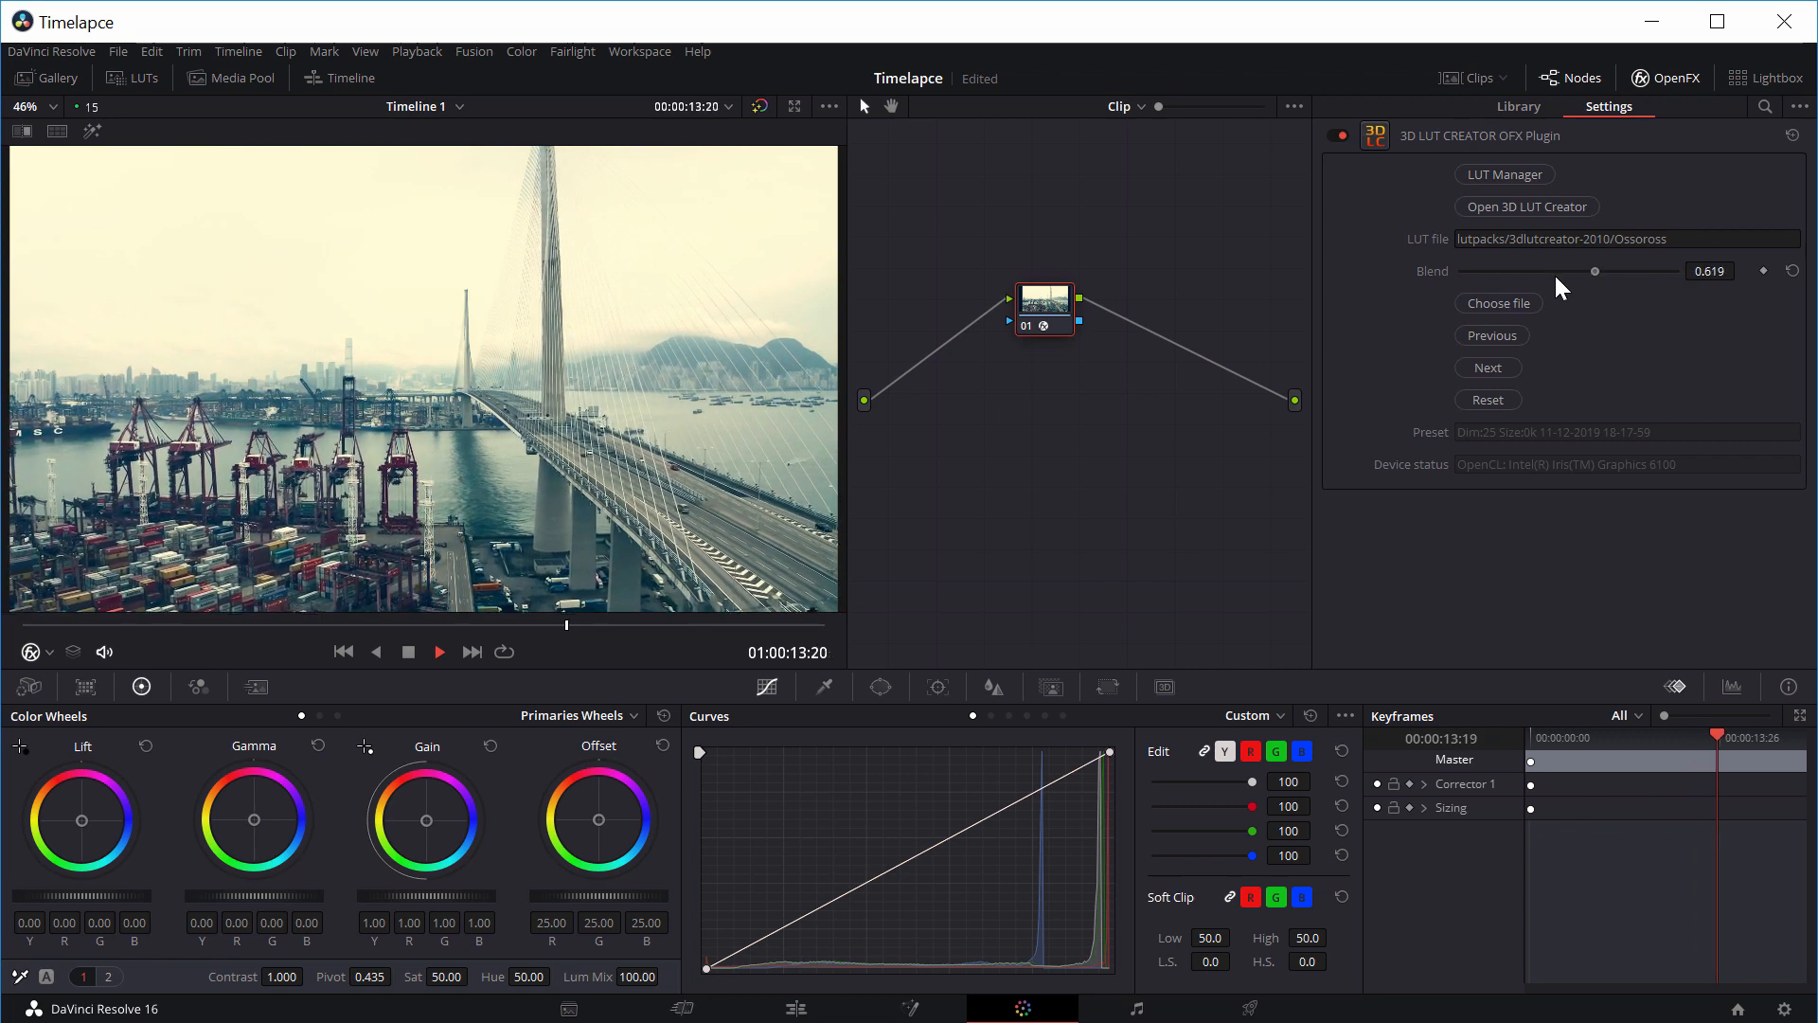
{"action": "left_click_drag", "start_coordinate": [1594, 271], "coordinate": [1496, 271]}
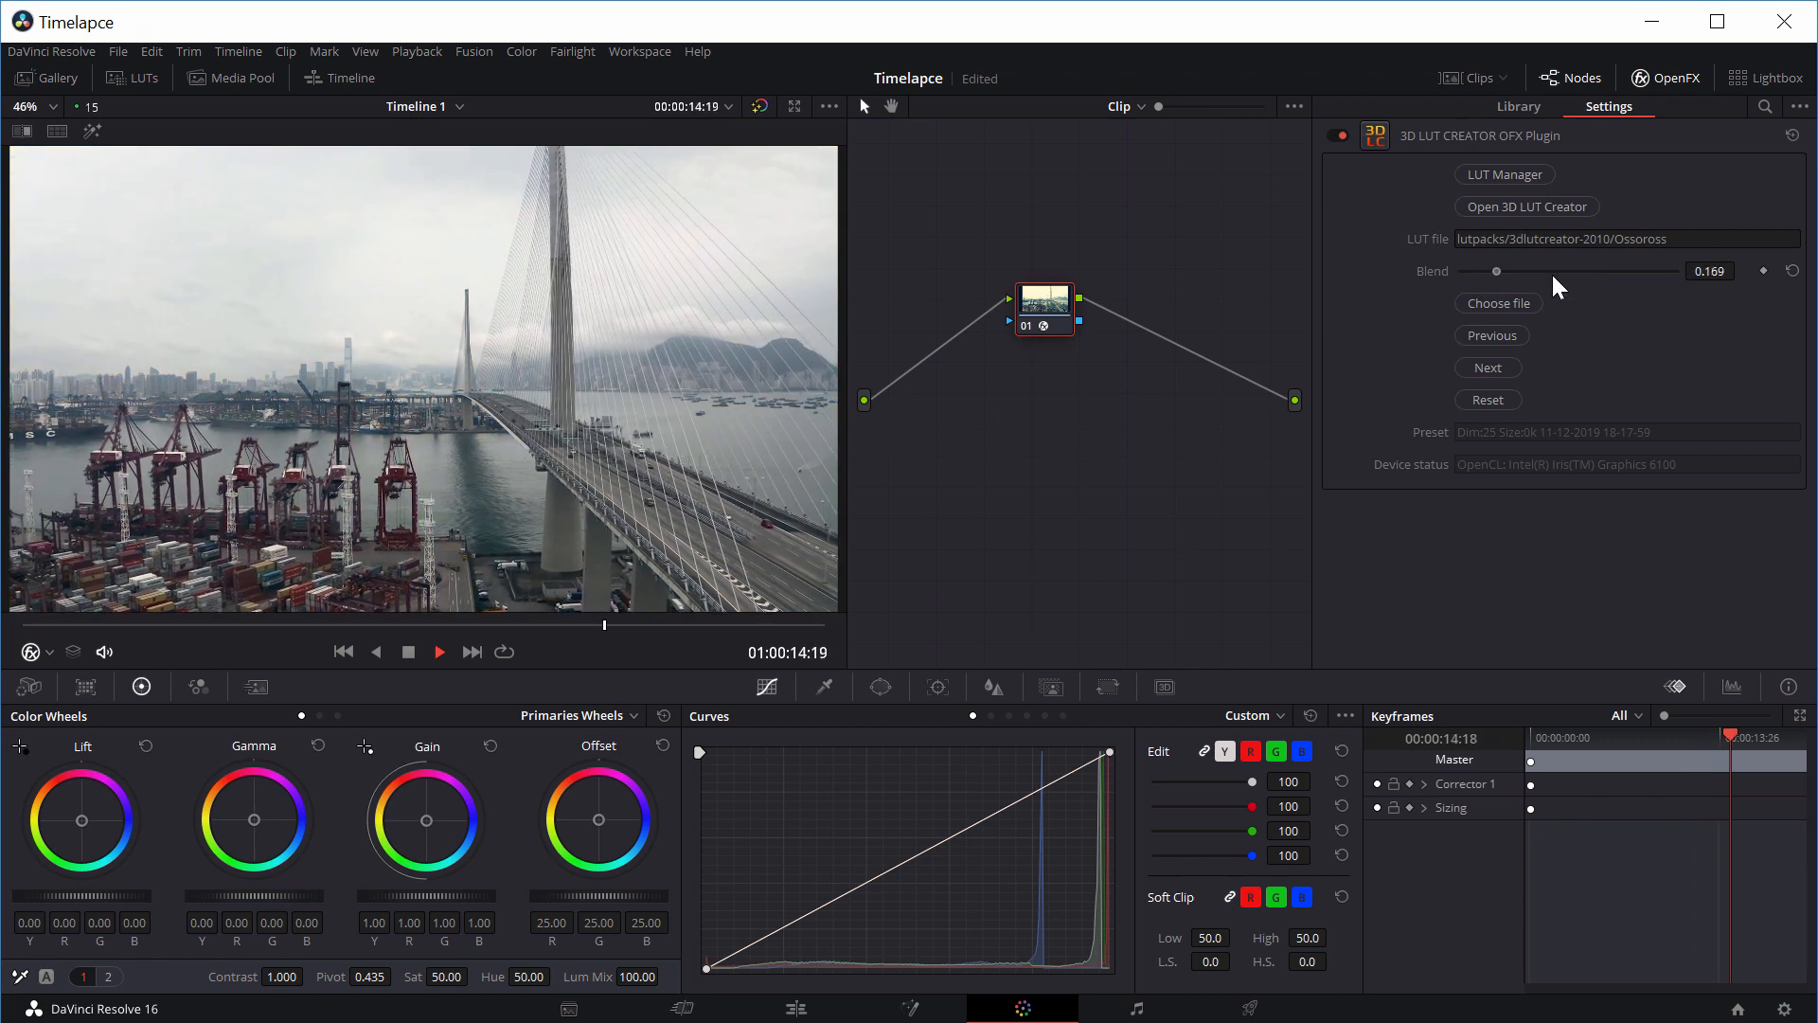
{"action": "left_click_drag", "start_coordinate": [1496, 271], "coordinate": [1585, 271]}
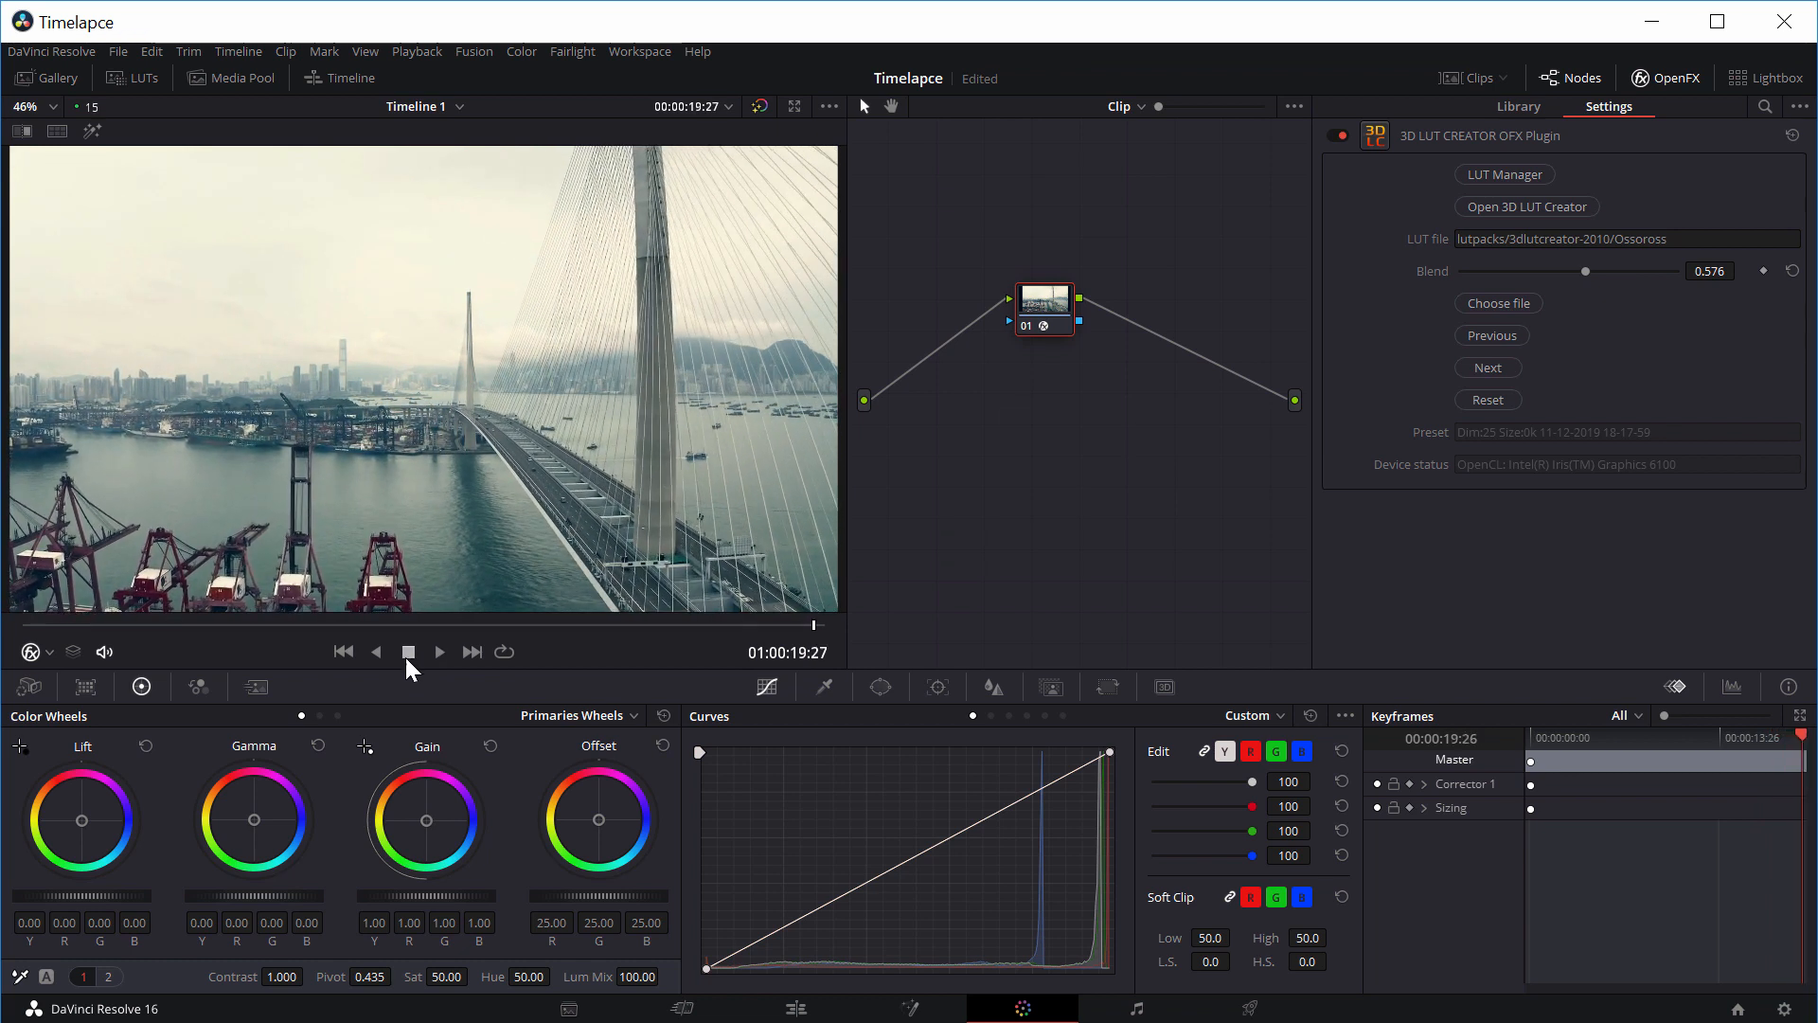
{"action": "left_click", "coordinate": [437, 650]}
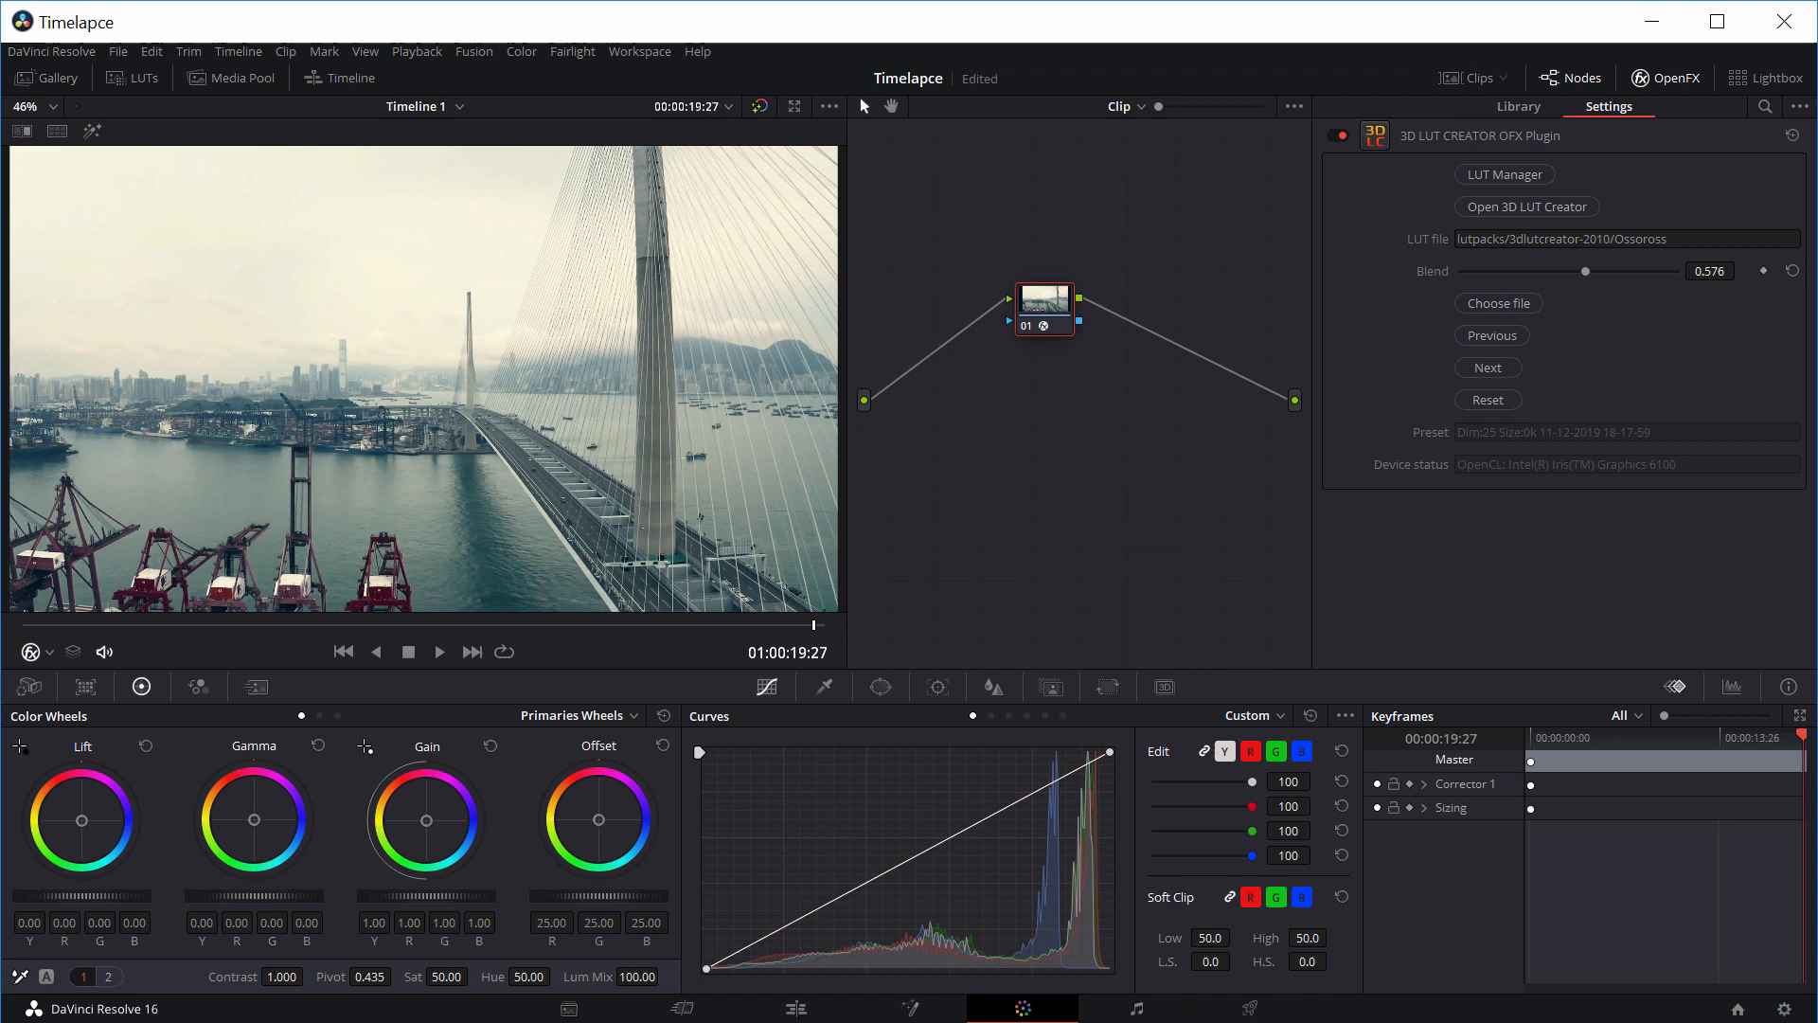